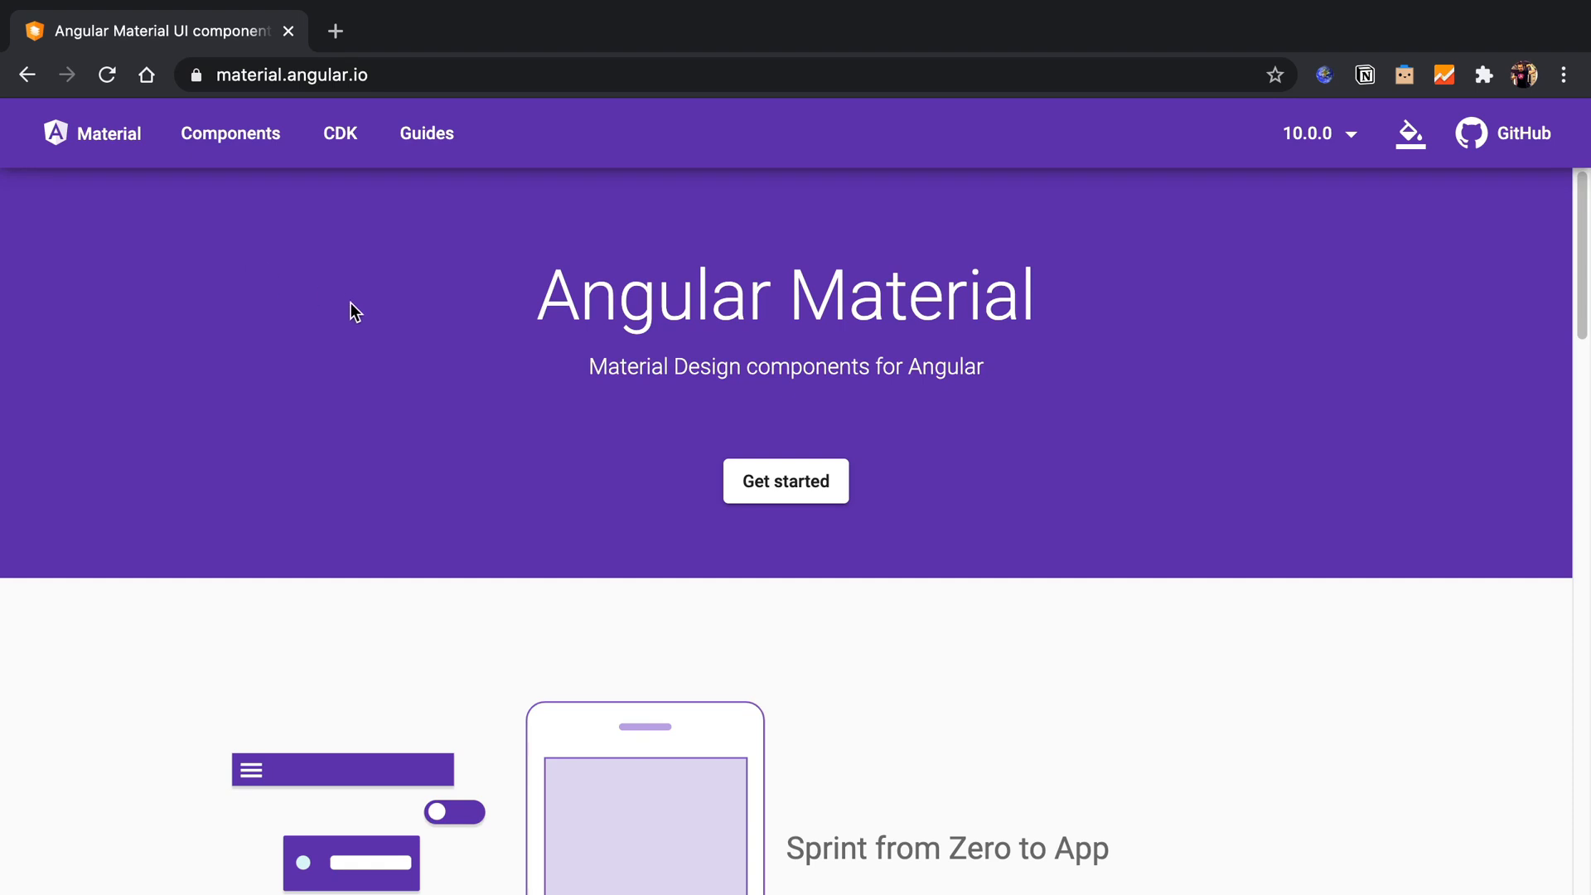
mouse_move(241, 143)
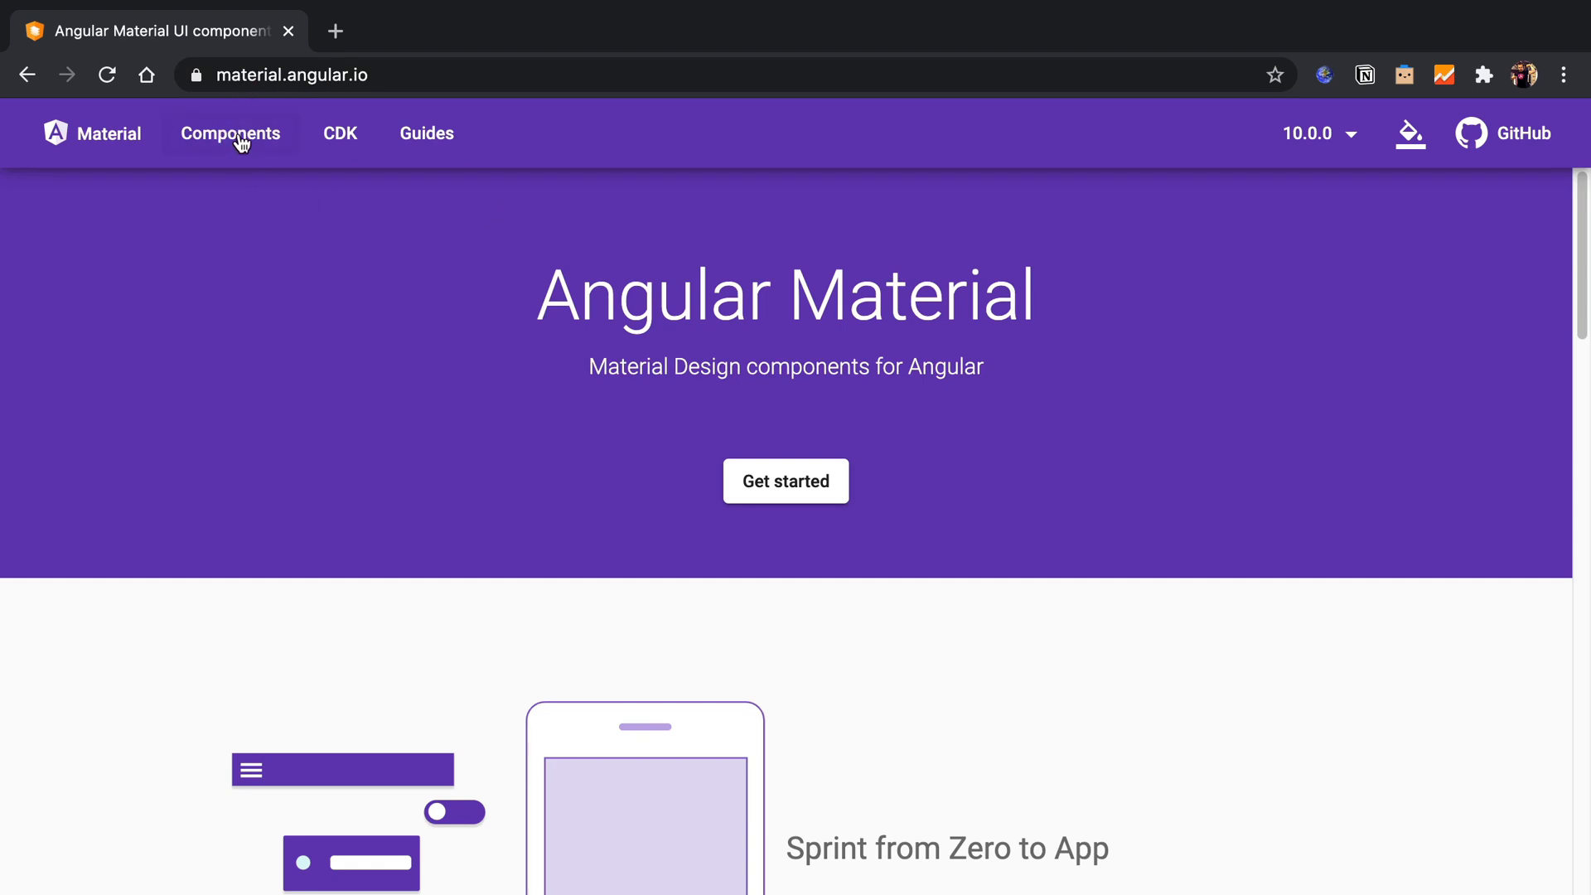
Step: Navigate to the Select component's Examples page in Angular Material docs
left_click(230, 133)
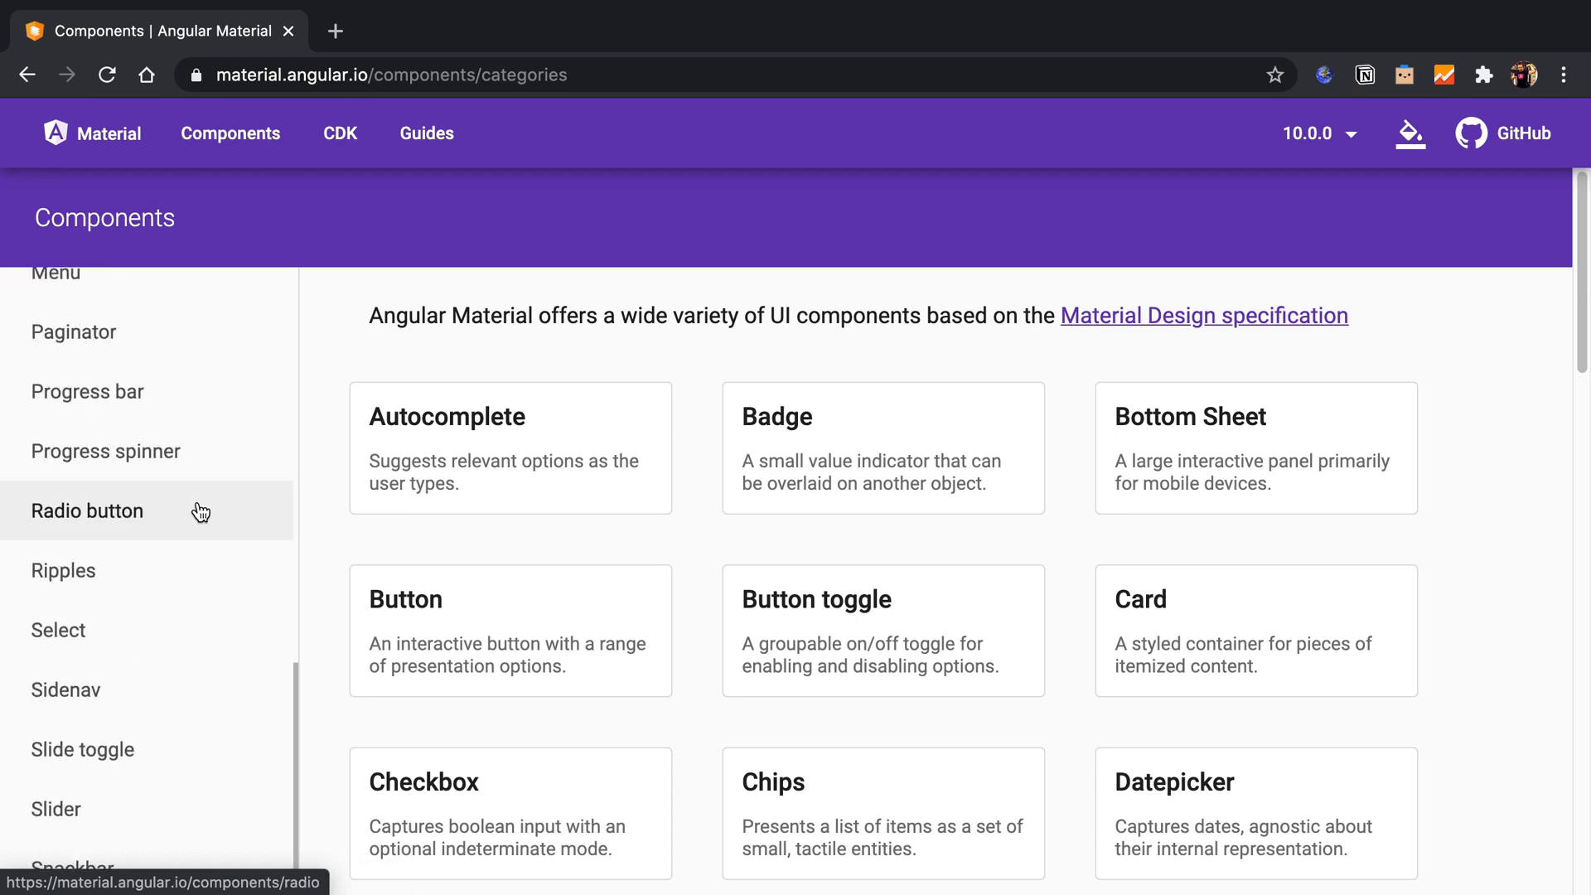
left_click(58, 630)
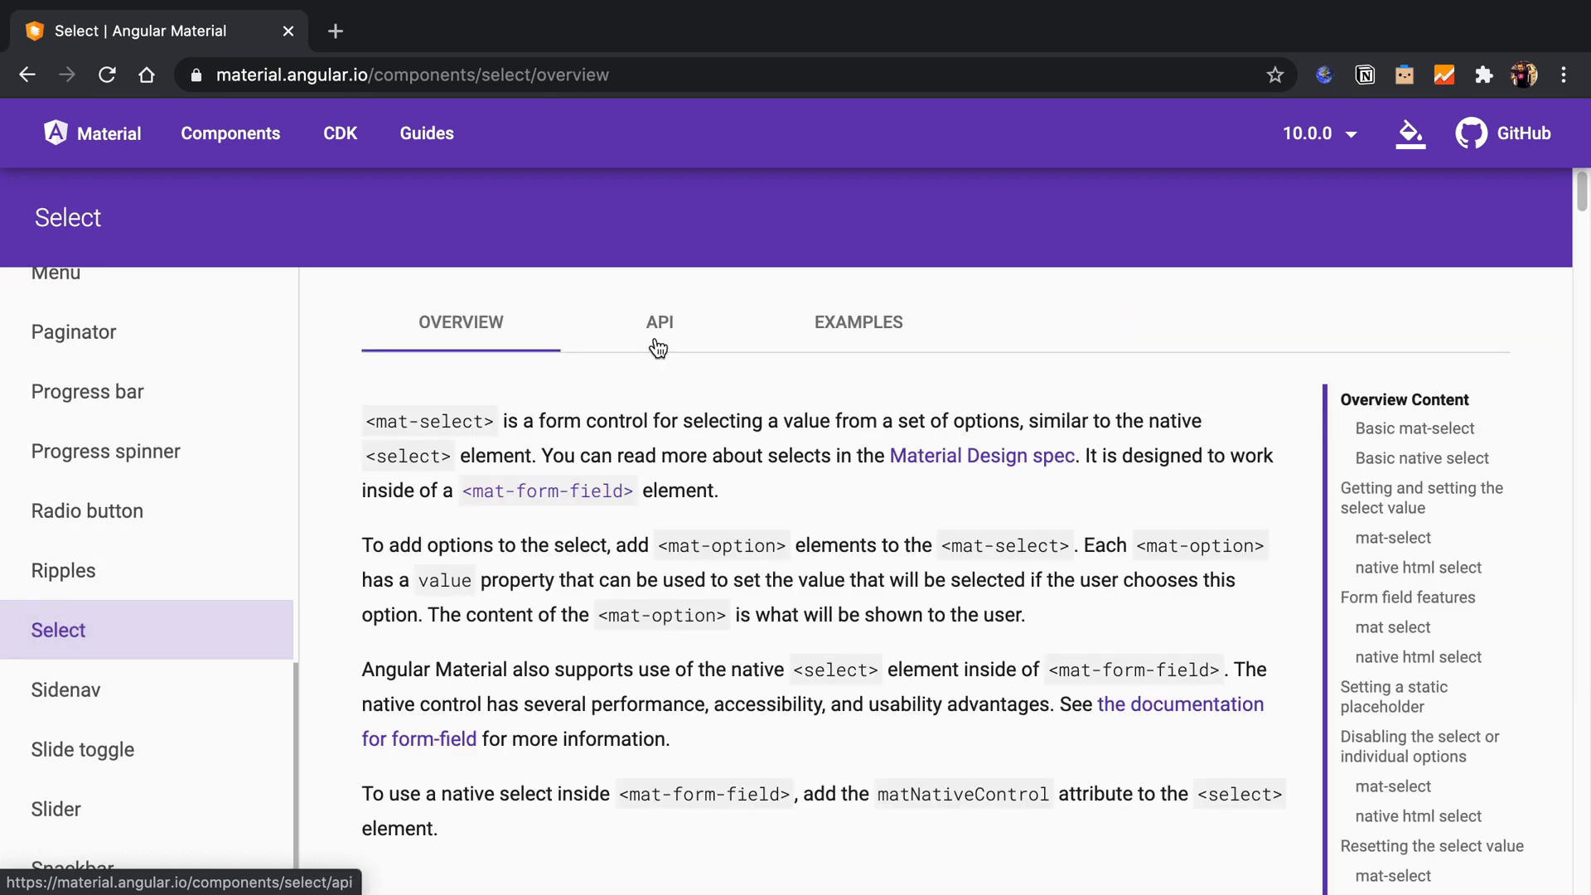
left_click(858, 322)
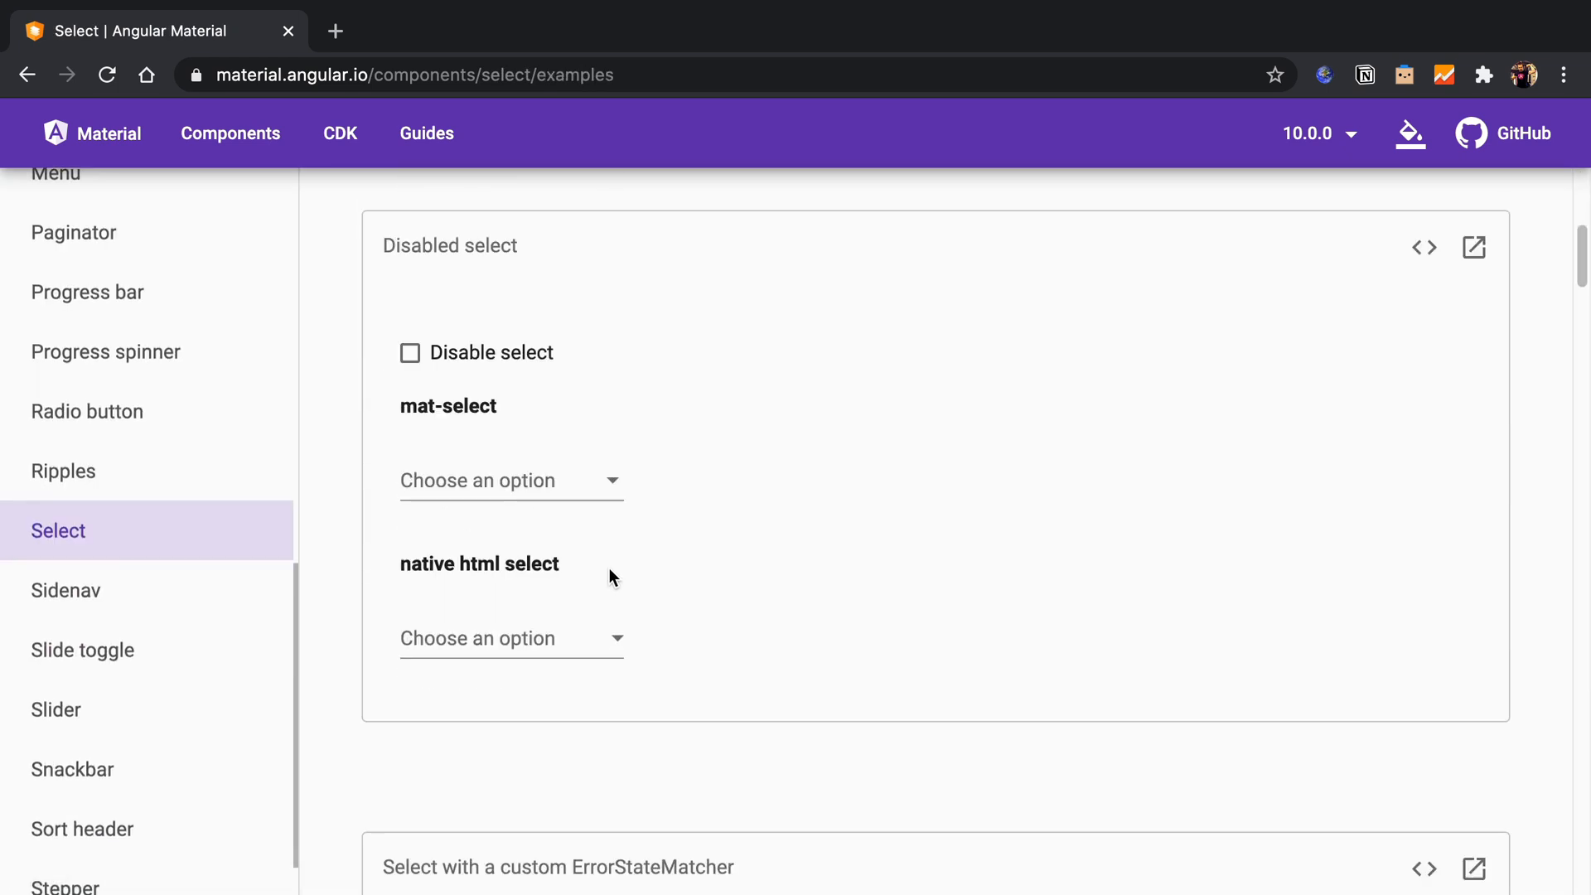
mouse_move(549, 655)
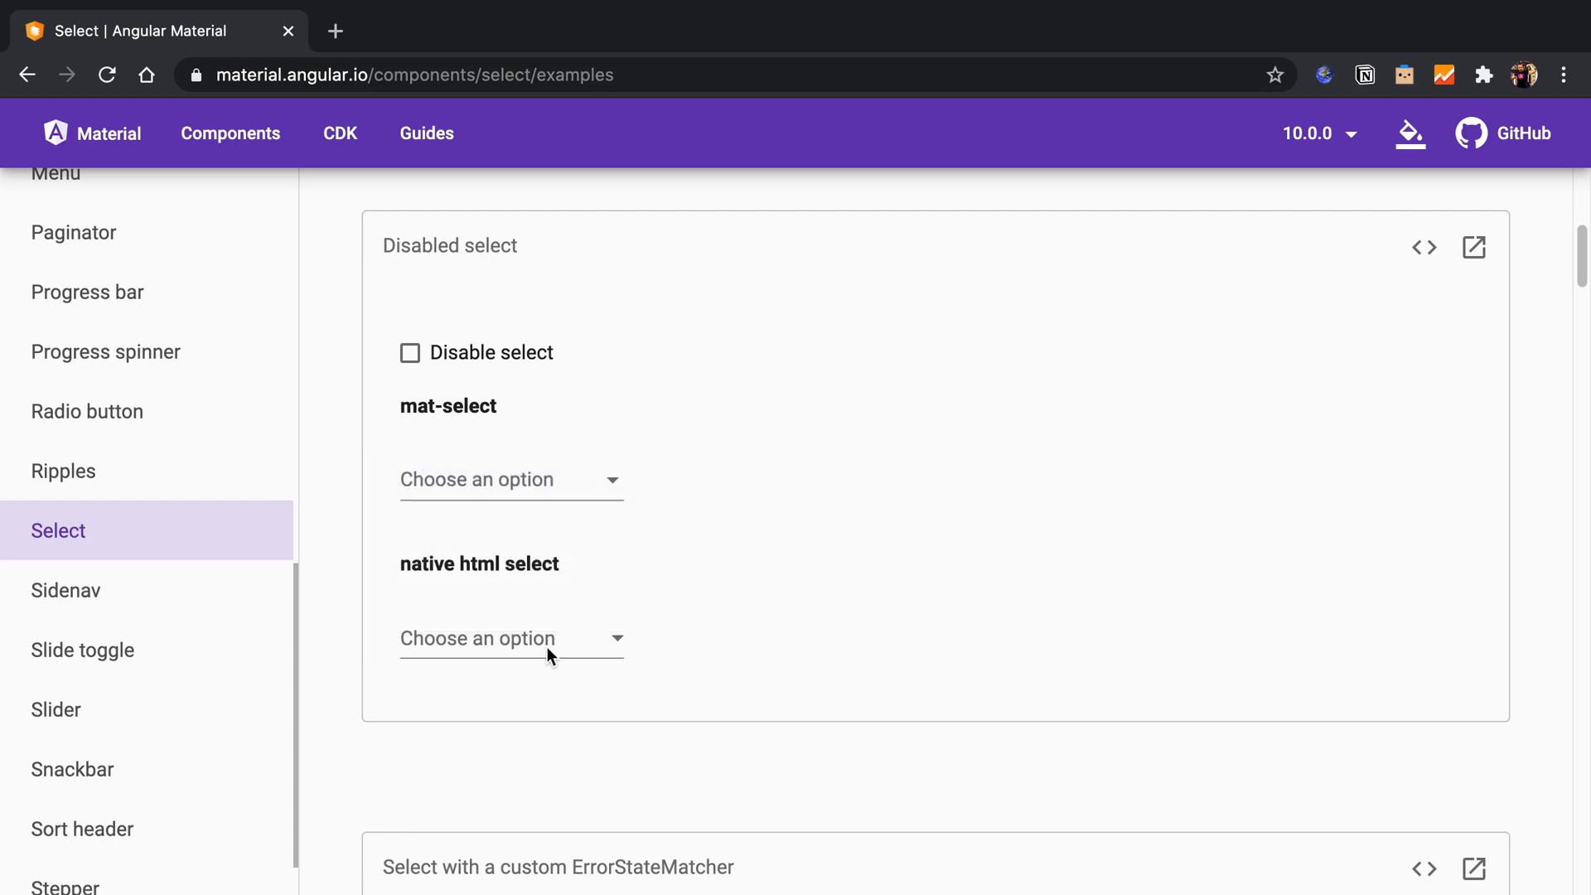
Step: Try the native and mat-select demos, then reach the 'Select in a form' example
left_click(507, 638)
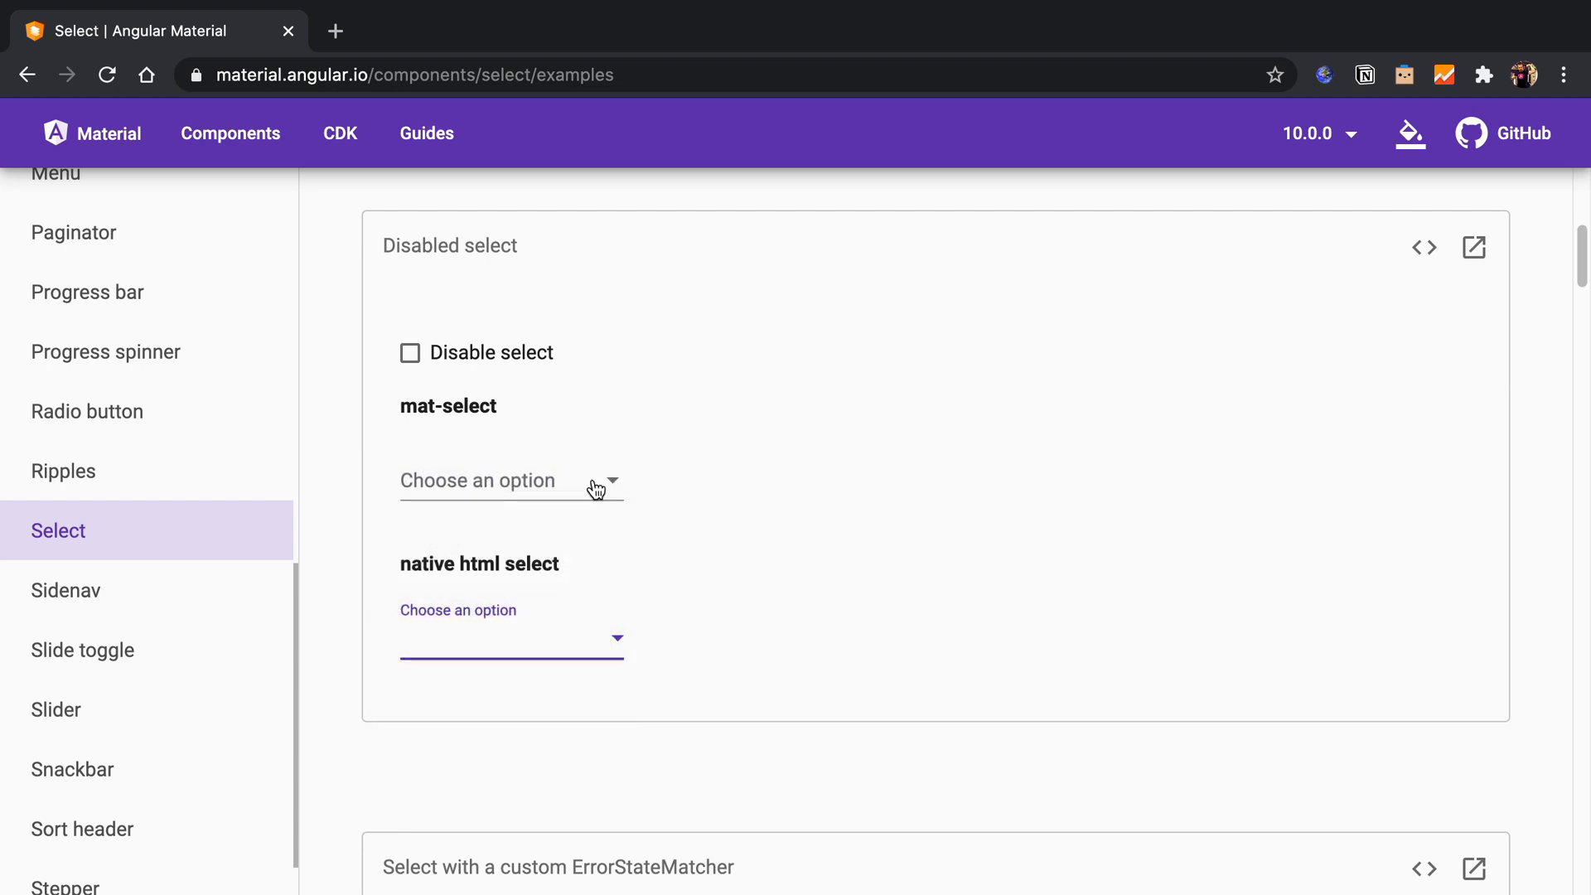
left_click(507, 480)
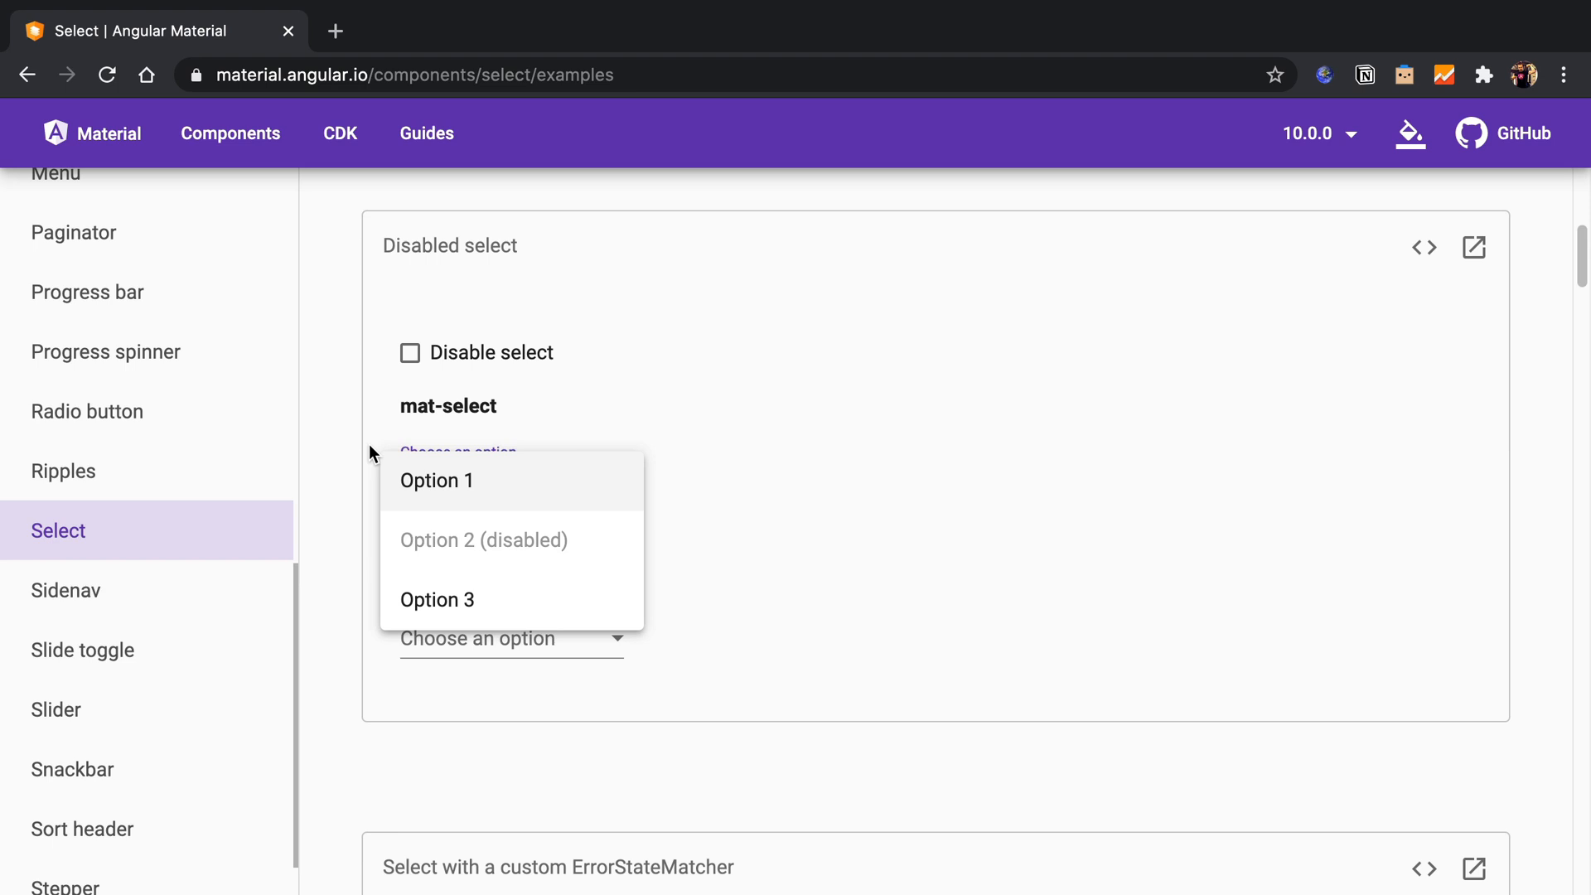
mouse_move(718, 581)
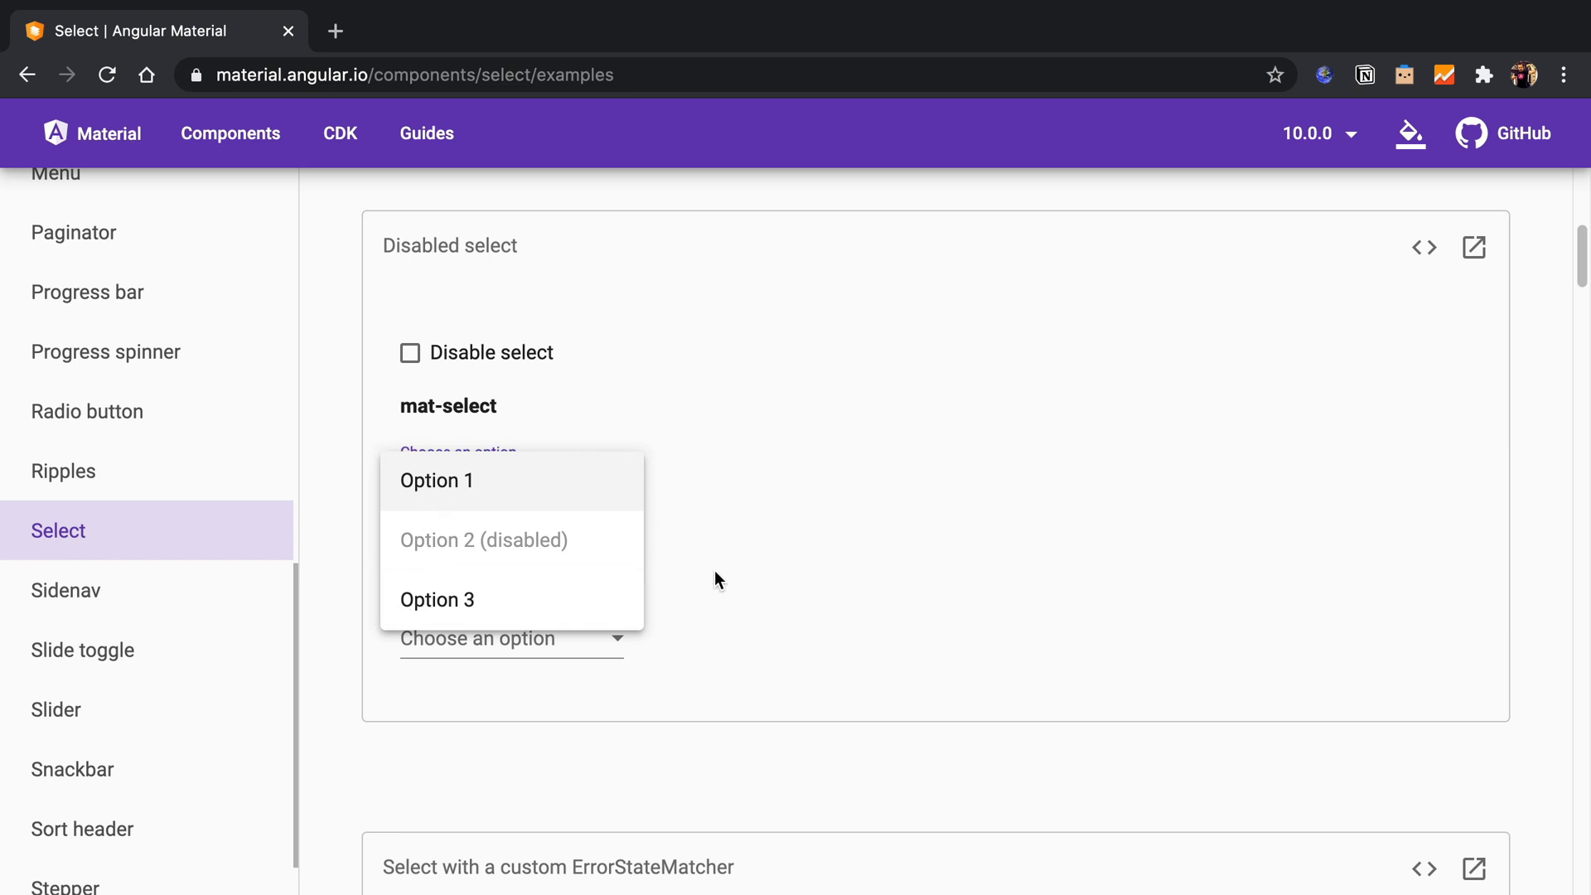
mouse_move(504, 582)
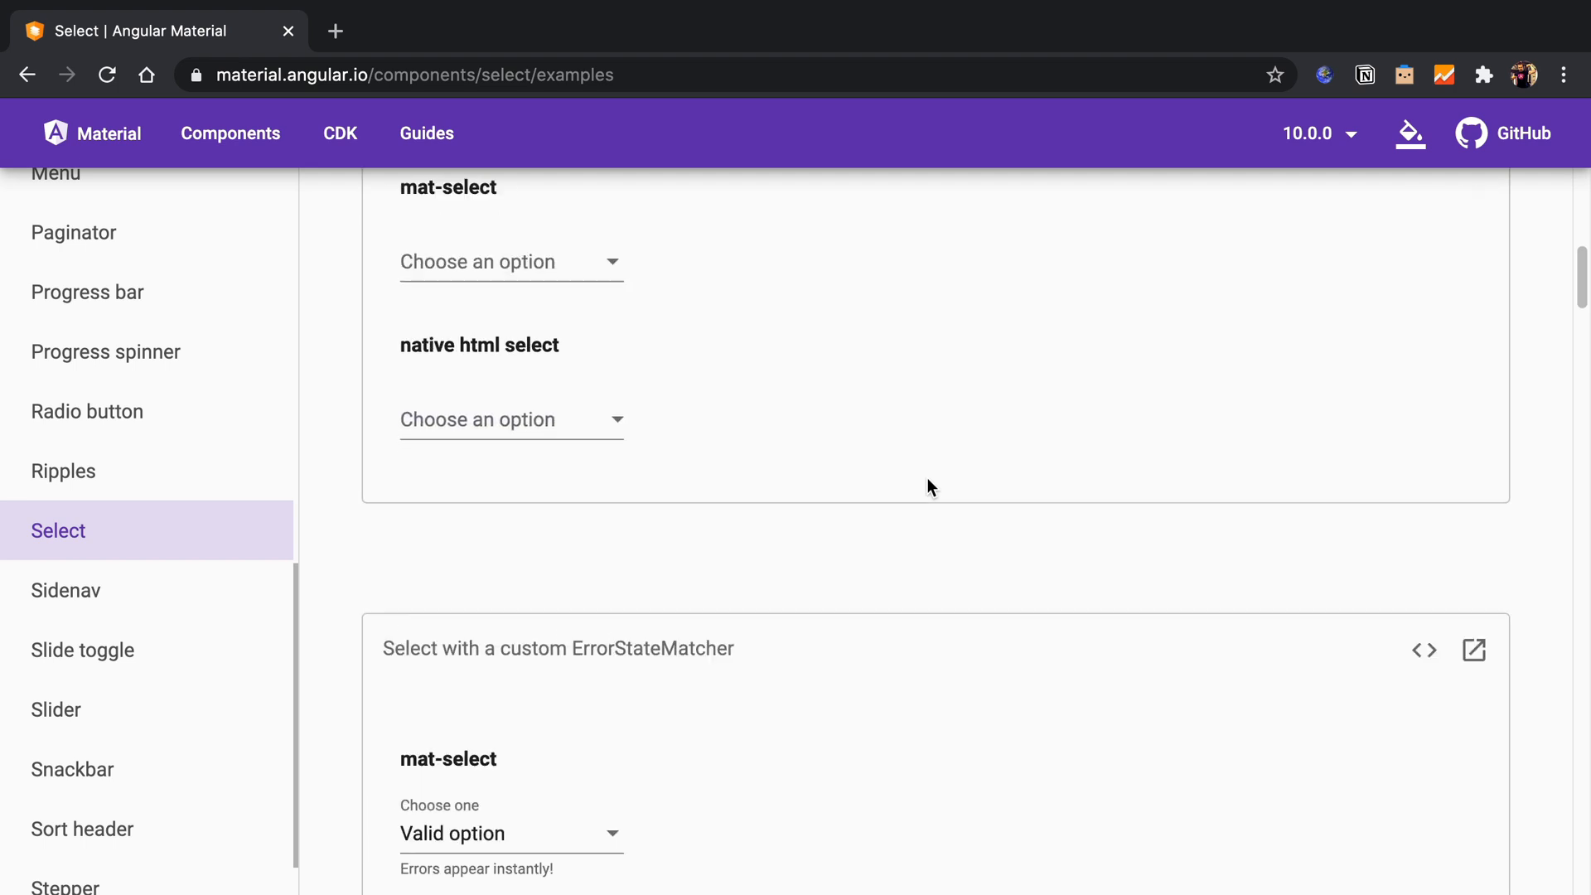
scroll("down", 3)
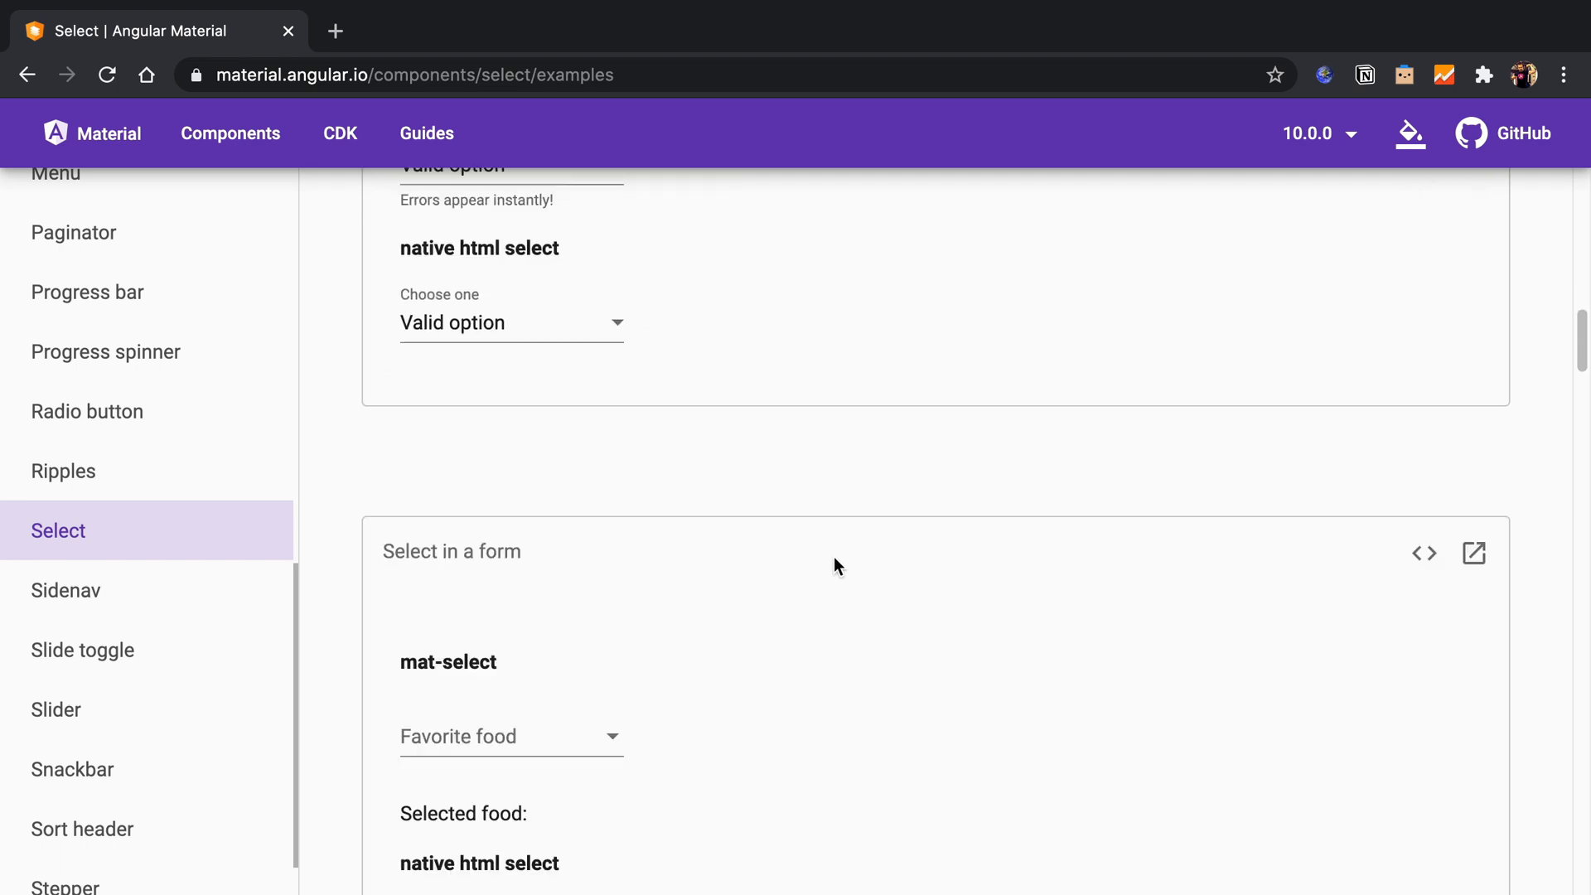
Step: Launch 'Select in a form' in StackBlitz and test the food dropdown in the preview
left_click(1474, 554)
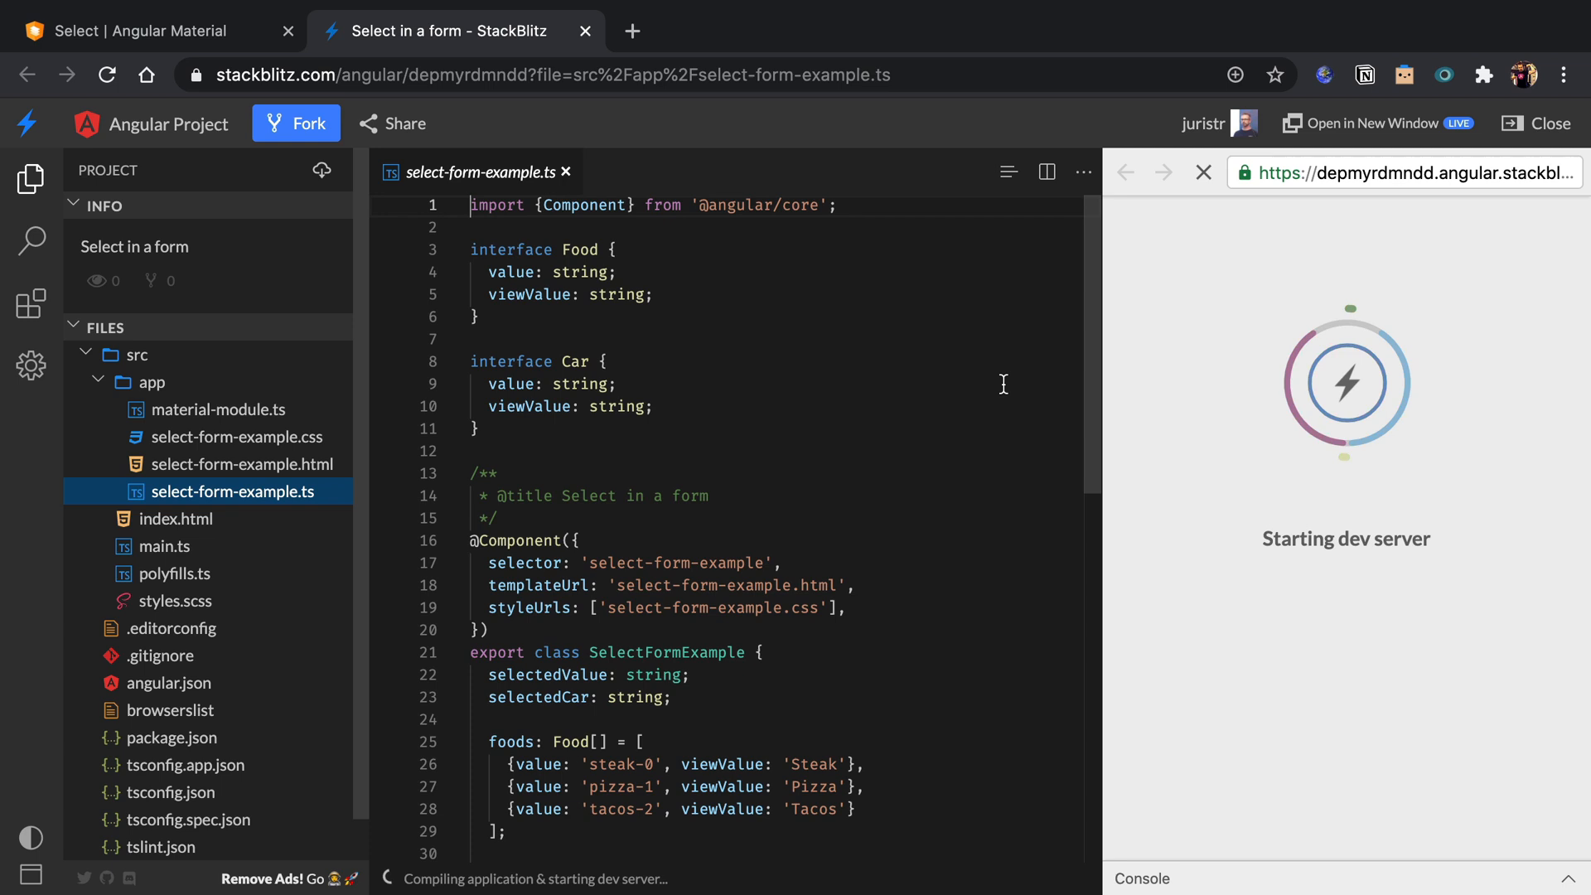
mouse_move(1309, 391)
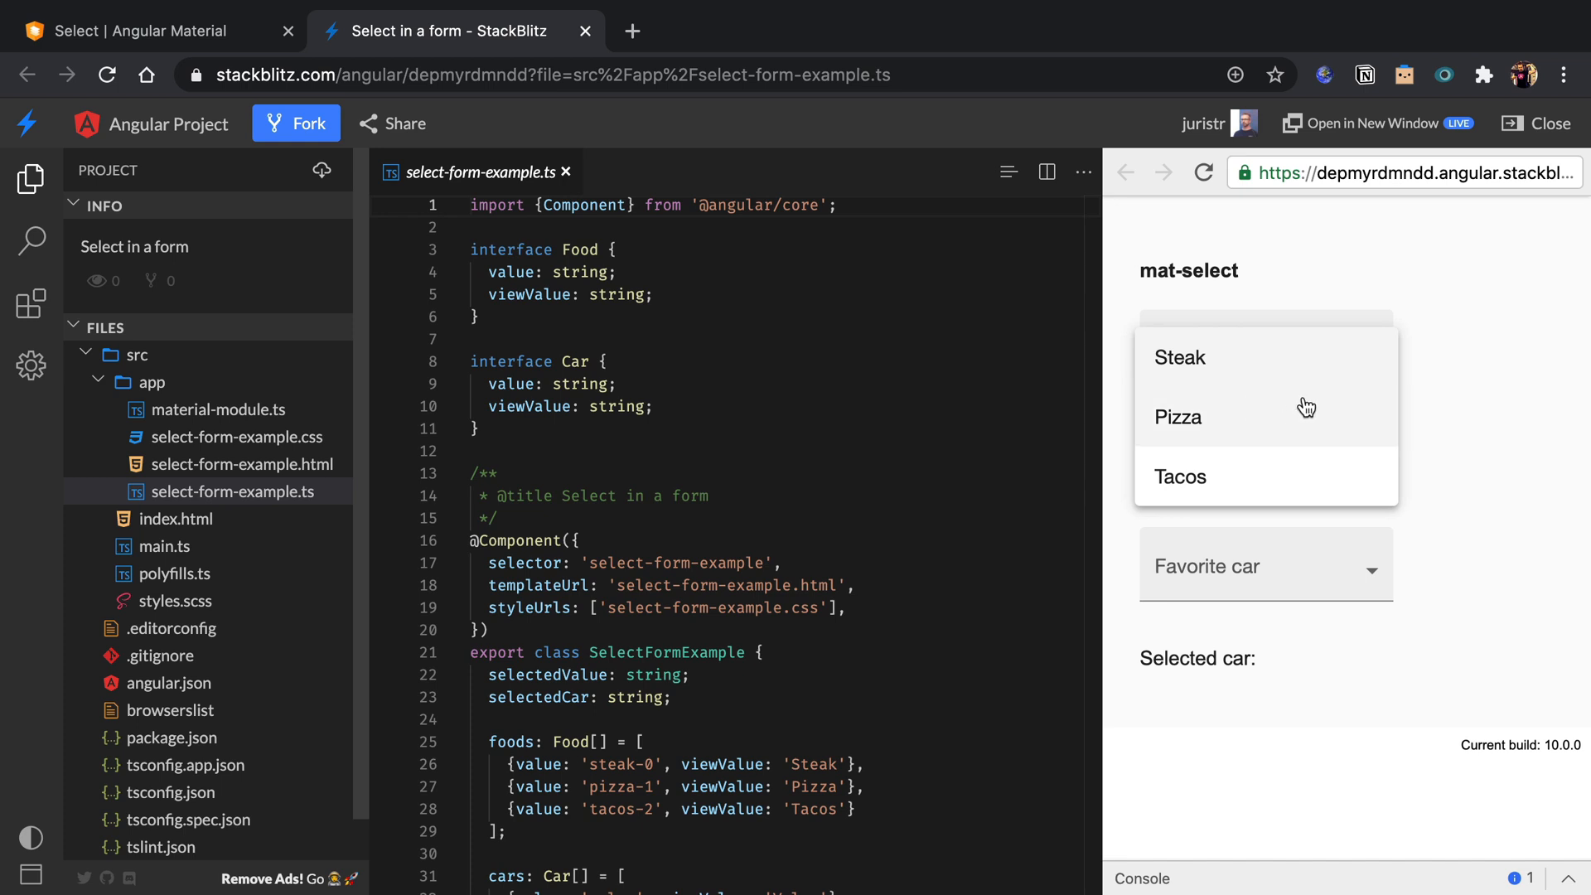
mouse_move(1200, 458)
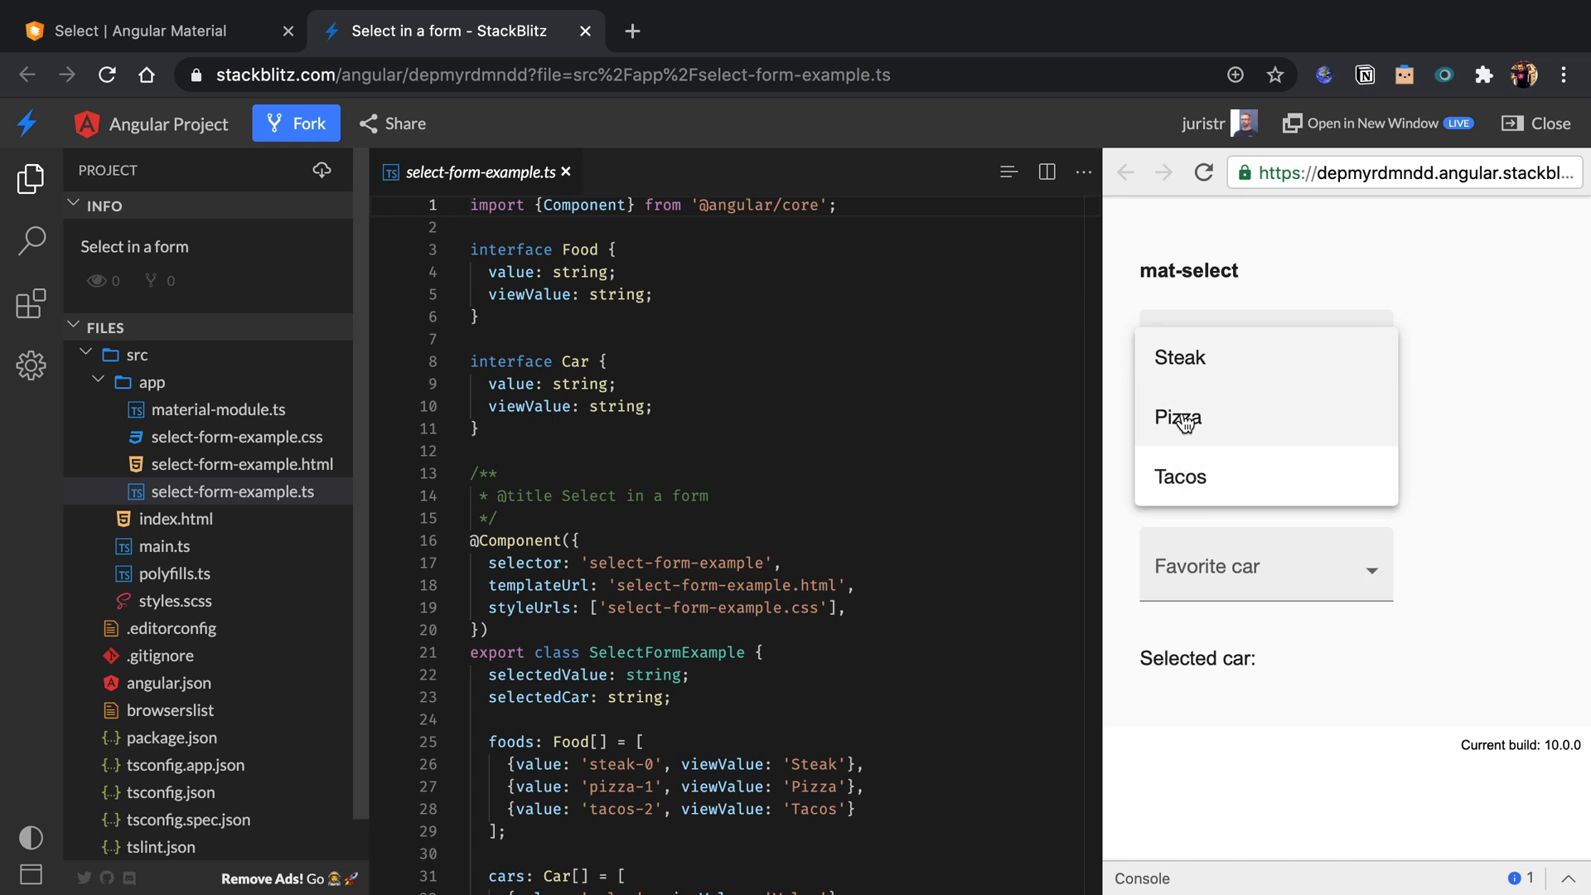
left_click(242, 464)
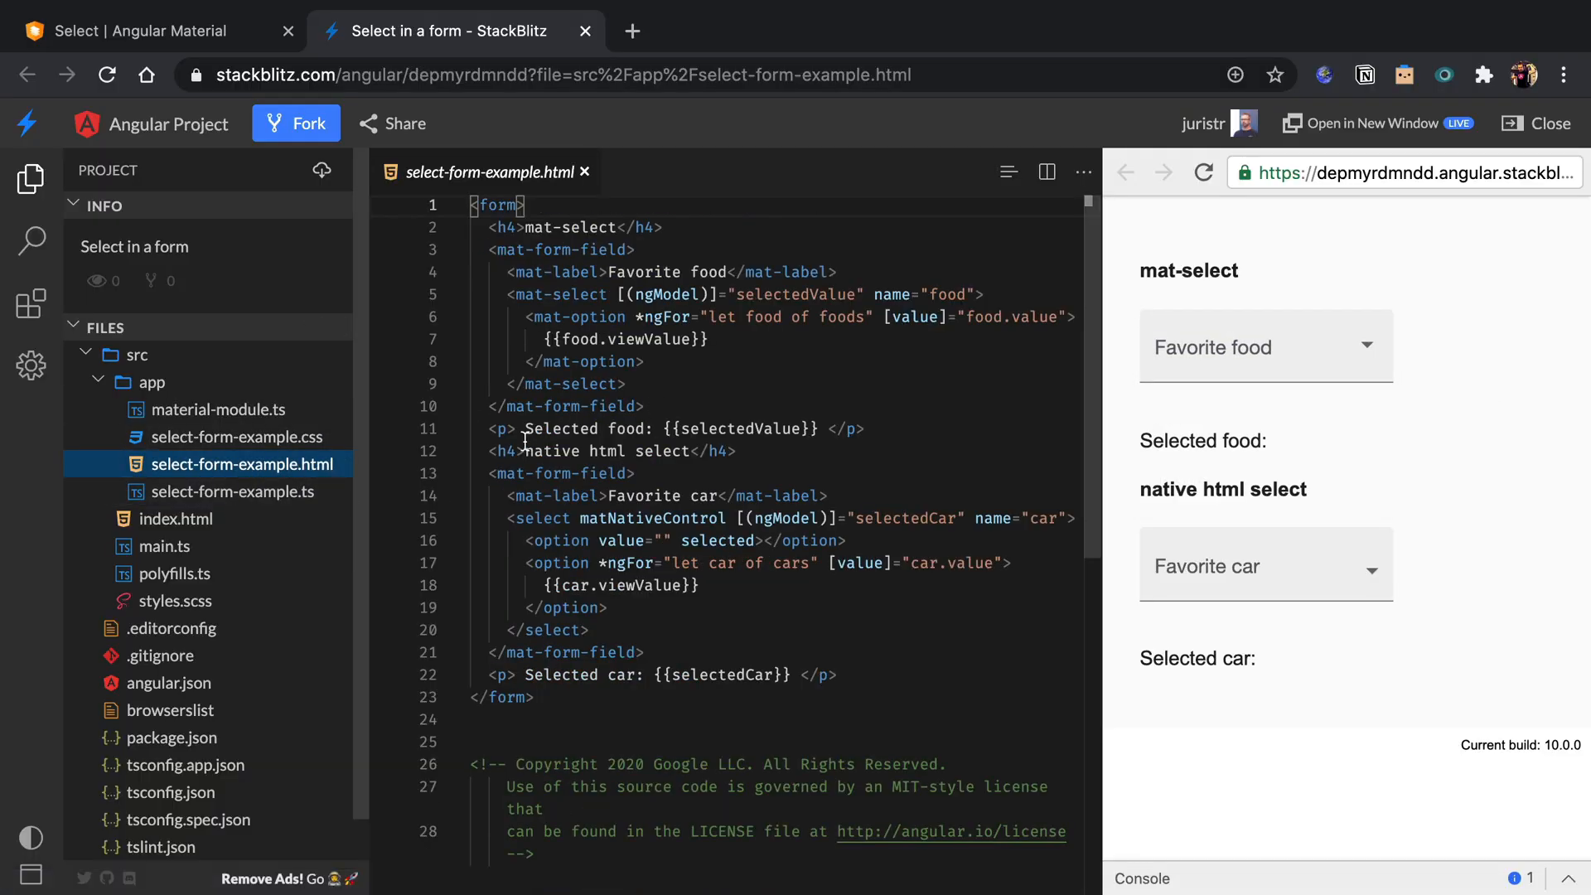
Step: Delete the headings, selected-food paragraph and native select from select-form-example.html
left_click_drag(526, 427, 830, 675)
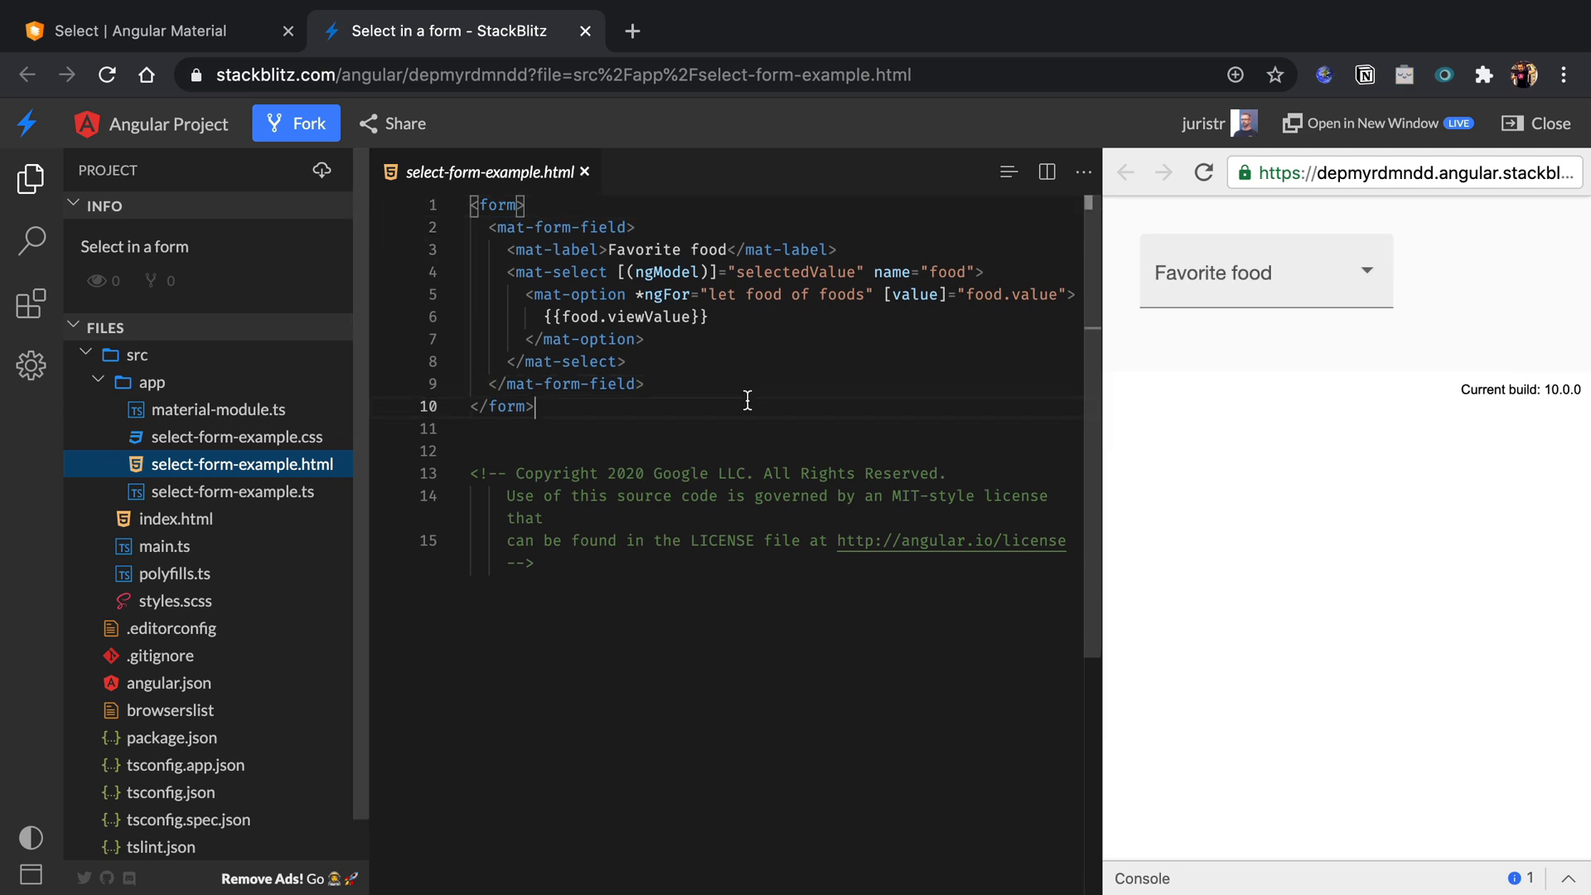
left_click(1263, 272)
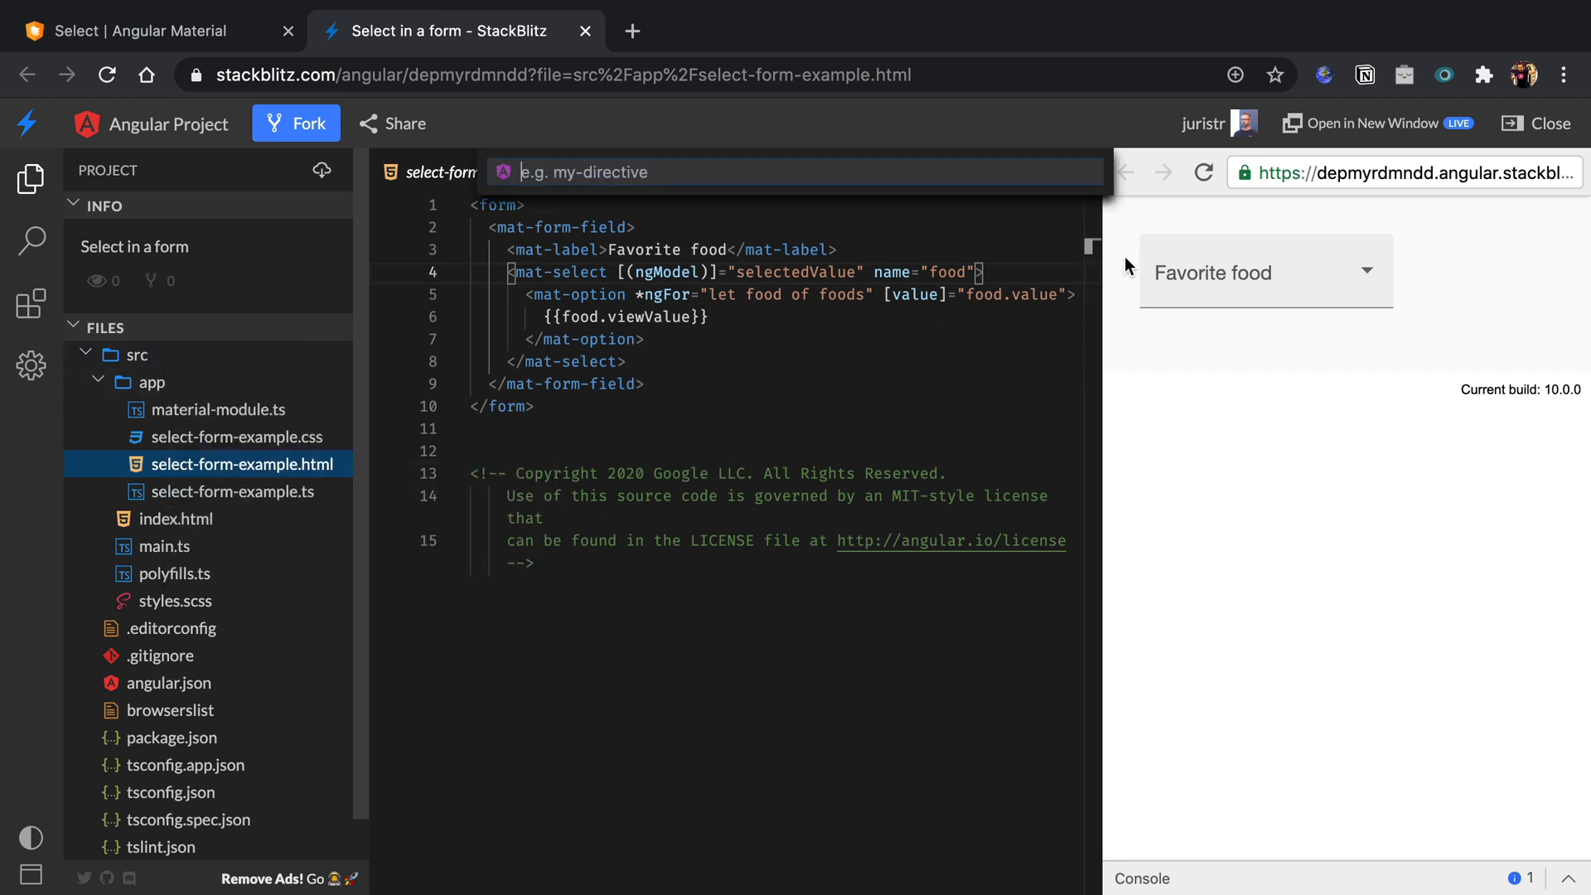
Step: Create the my-directive directive injecting private elRef: ElementRef in its constructor
type("my-")
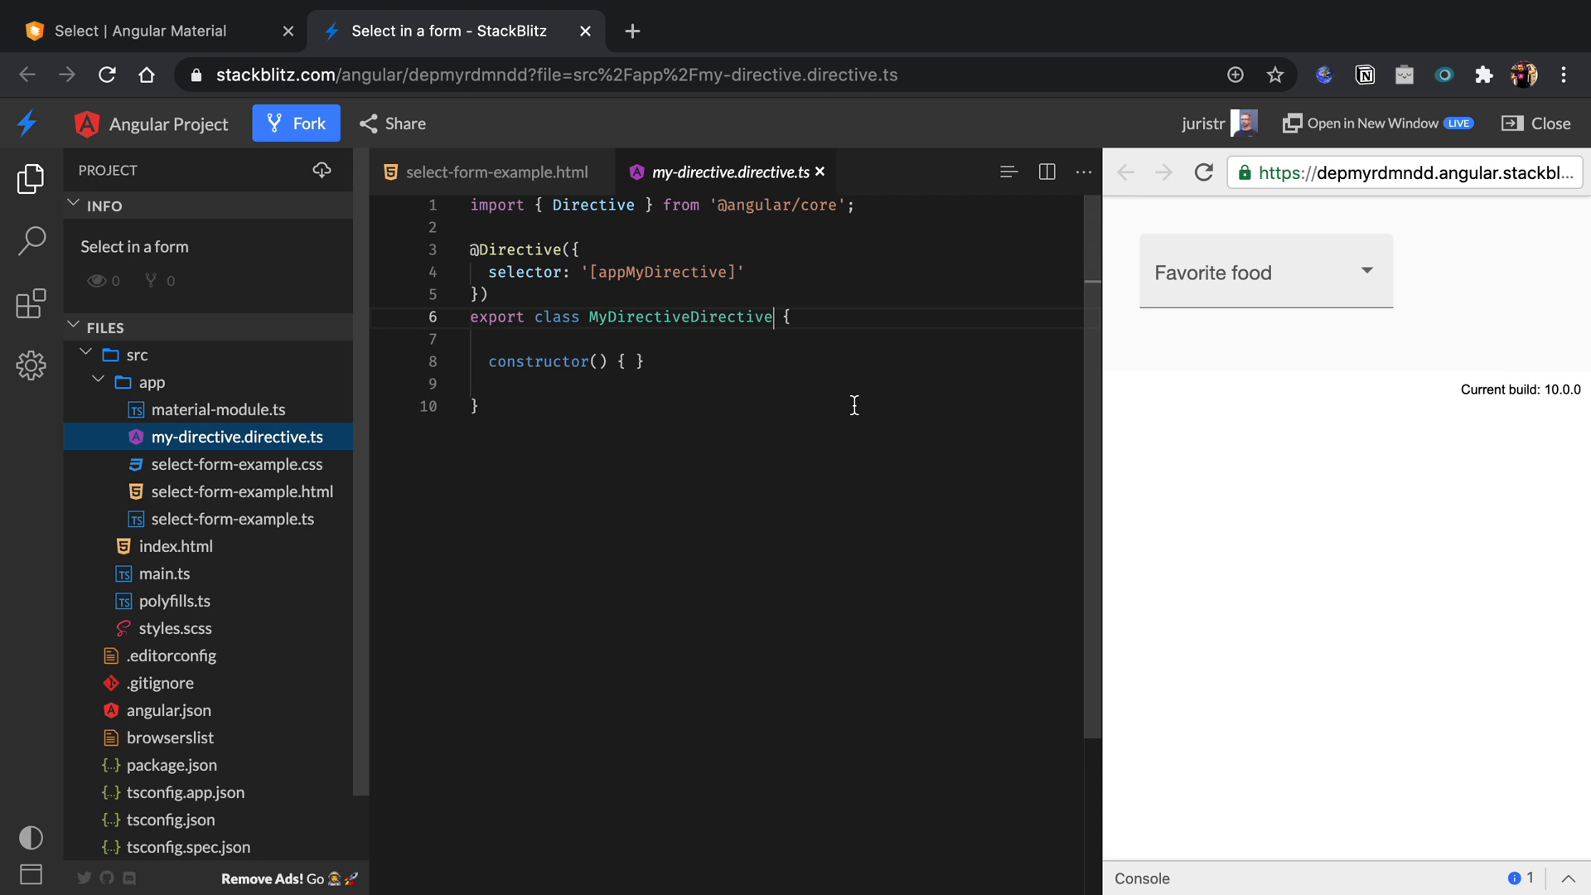
double_click(680, 317)
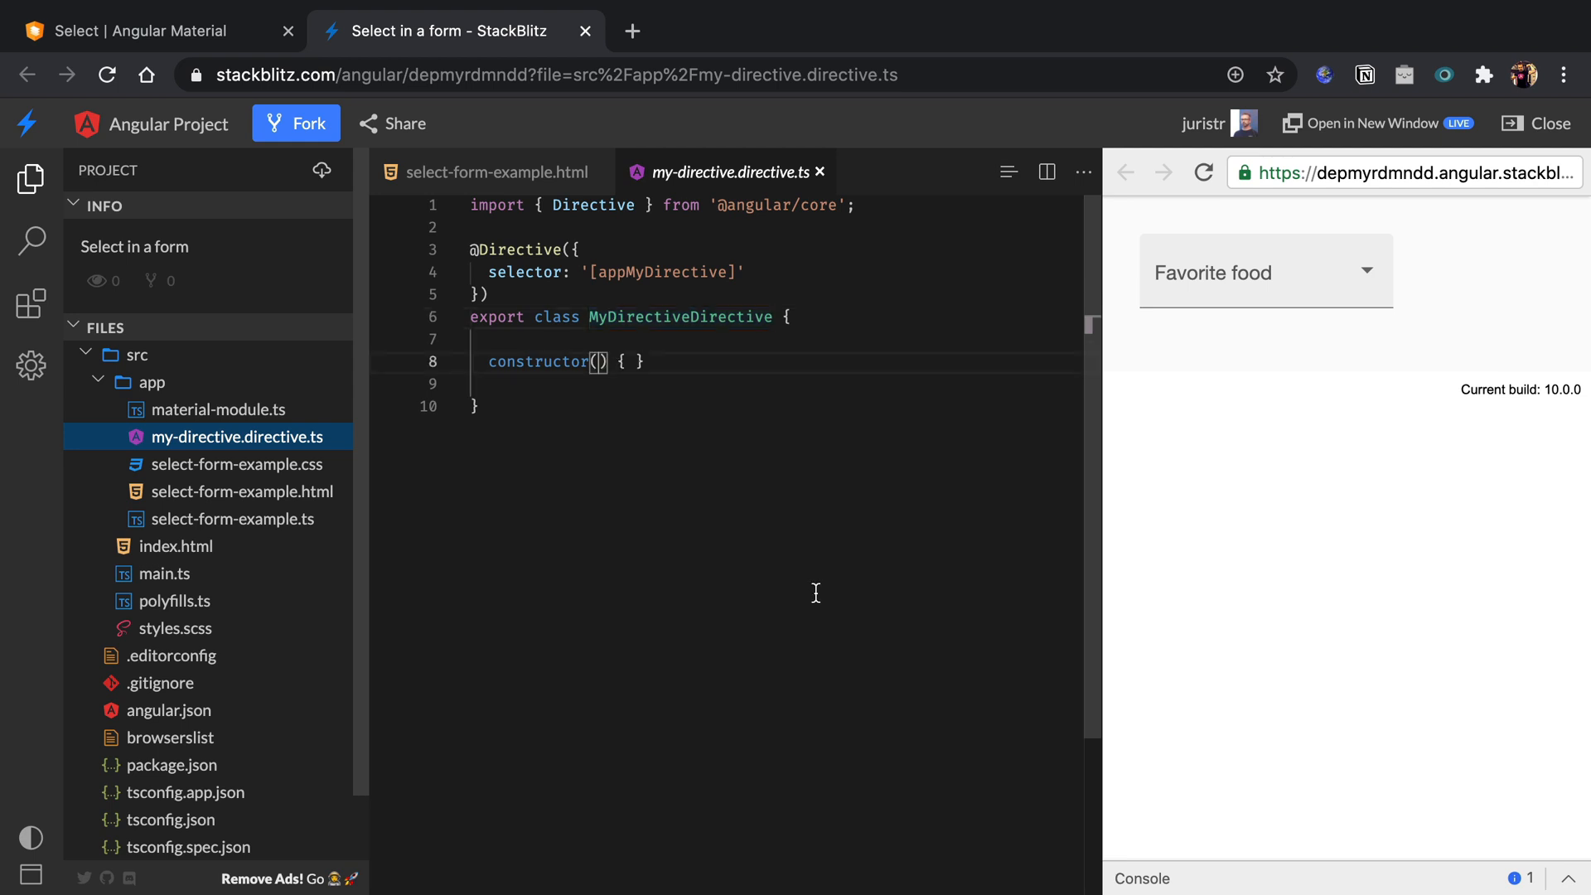
type("priv")
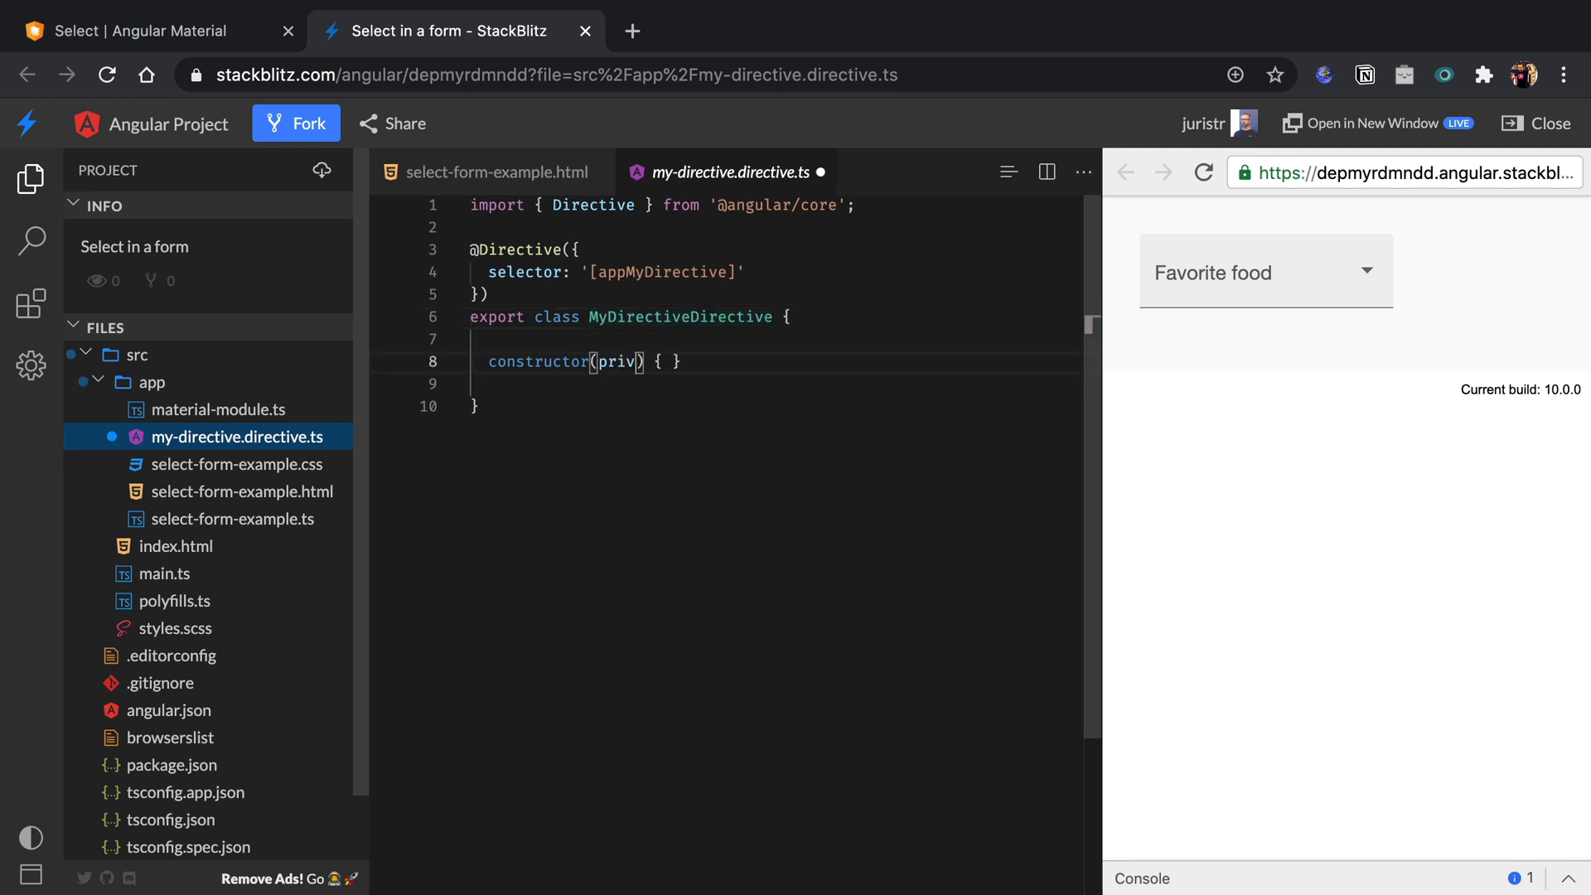
type("ate elRef: ElementRef")
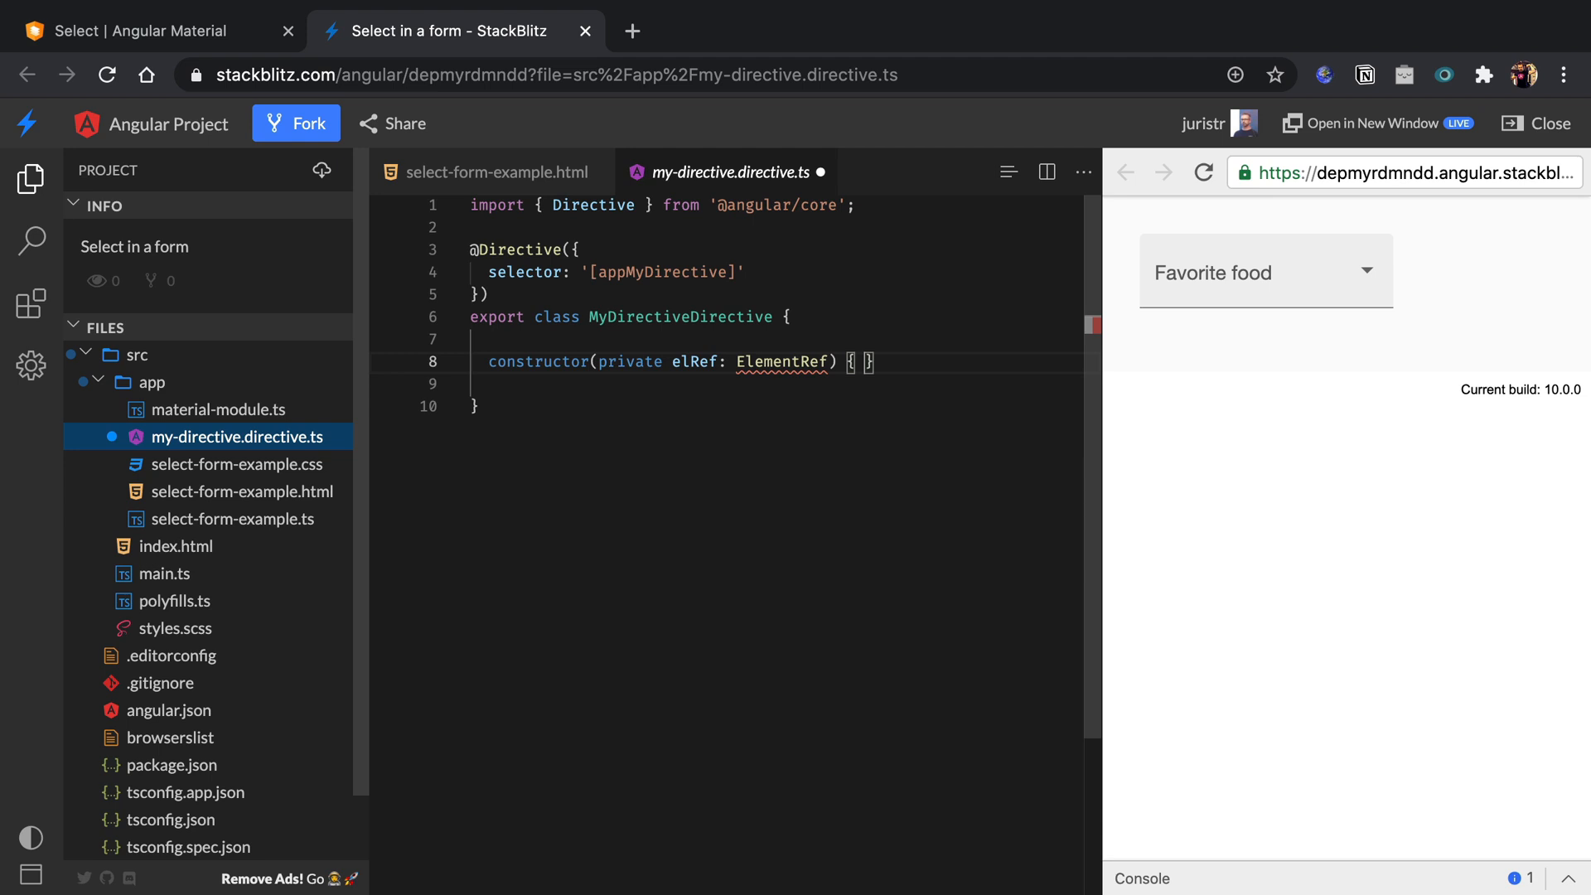
mouse_move(898, 464)
type(", ElementRef")
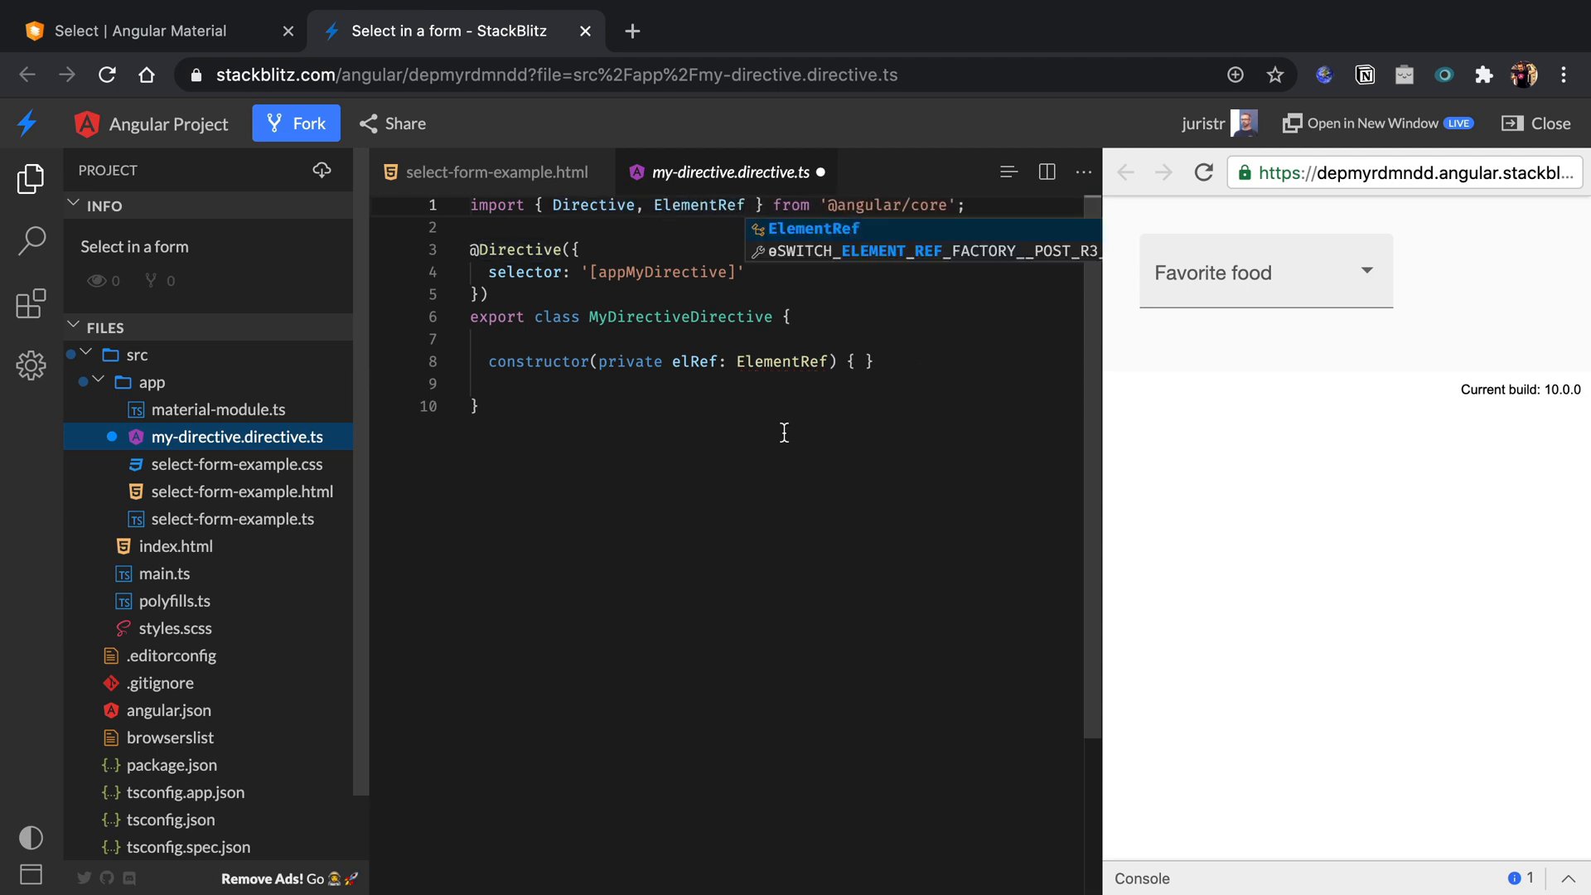
Step: Log this.elRef.nativeElement in the constructor and return to select-form-example.html
type("this.")
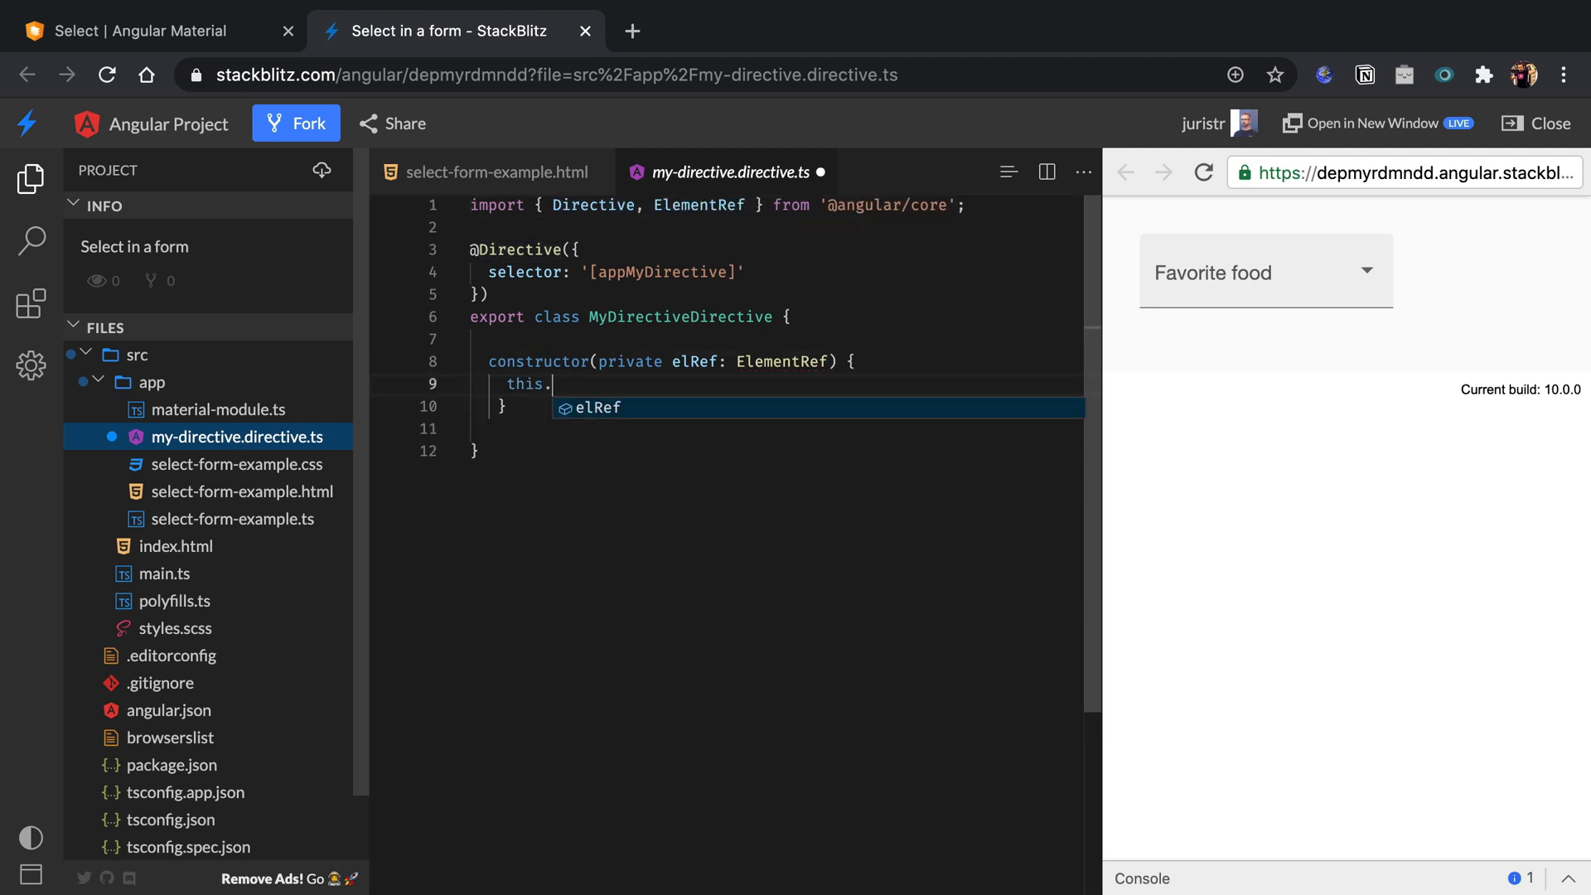
type("elRef.")
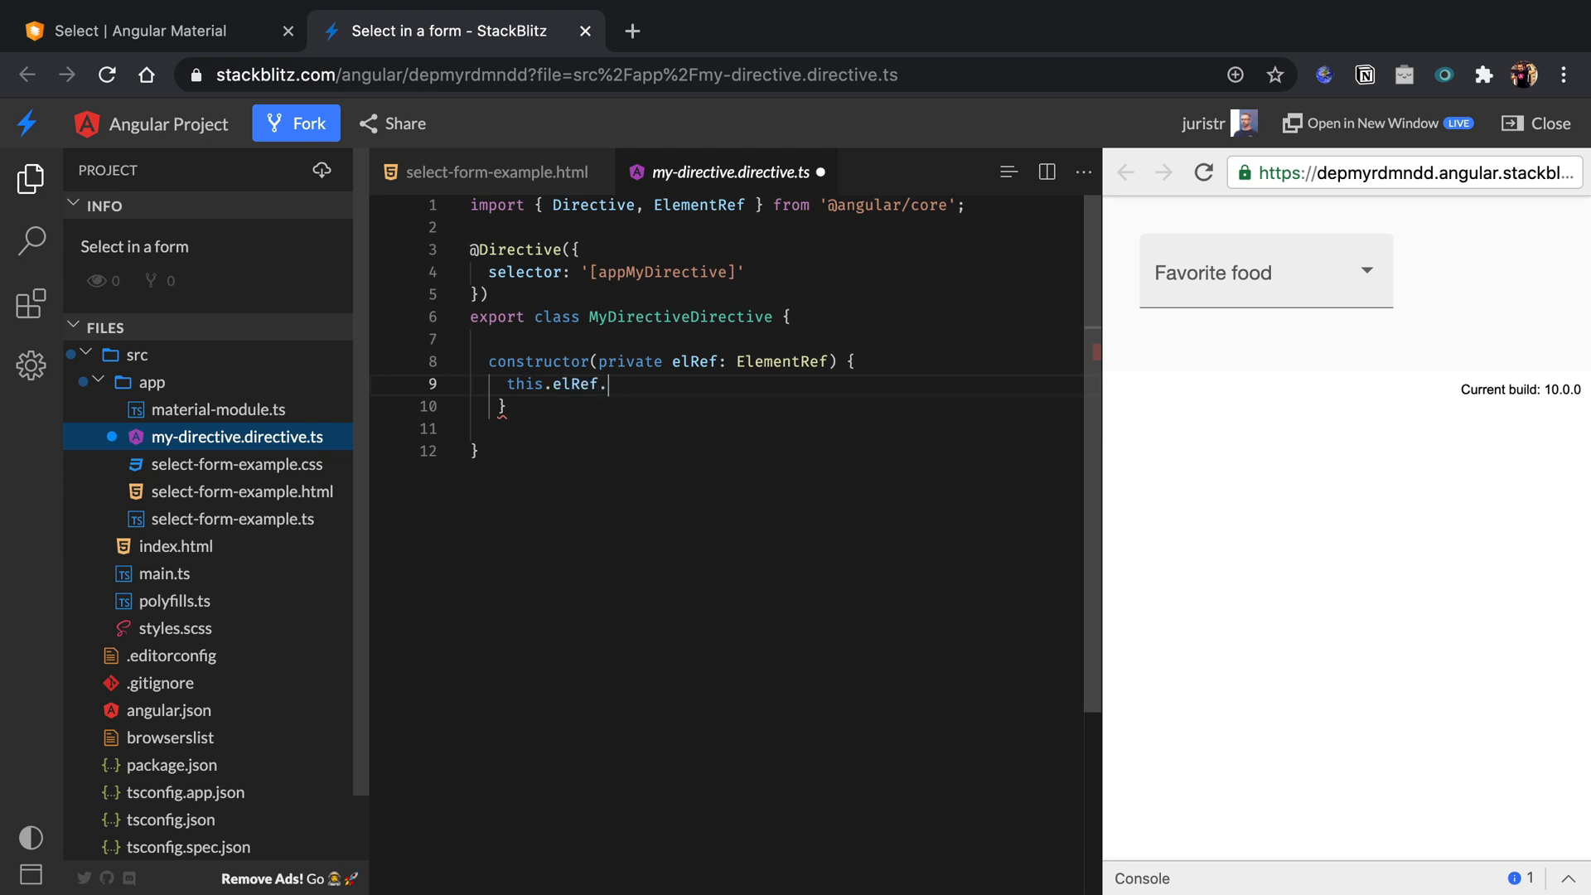
type("nativeElement")
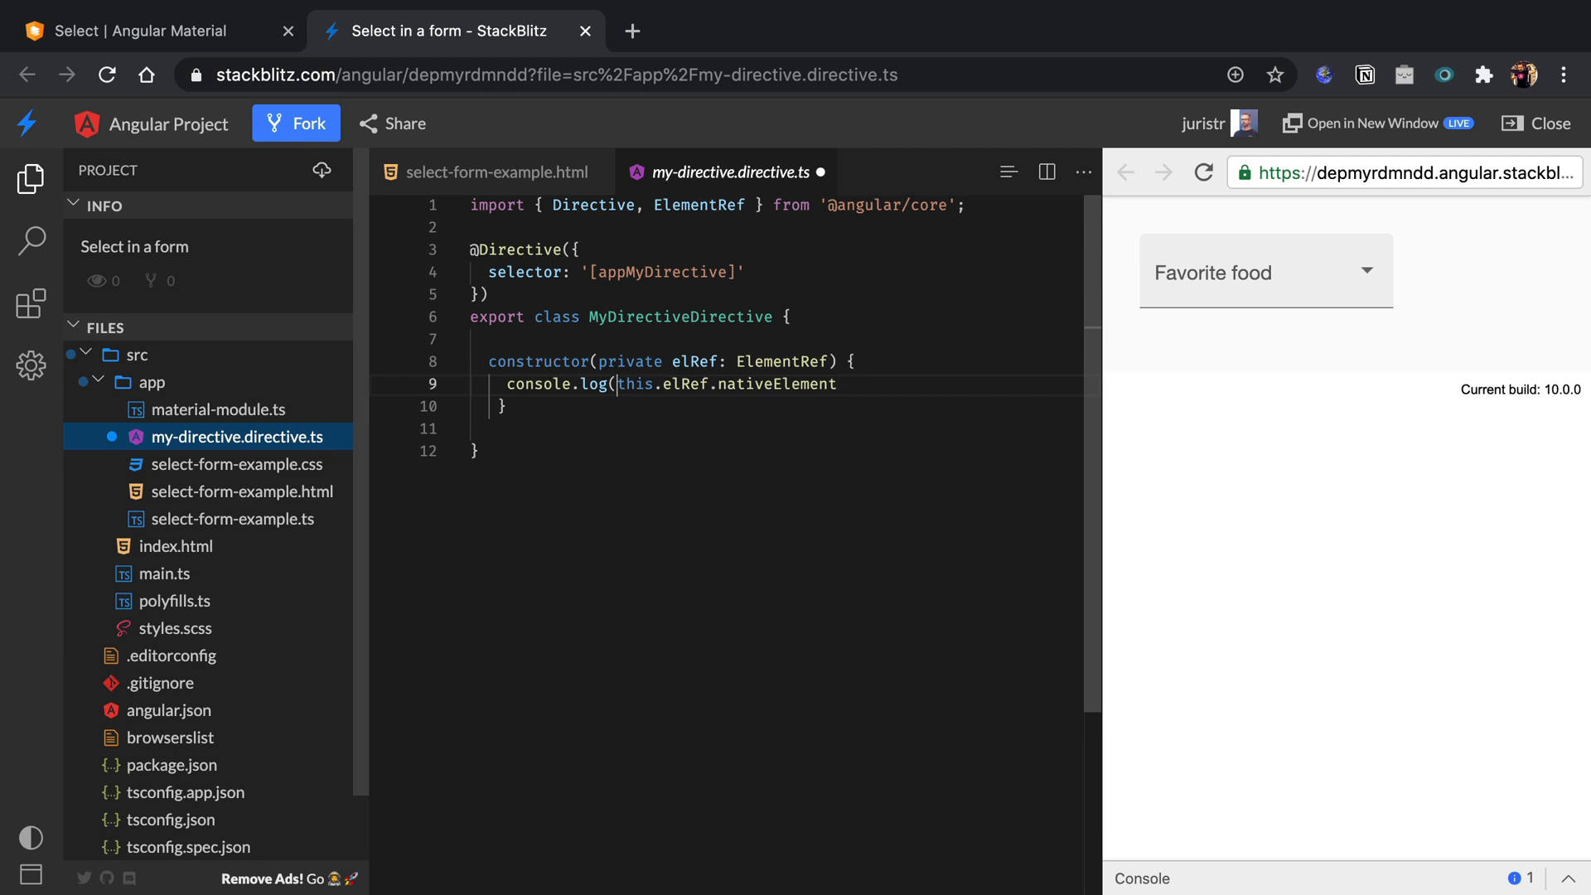
type(");")
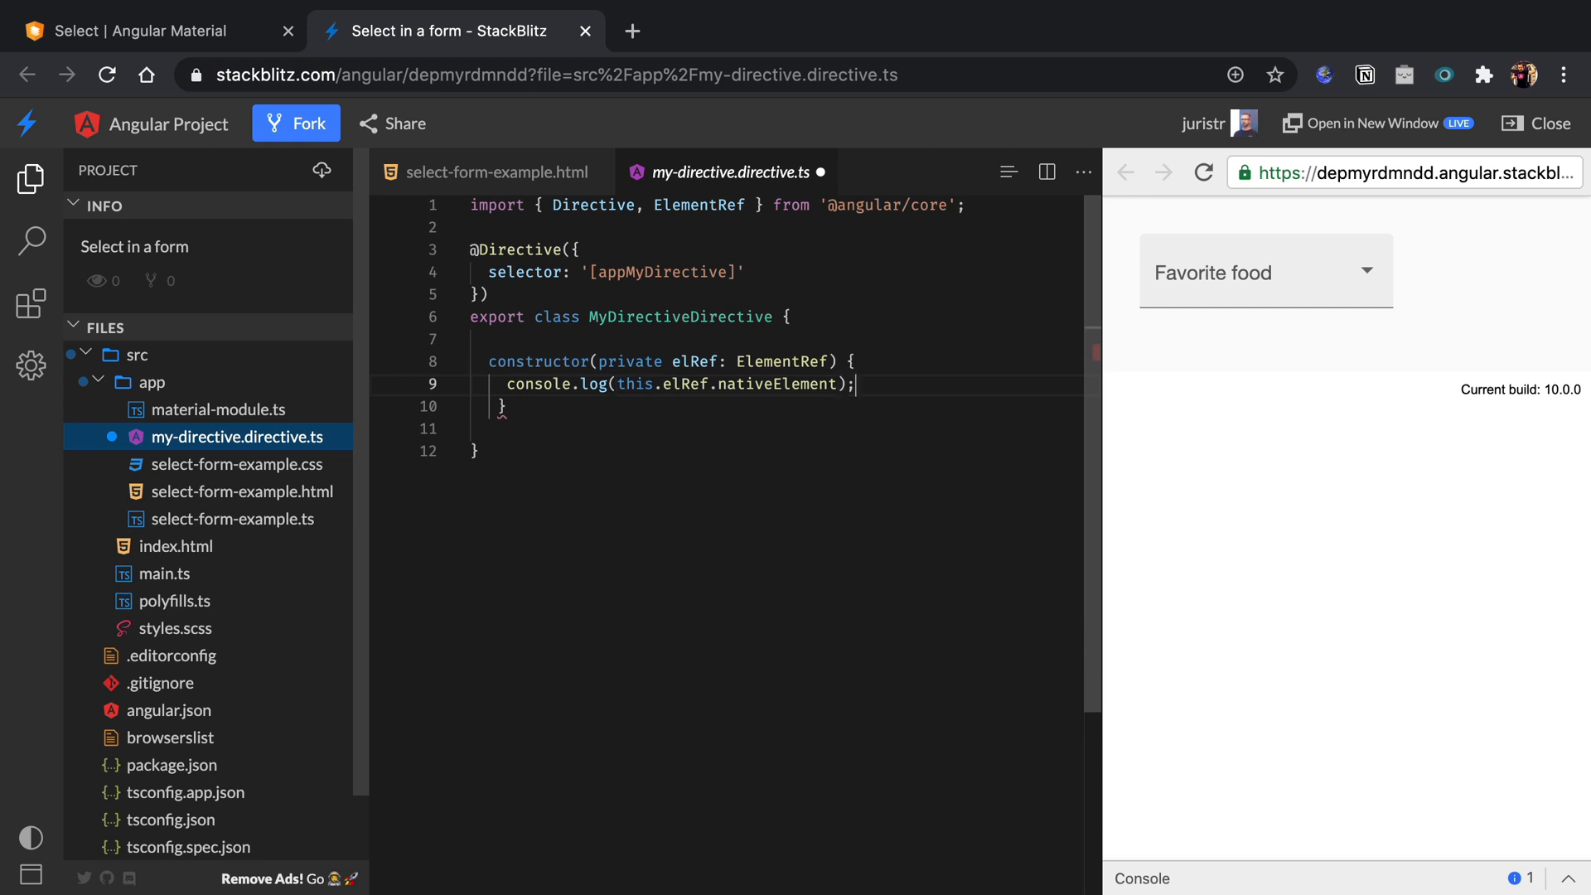
double_click(660, 271)
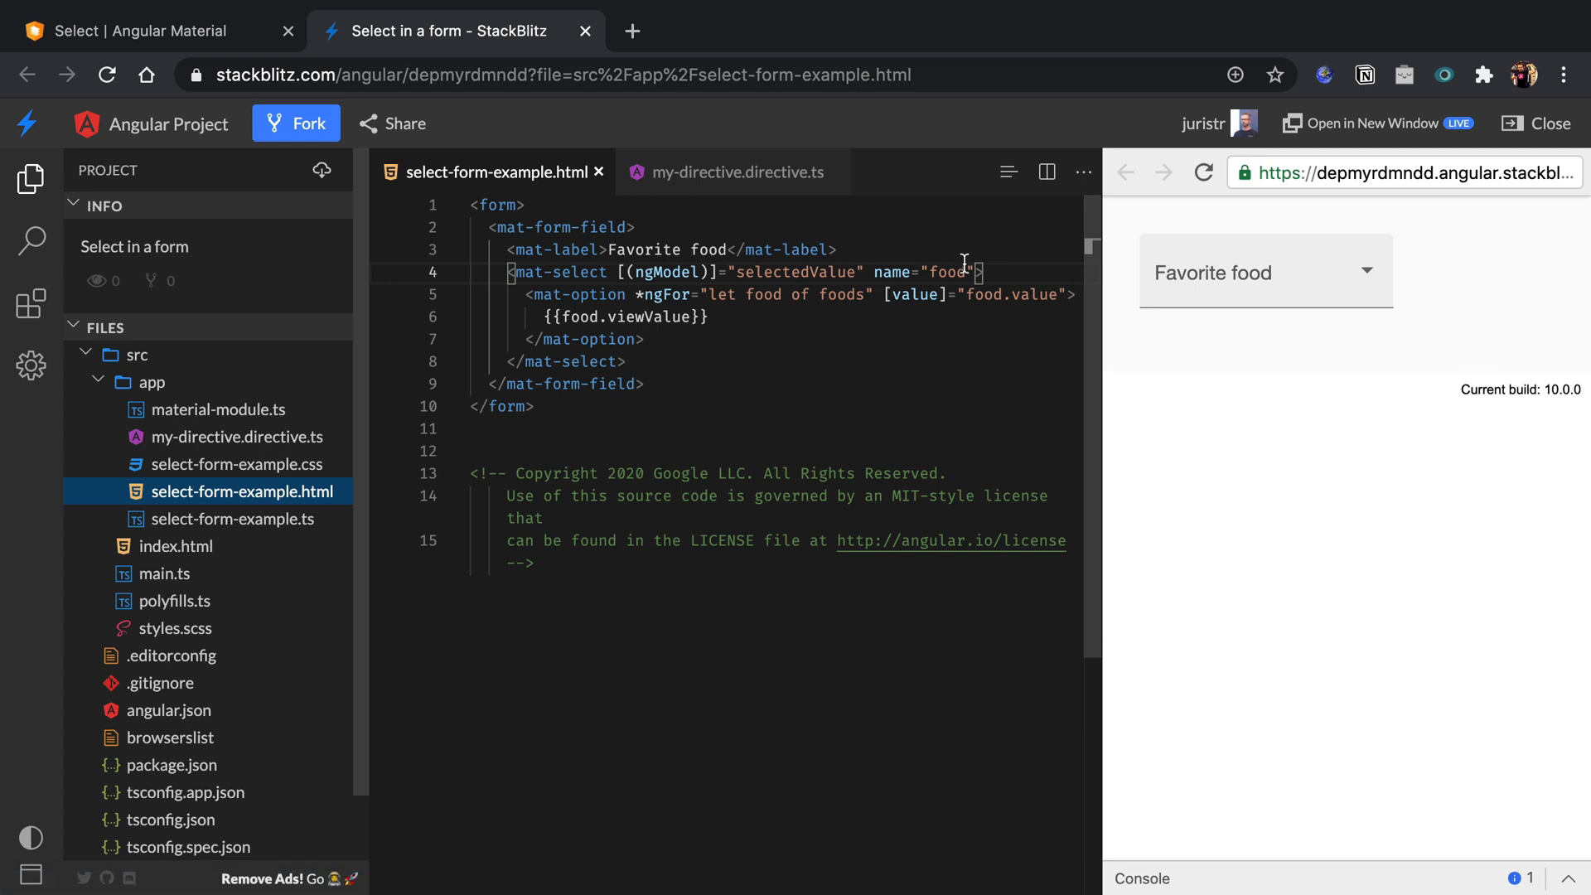
Step: Add appMyDirective to the mat-select and import MyDirectiveDirective in main.ts
type("appMyDirective")
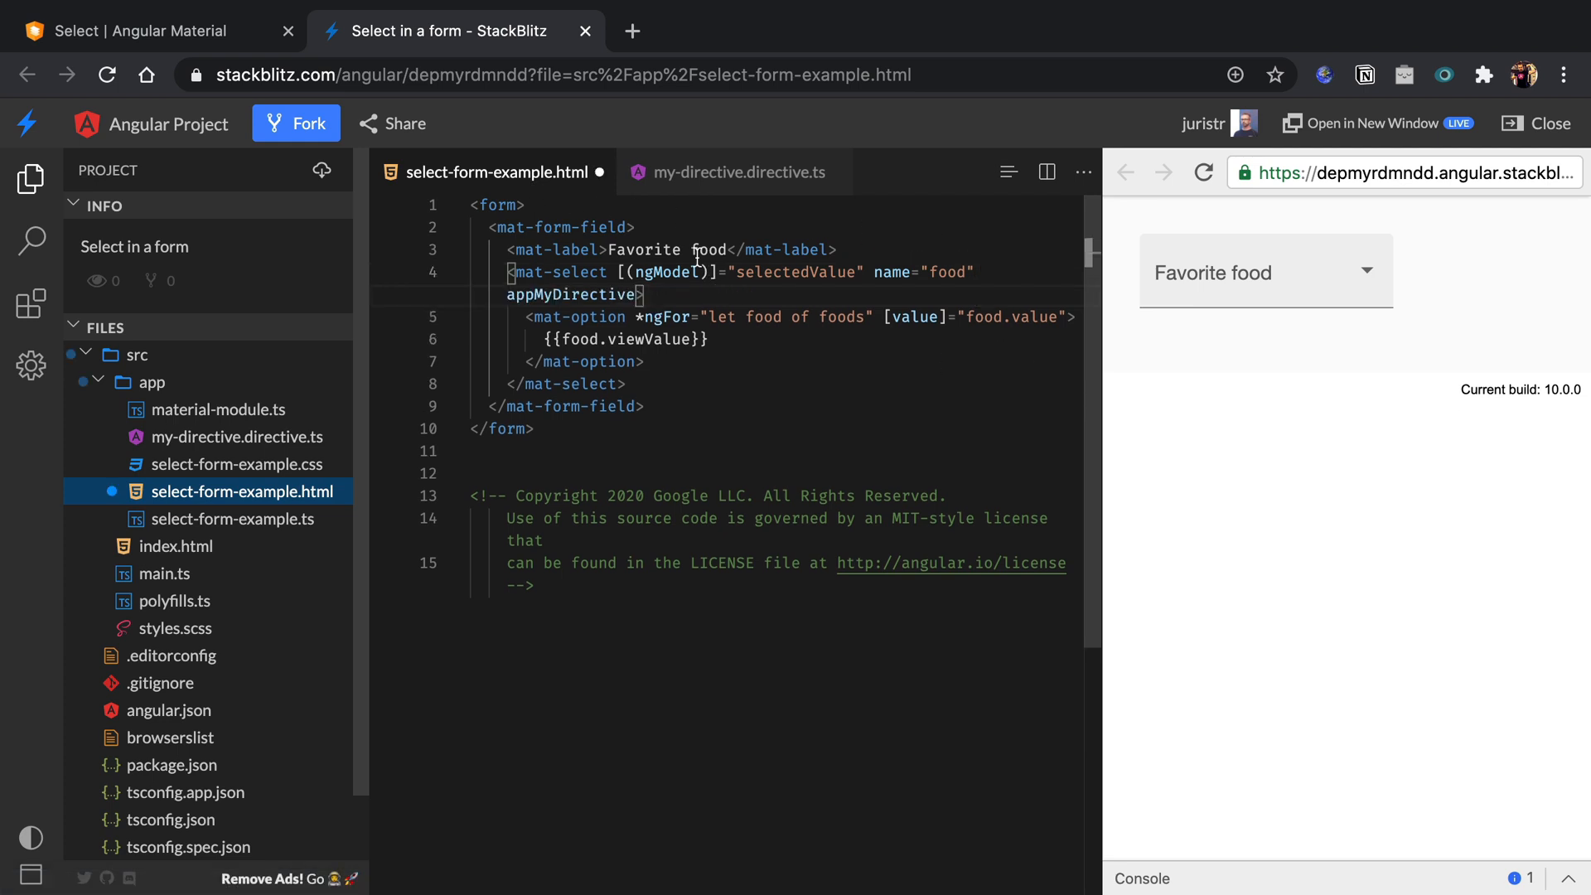
left_click(731, 170)
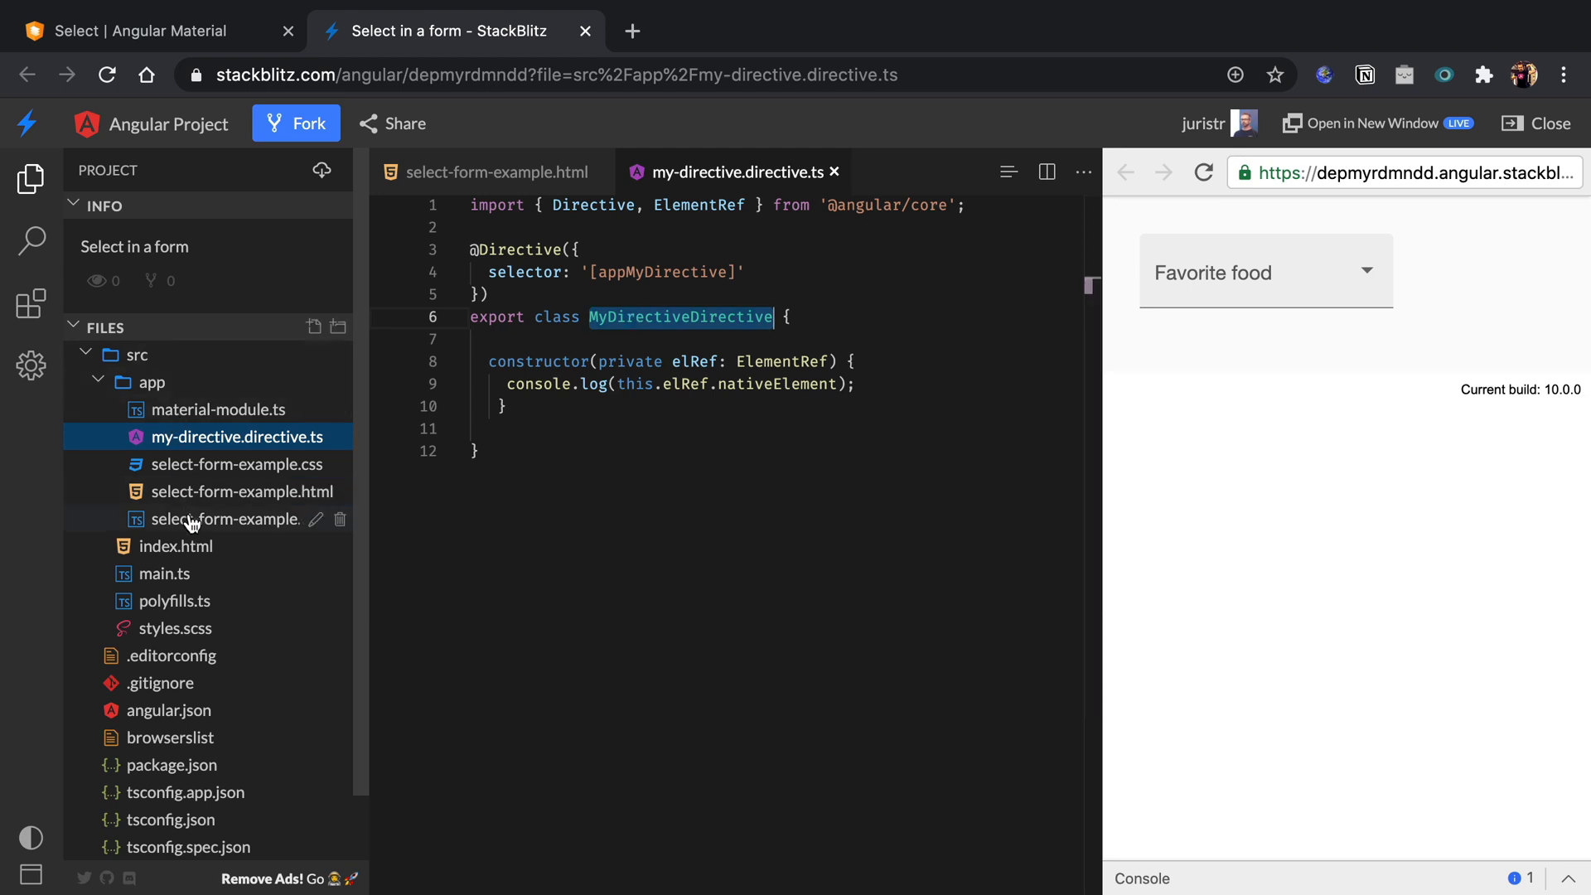
left_click(164, 573)
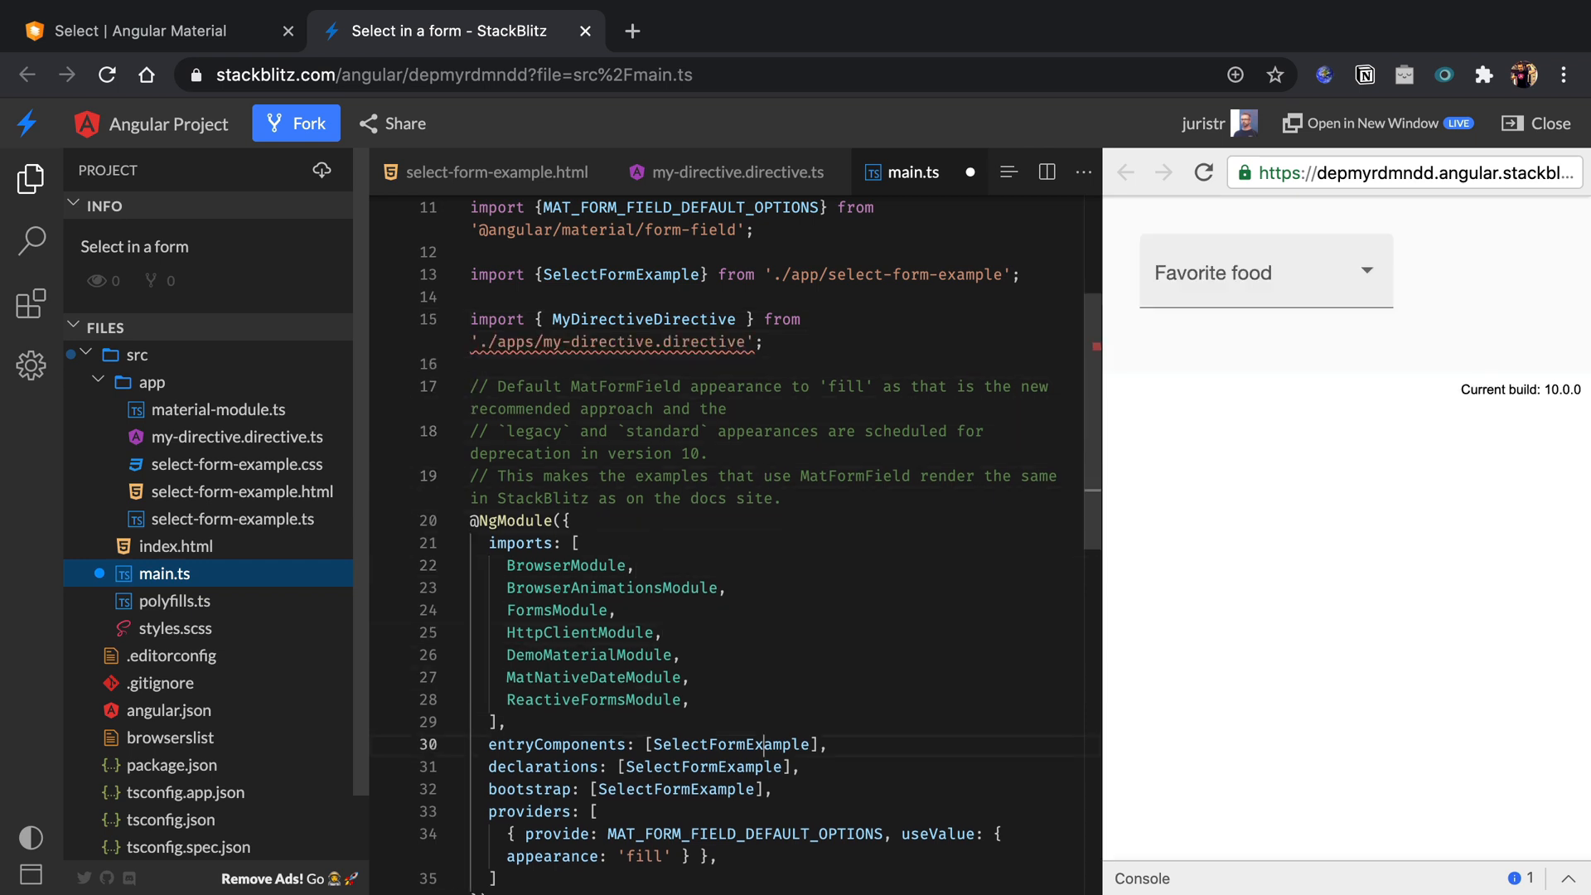
Step: Fix the import to './app/my-directive.directive', declare it, and expand the logged mat-select element
type(".")
left_click(640, 767)
type(", MyDirectiveDirective")
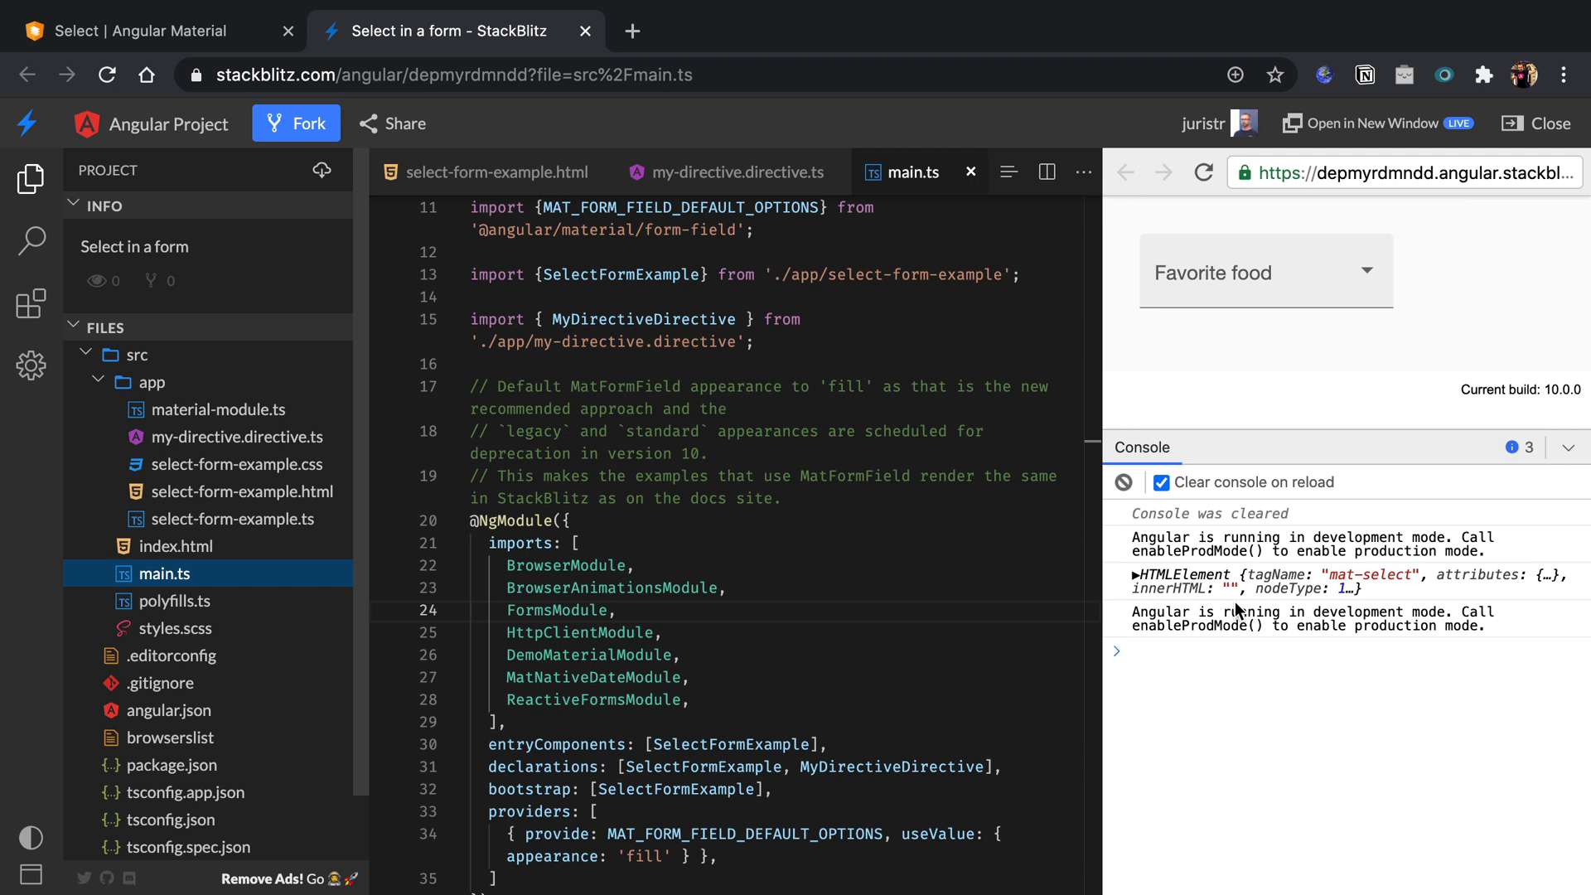
left_click(1141, 575)
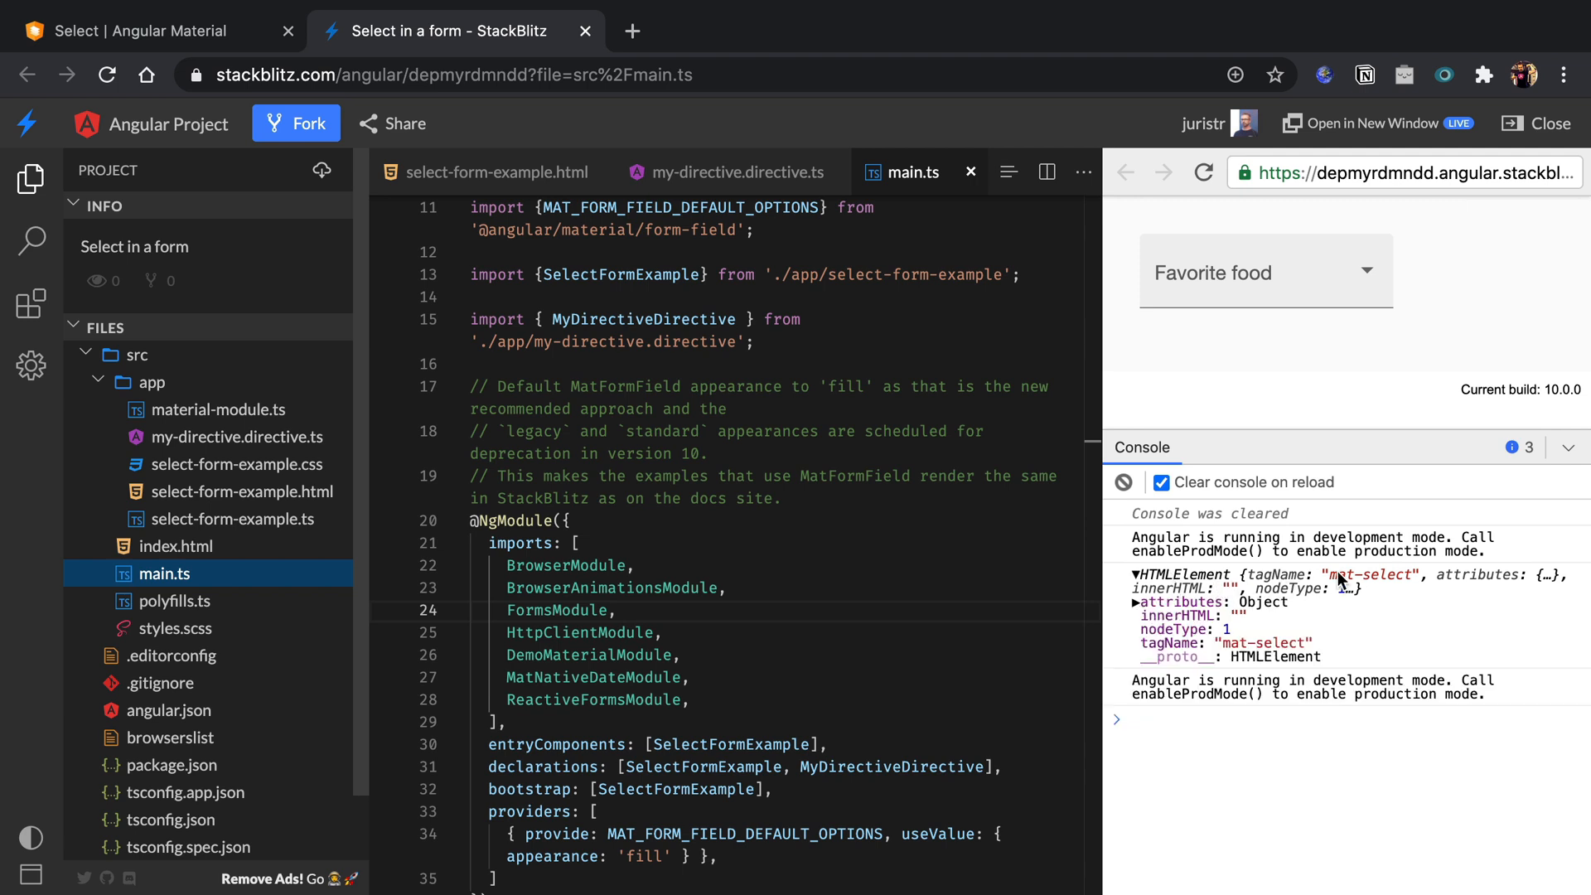
double_click(1371, 575)
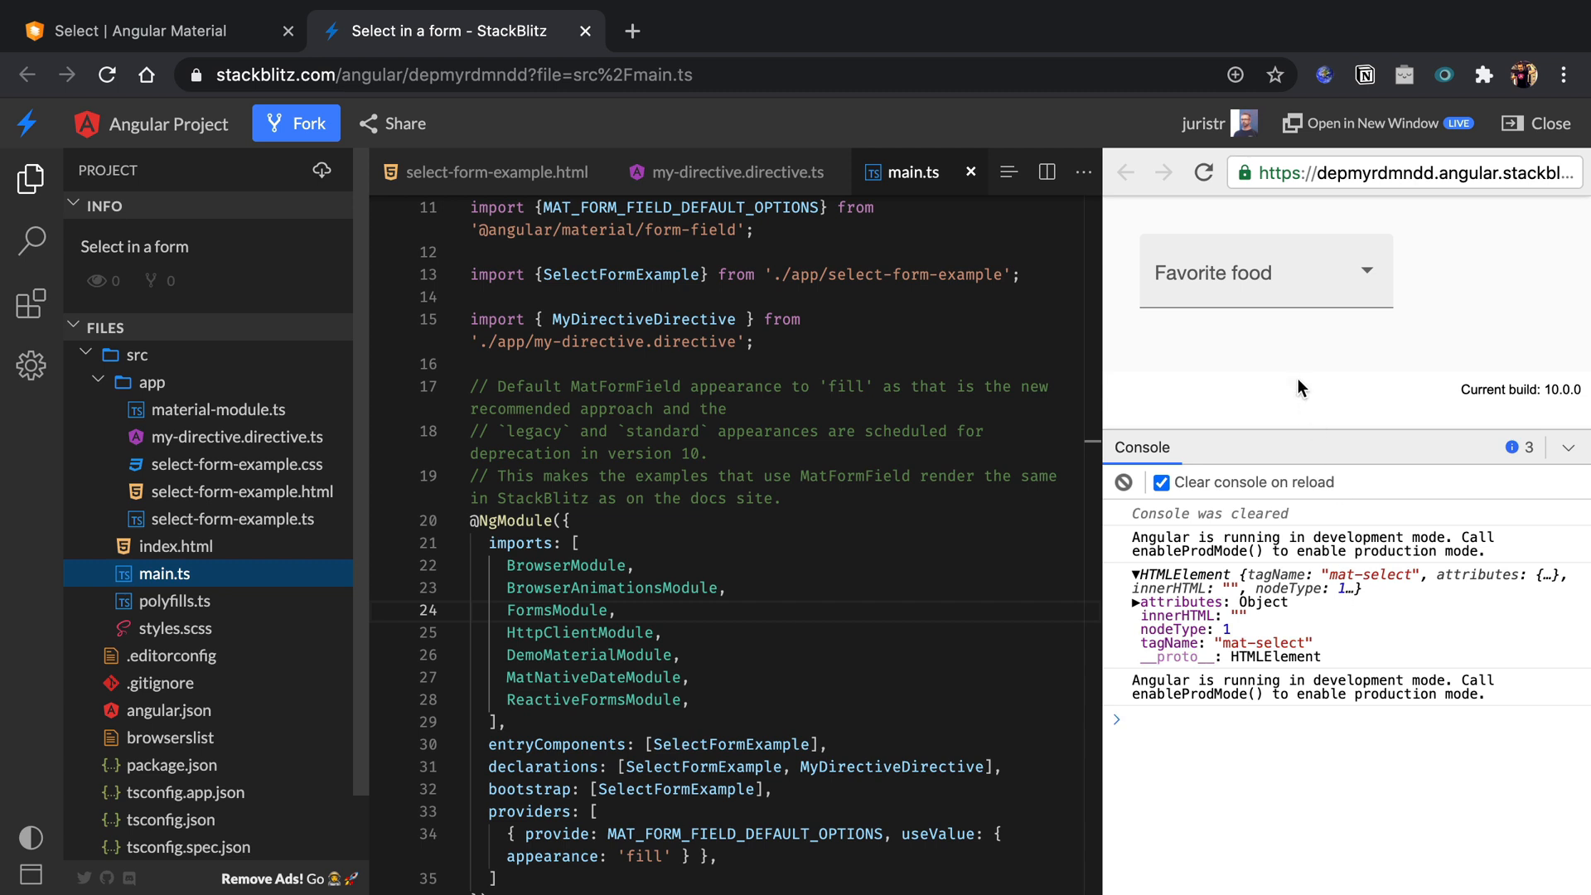
Step: Test logging nativeElement.querySelectorAll in the directive, then revert to nativeElement
left_click(239, 436)
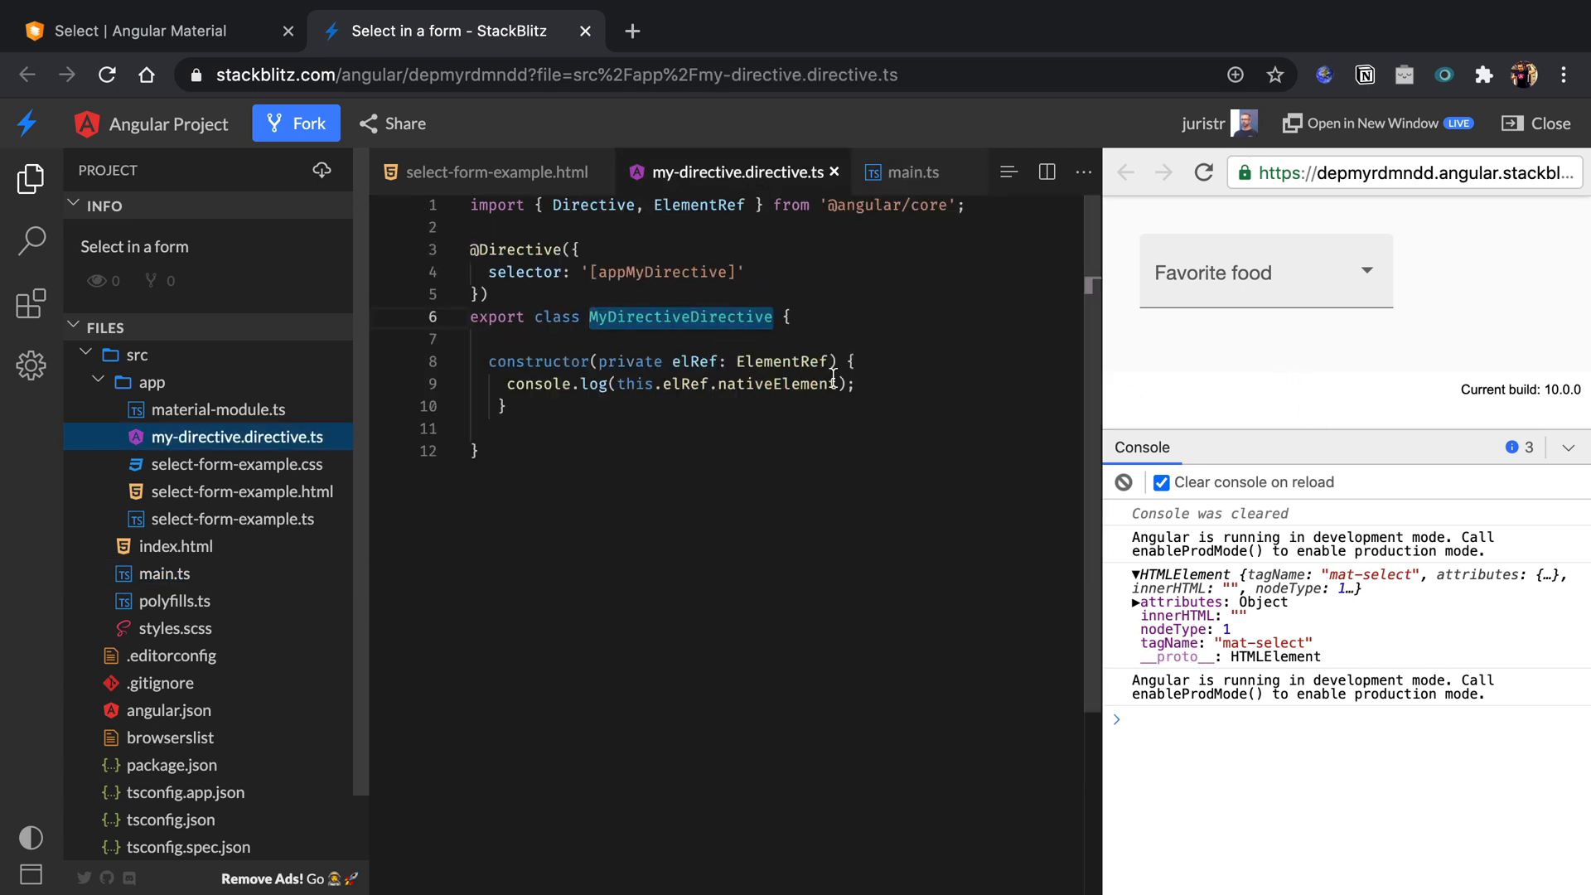
type(".querySelector")
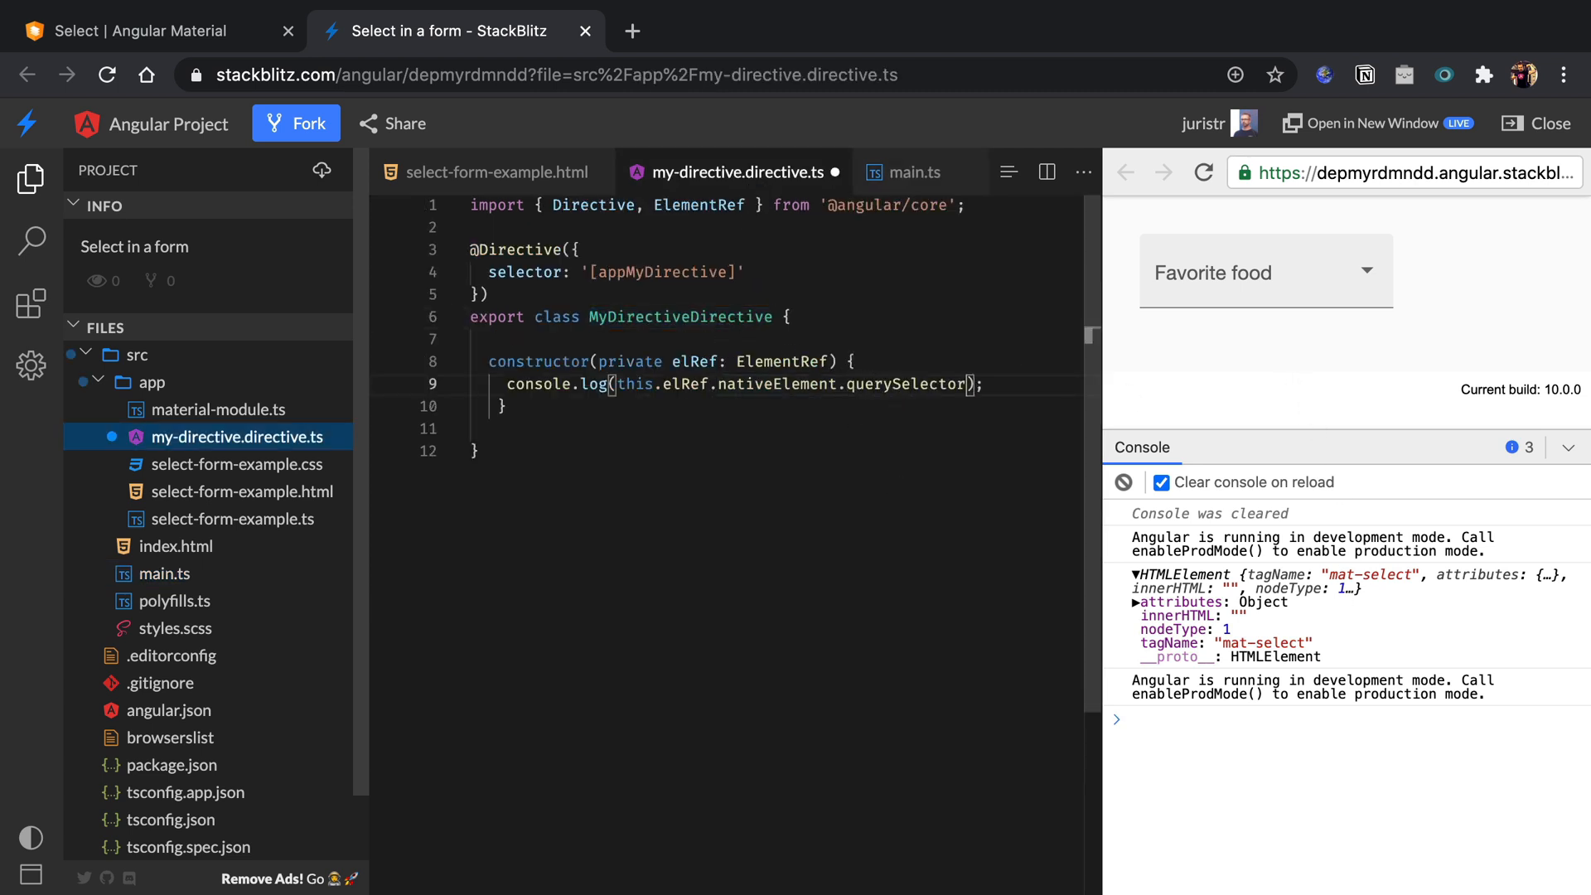
type("All")
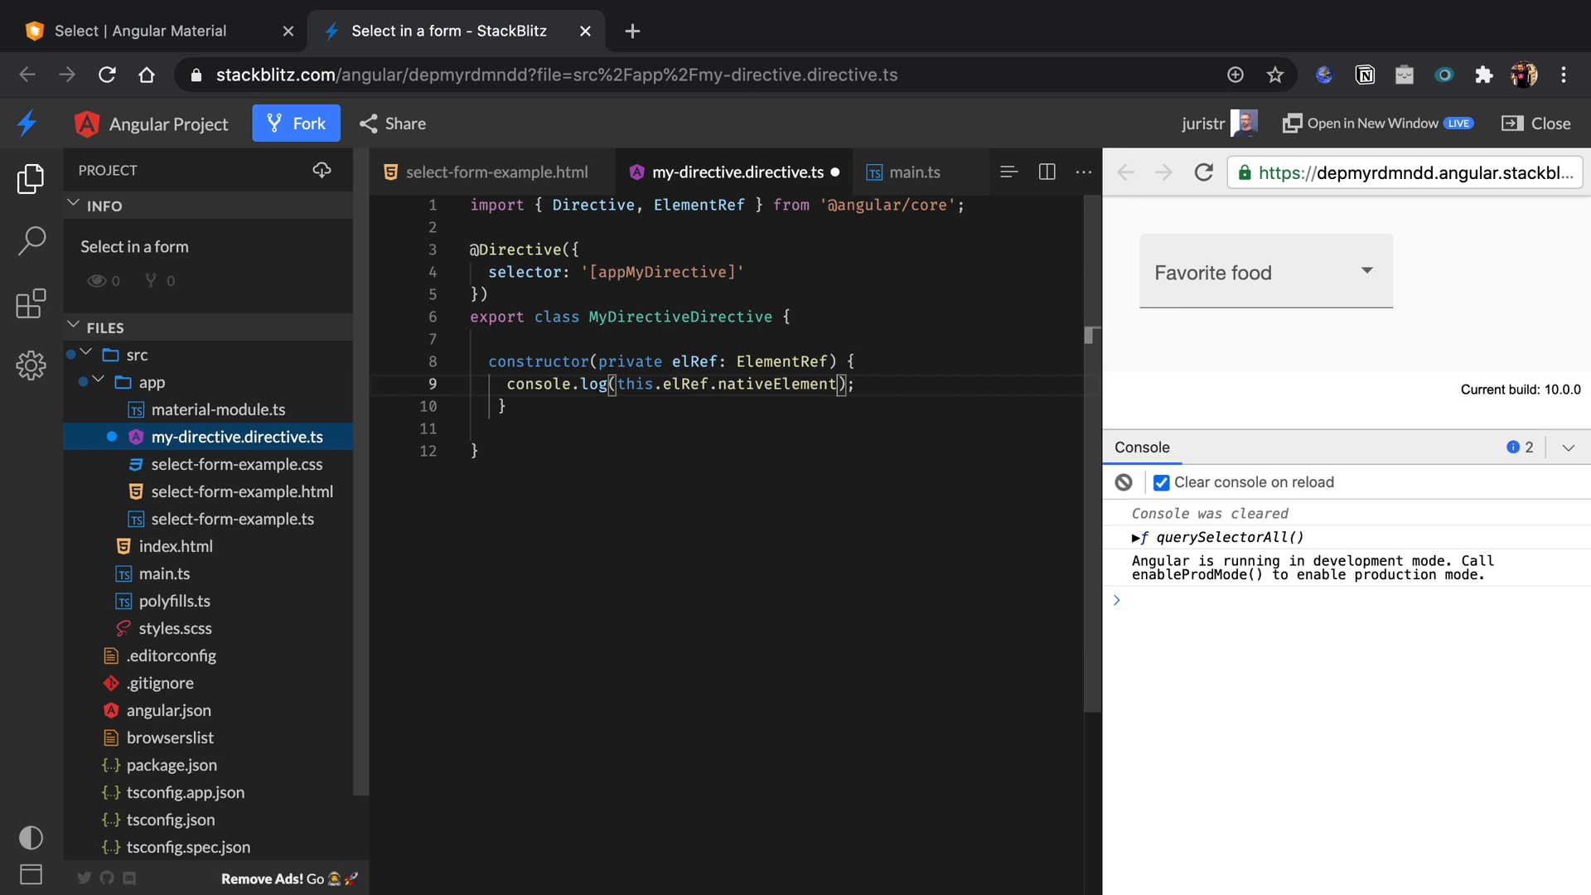
Step: Open the Favorite food select in the preview and inspect its options panel with developer tools
left_click(1265, 270)
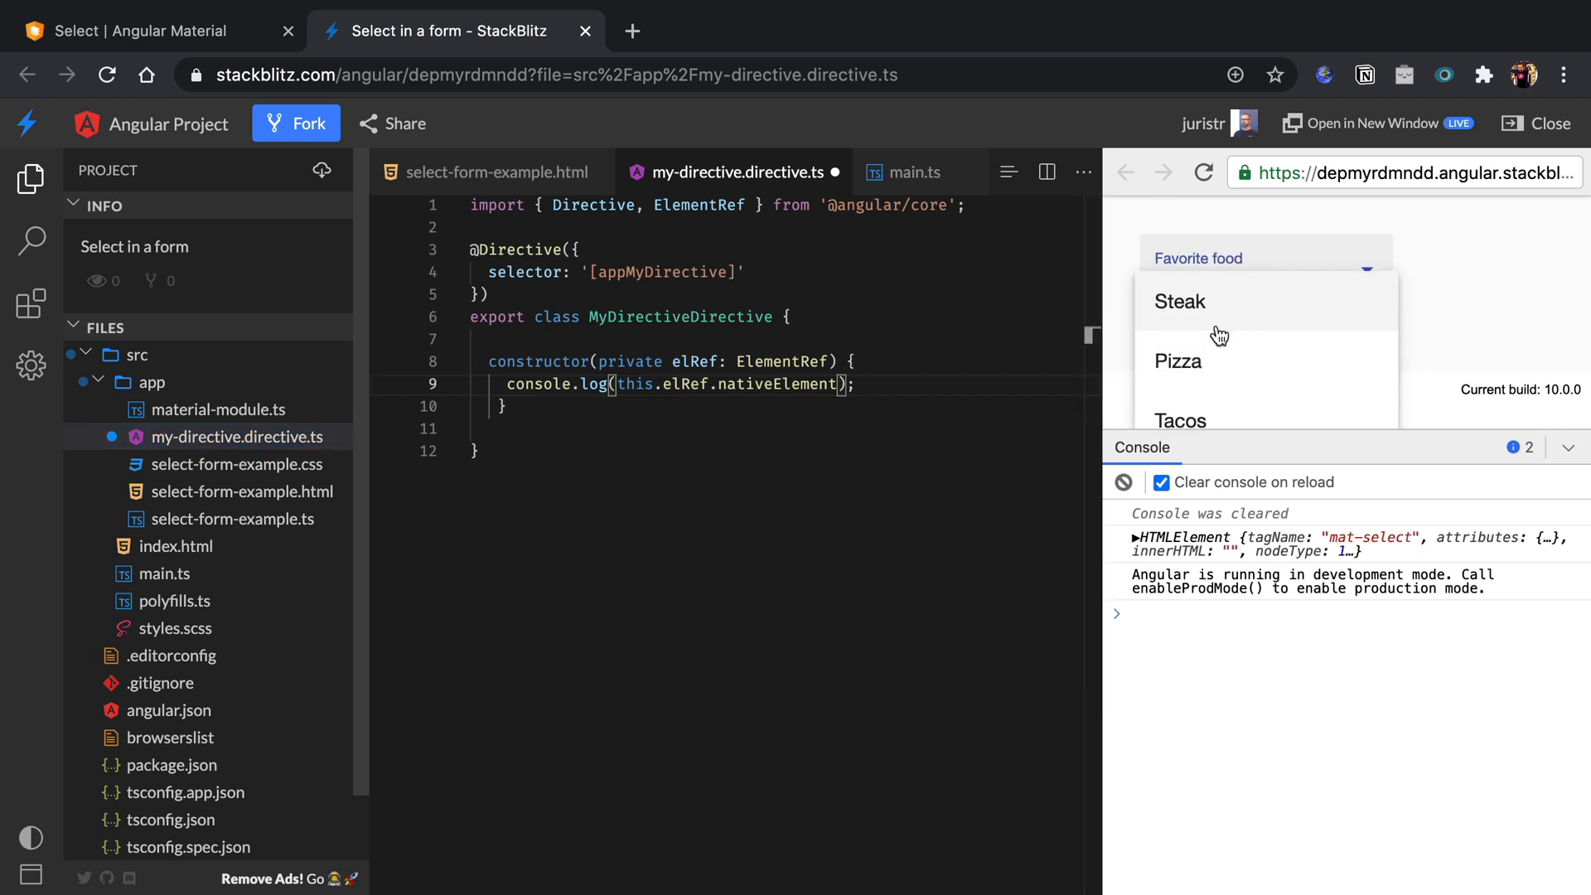
mouse_move(1205, 363)
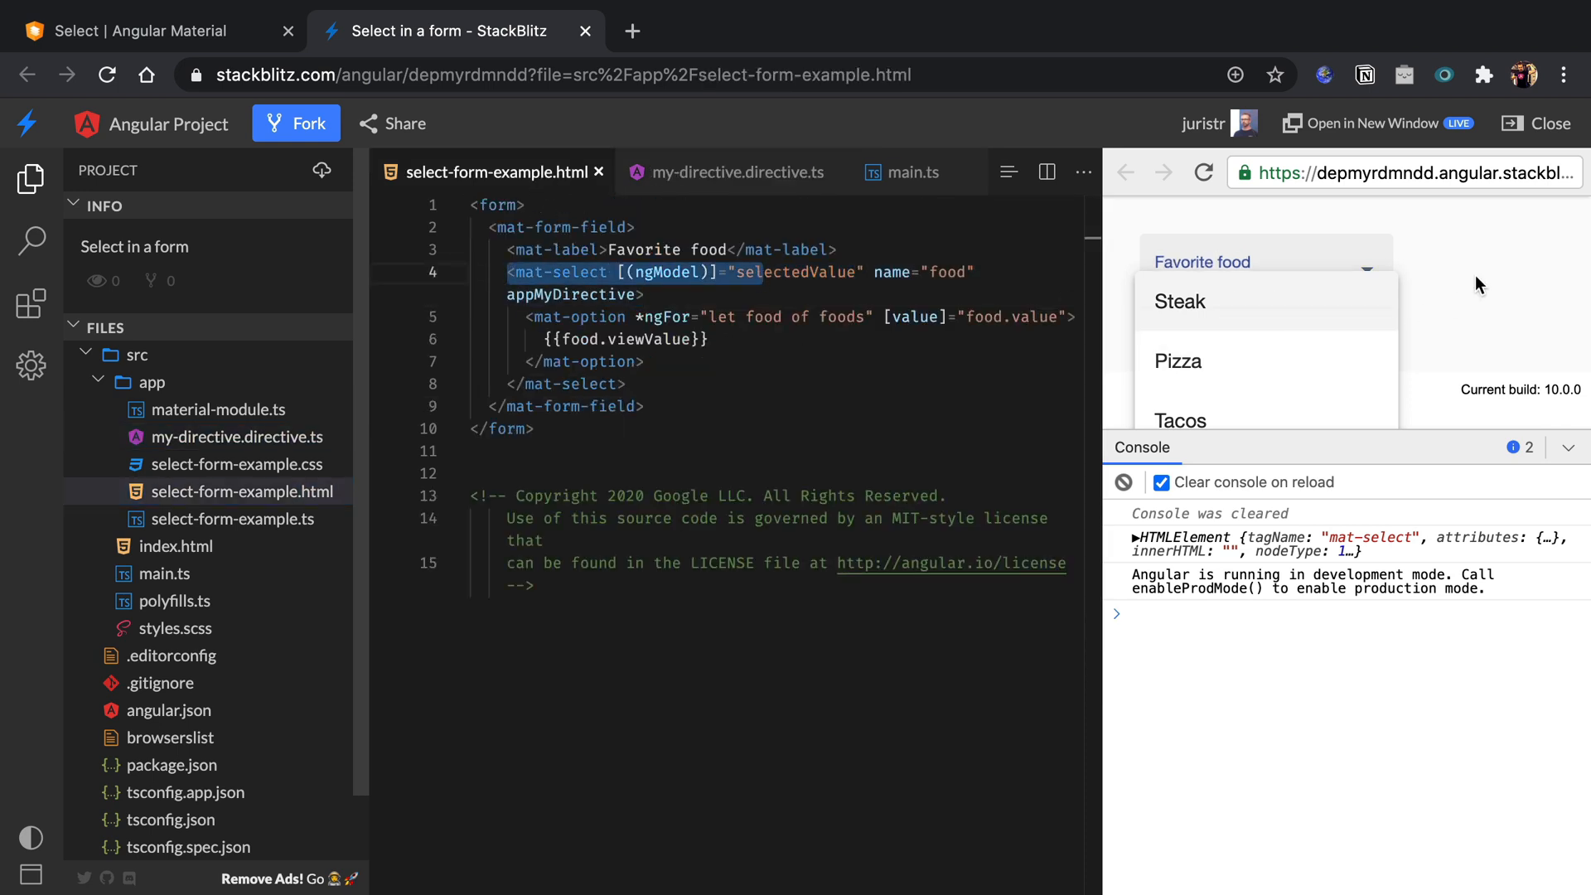
right_click(1477, 283)
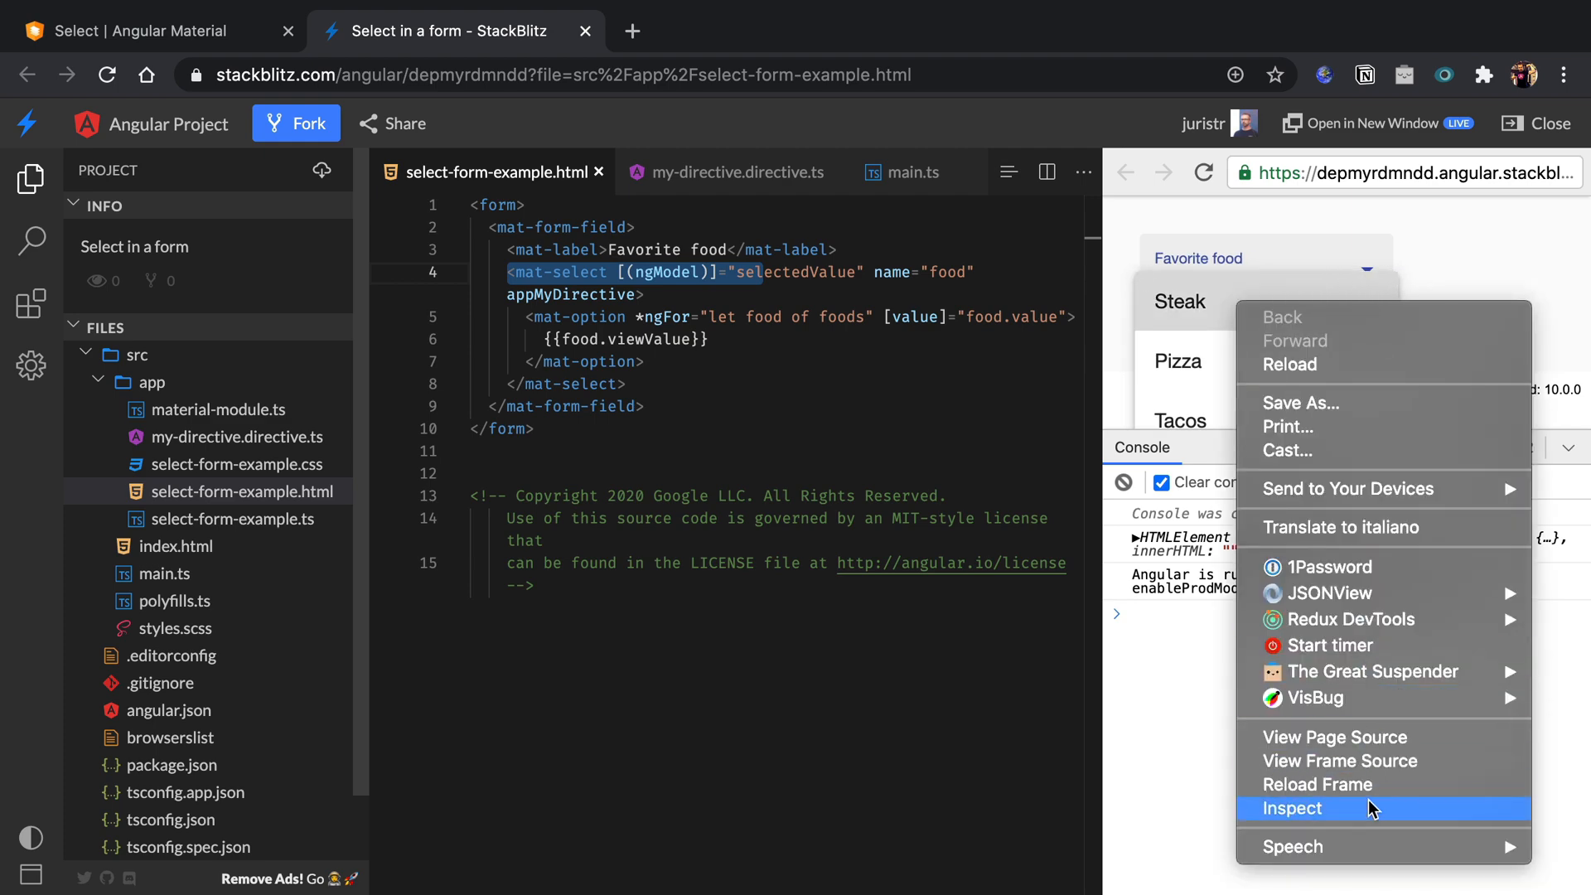
left_click(1291, 807)
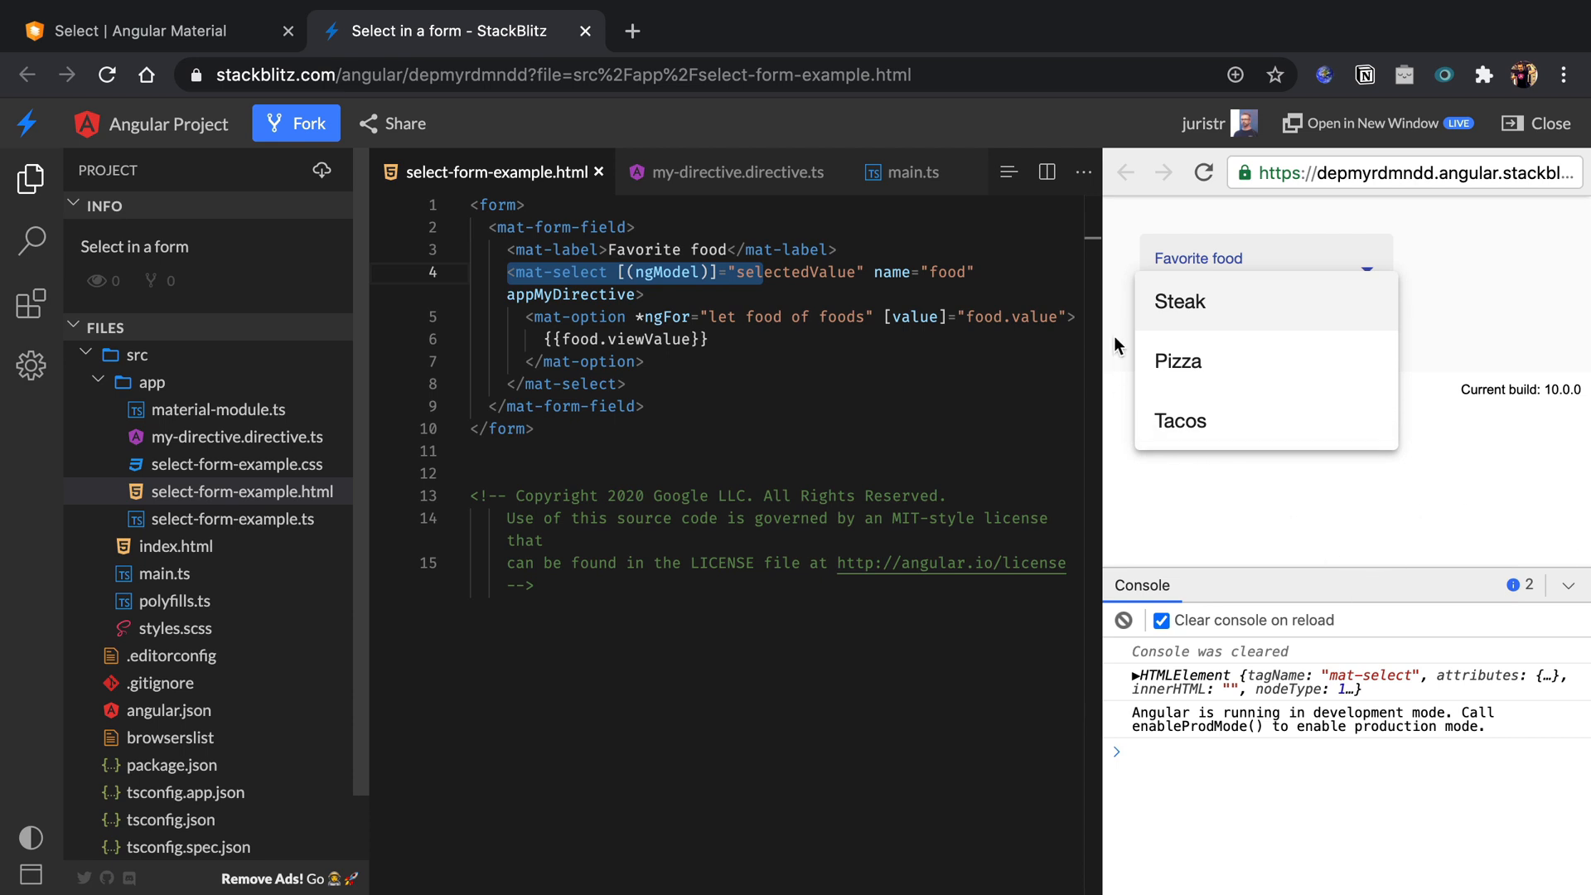
mouse_move(1336, 545)
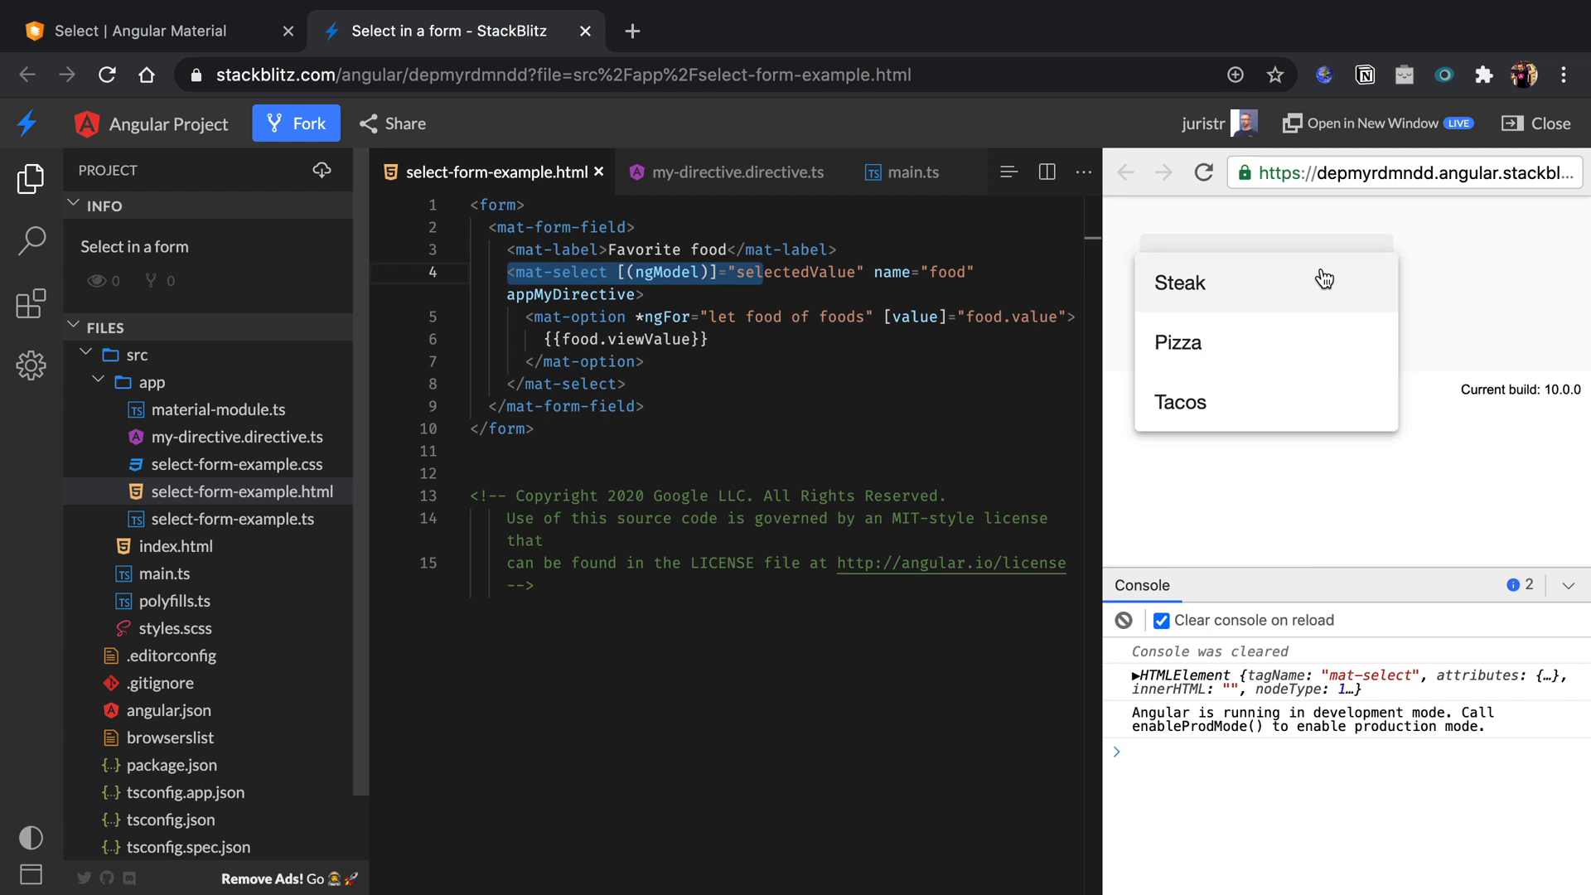
mouse_move(1281, 408)
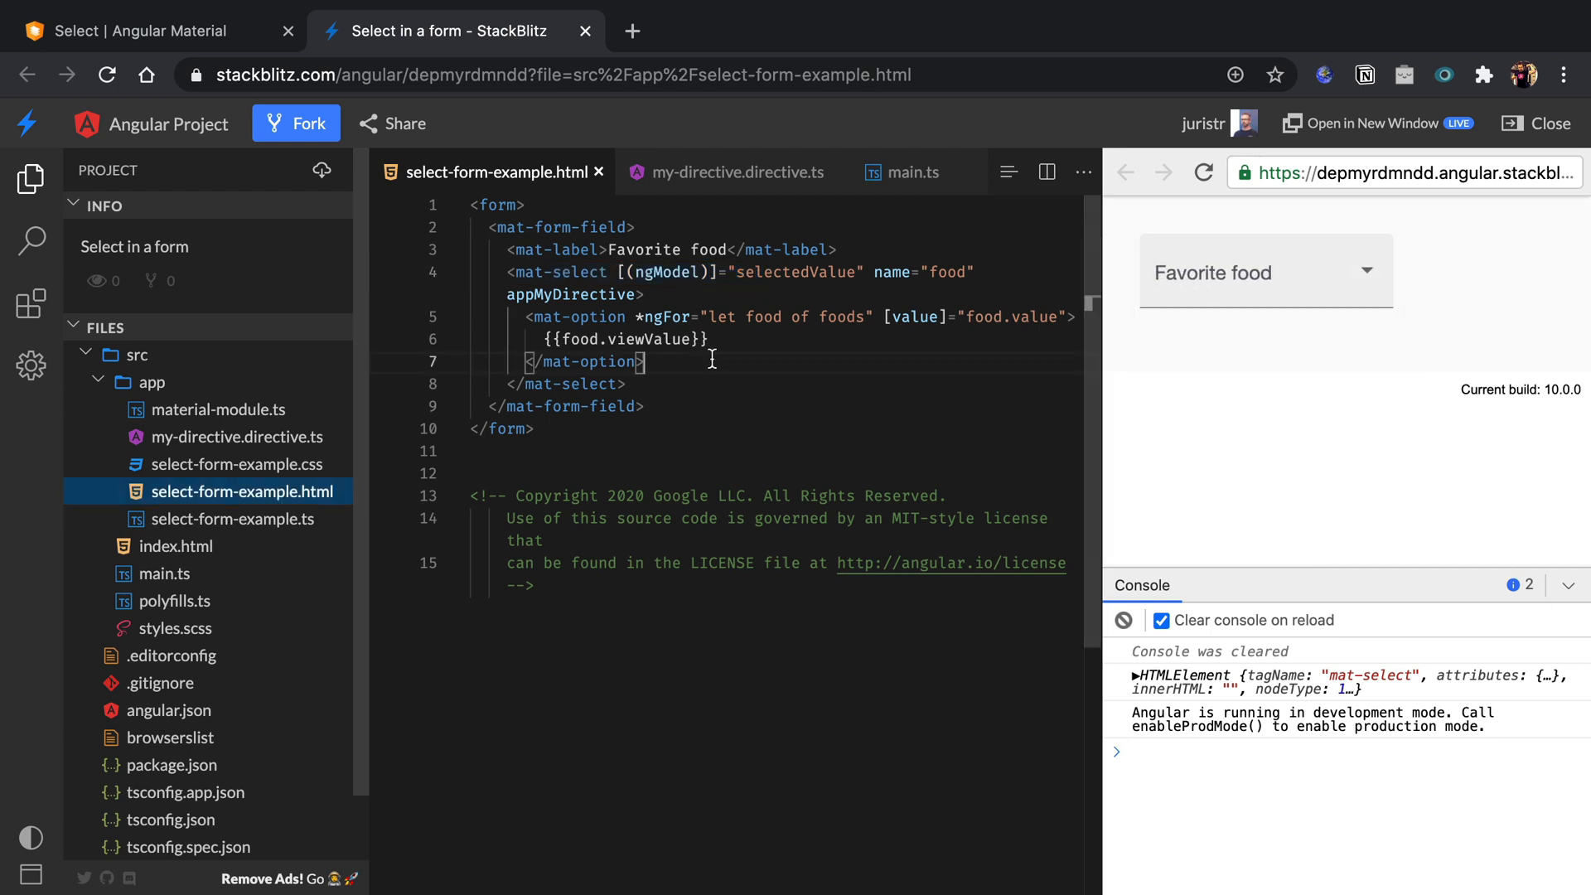
Step: Select nativeElement in the directive's log line before consulting the MatSelect API docs
left_click(736, 171)
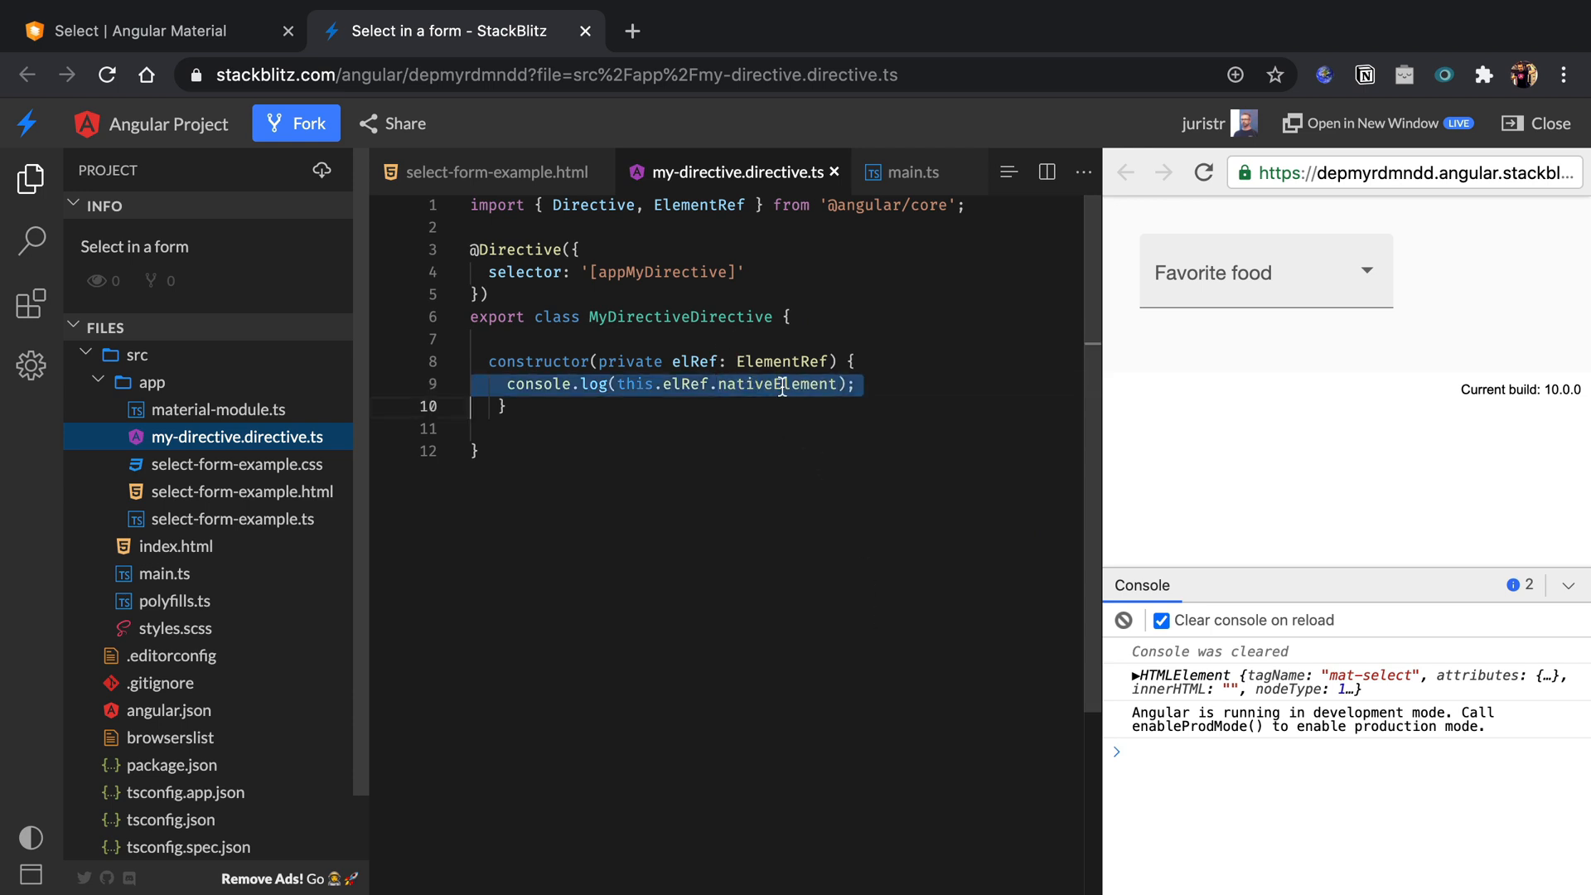
double_click(774, 384)
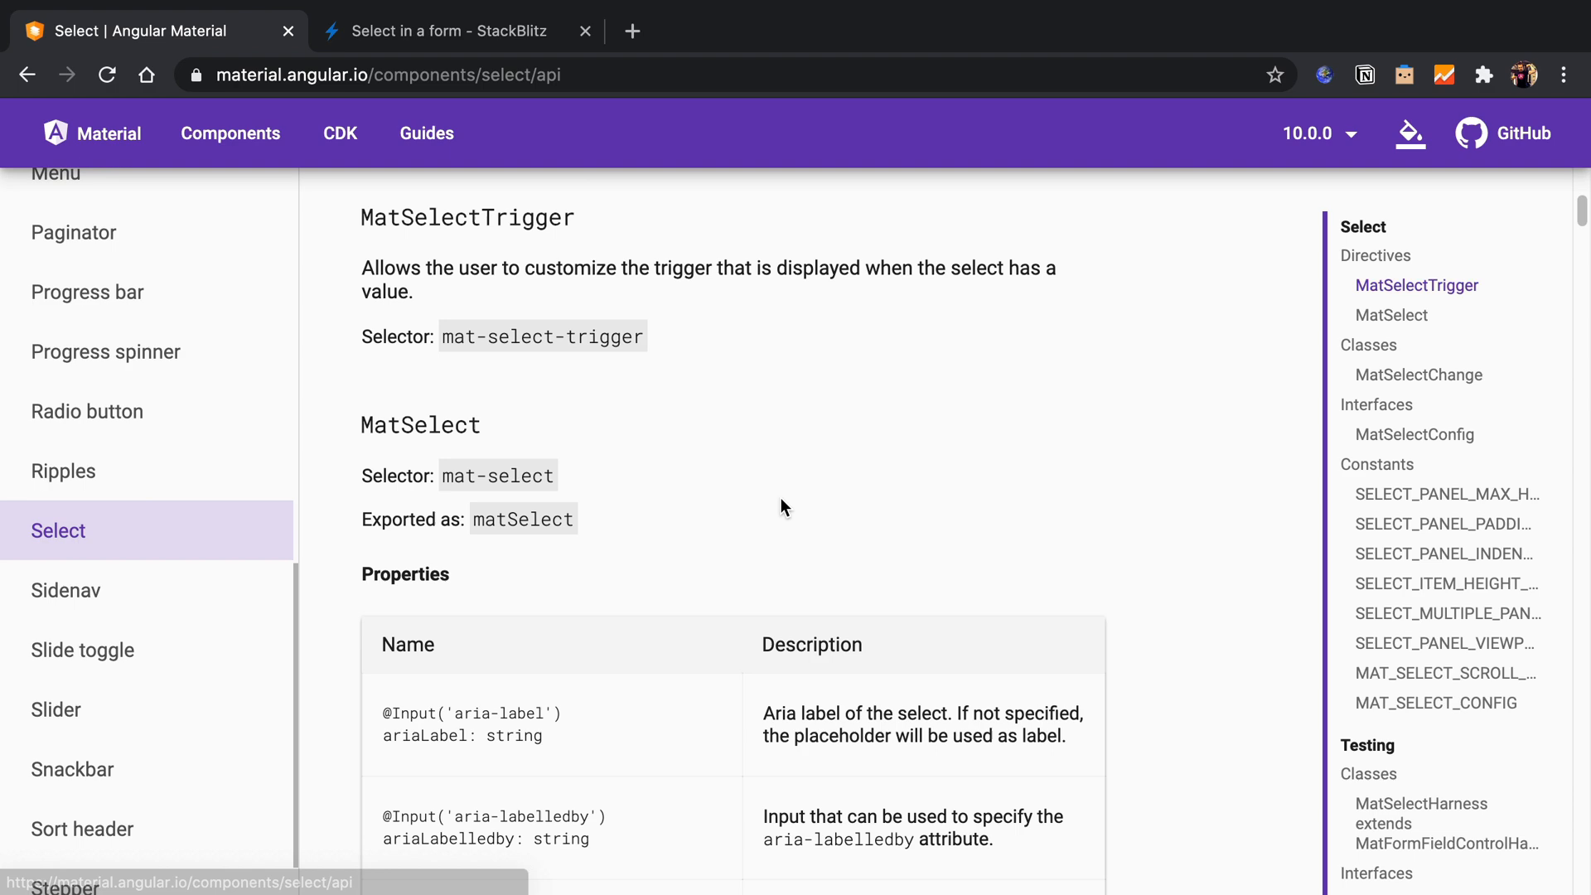
Step: Review MatSelect's panel: ElementRef property and return to the StackBlitz project
scroll("down", 3)
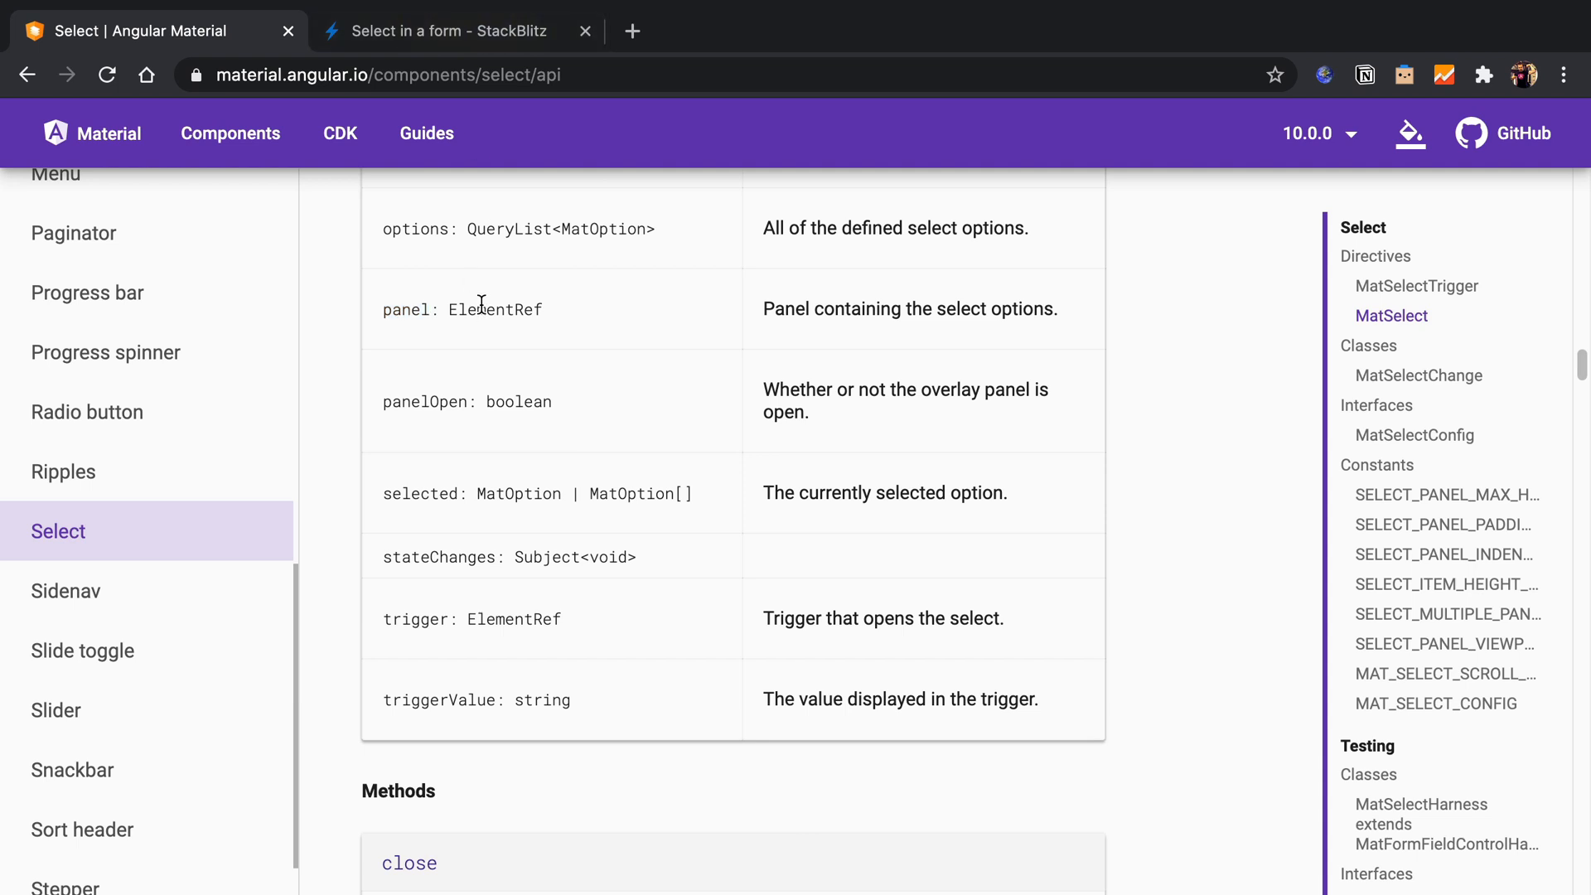
left_click(446, 30)
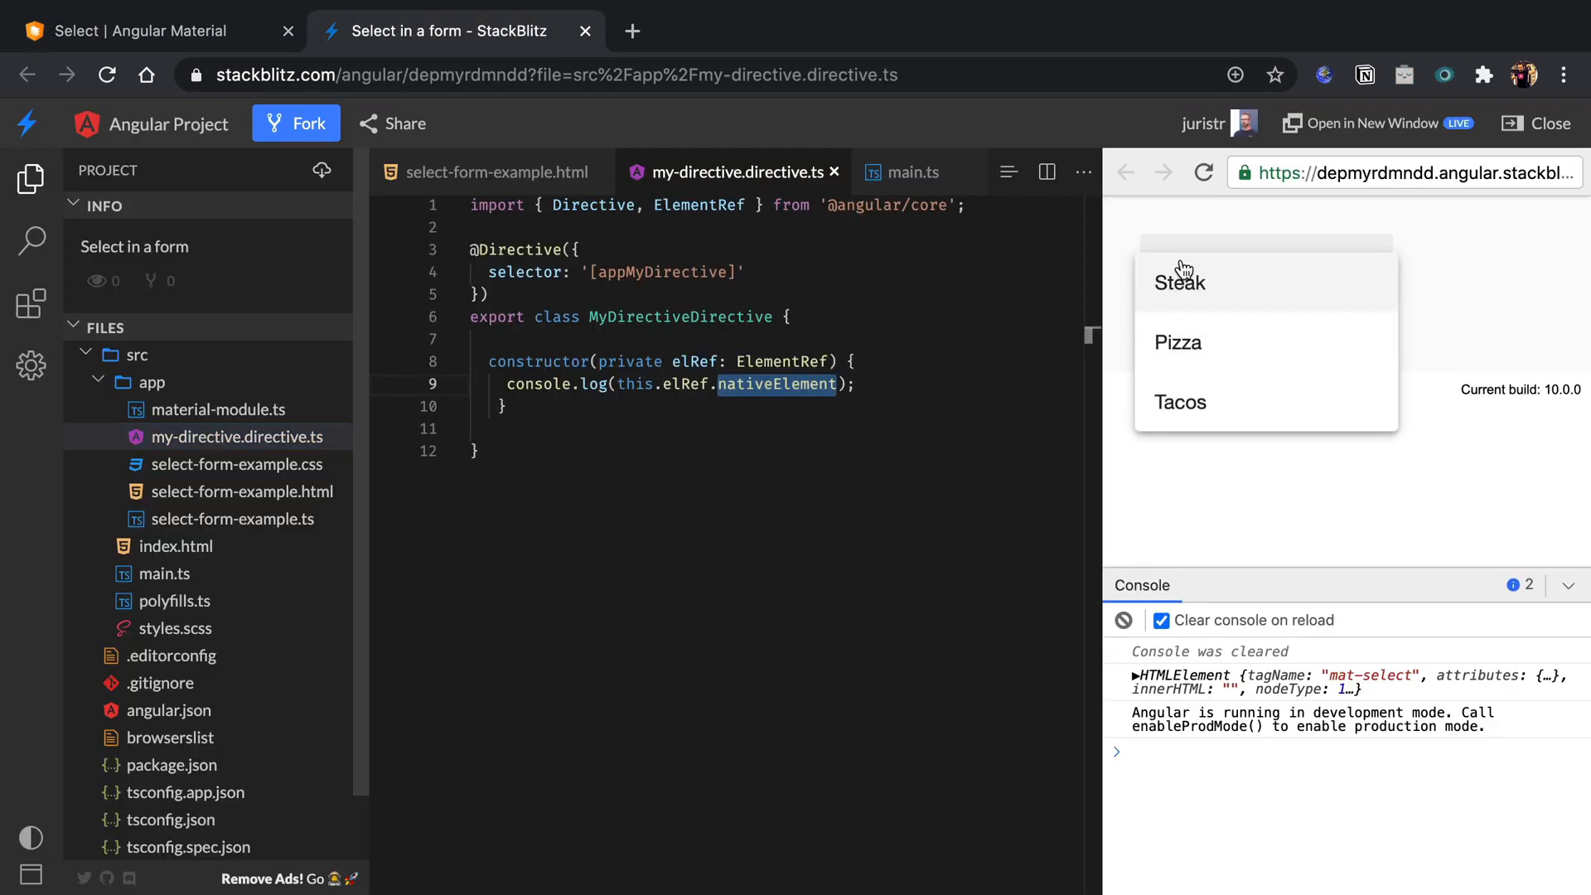
mouse_move(1359, 478)
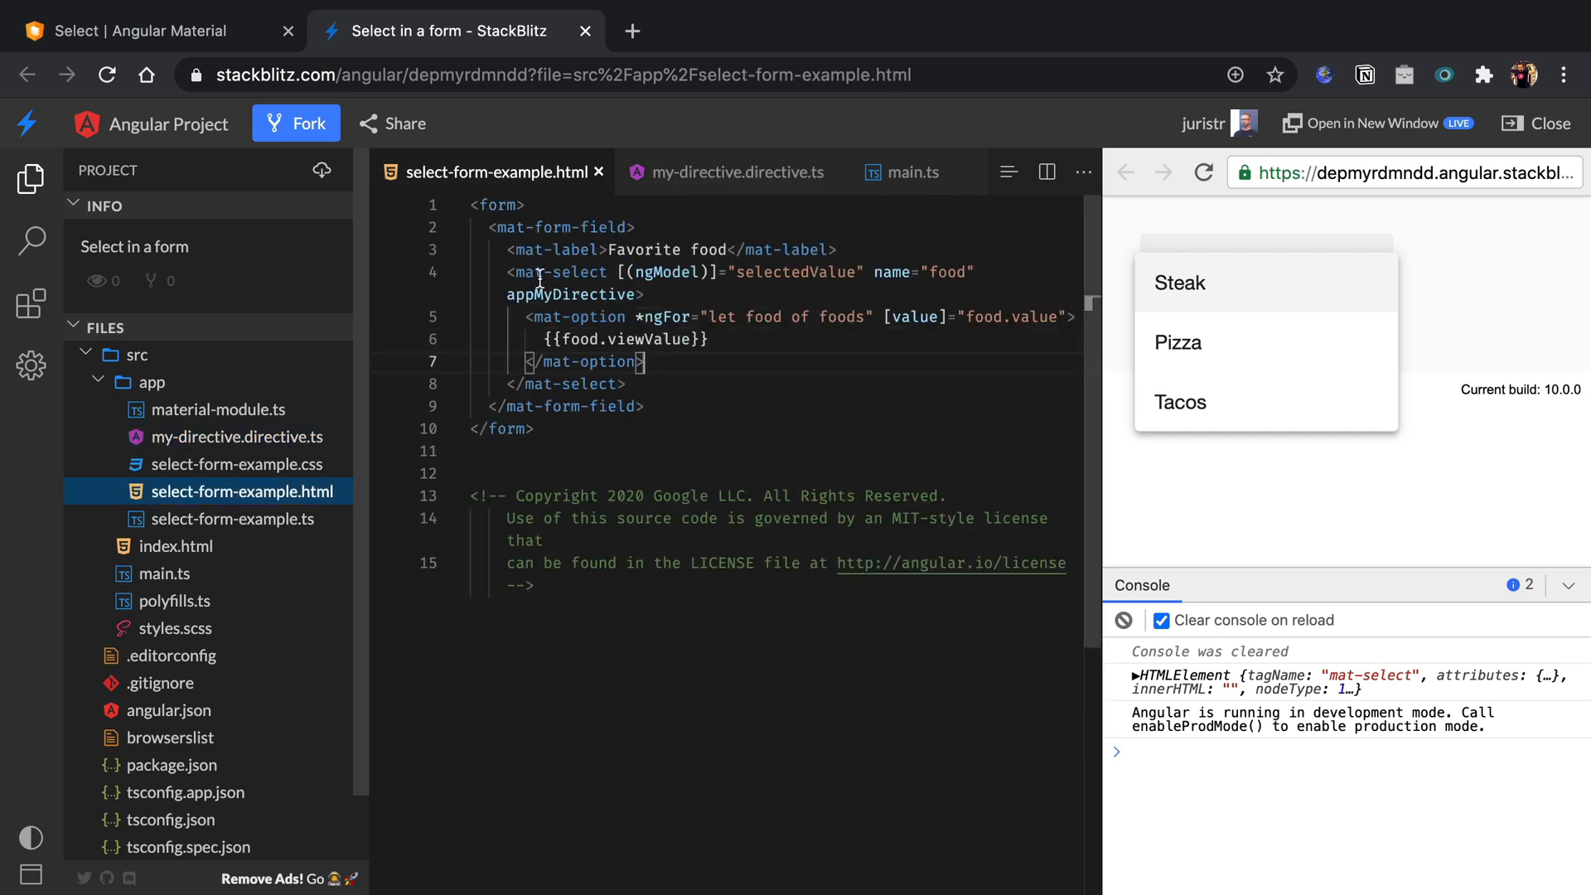
Step: Locate the appMyDirective attribute in the template, then return to my-directive.directive.ts
double_click(560, 272)
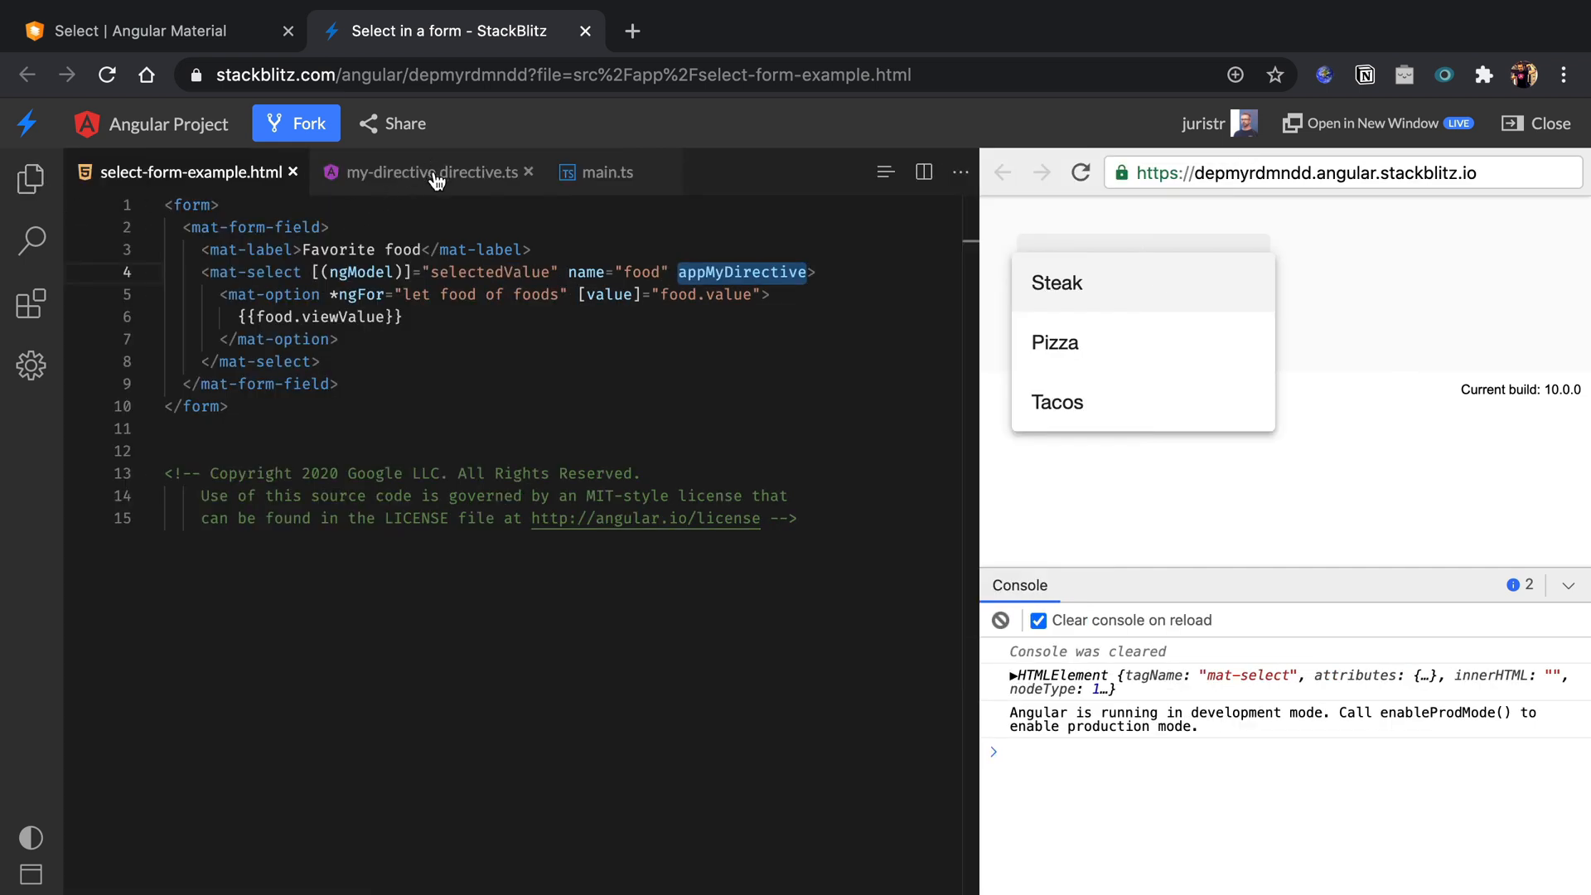
left_click(428, 170)
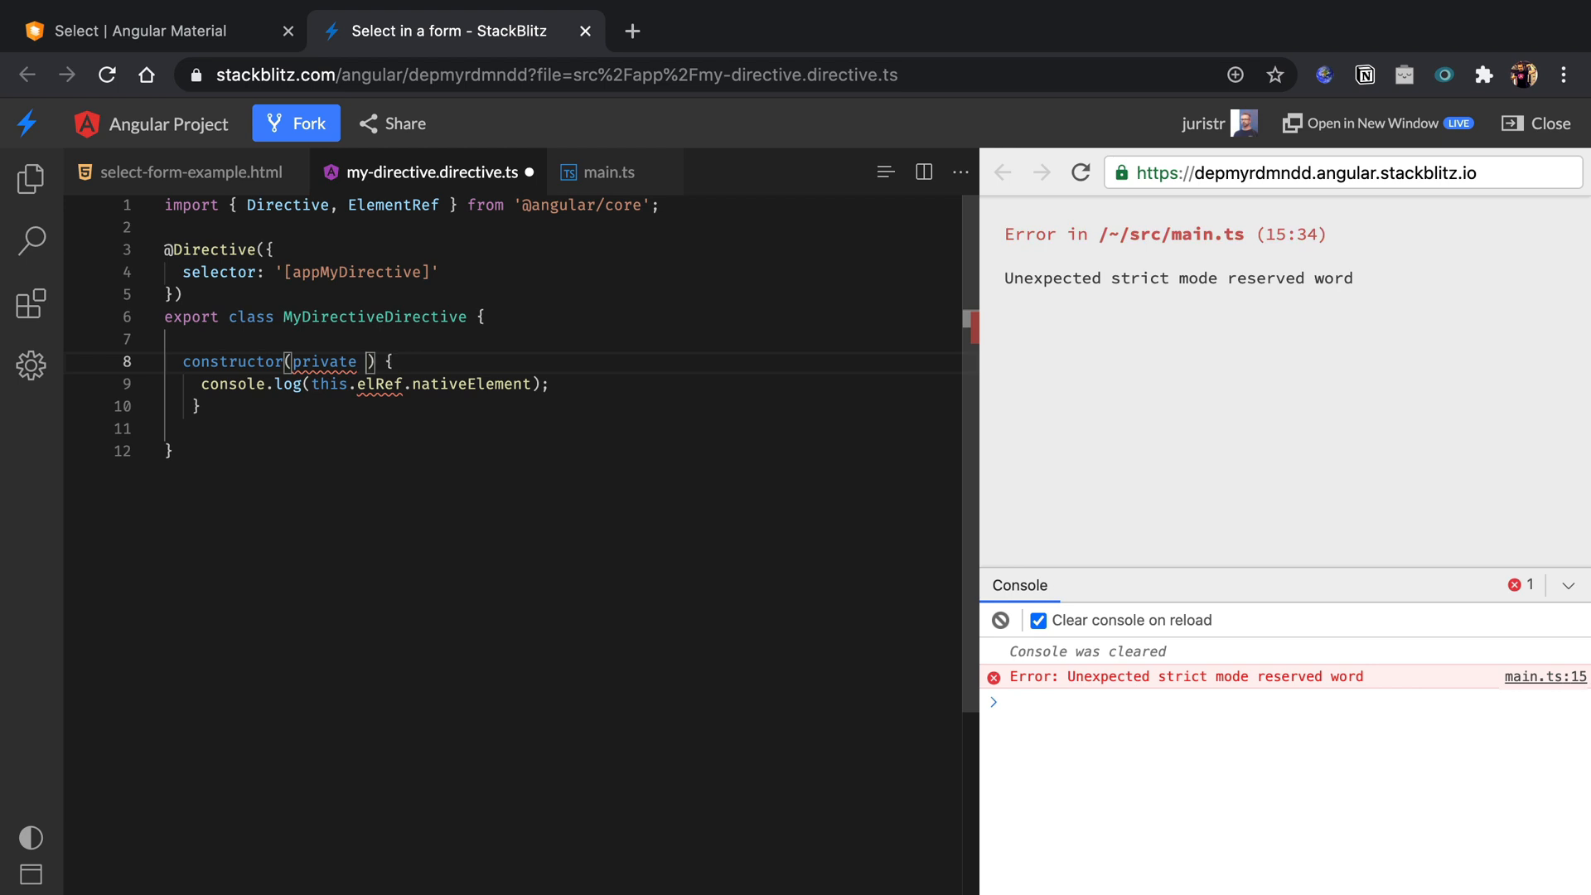
Step: Inject 'private matSelect: MatSelect' in the constructor and start an ngOnInit stub
type("matSelect: Mat")
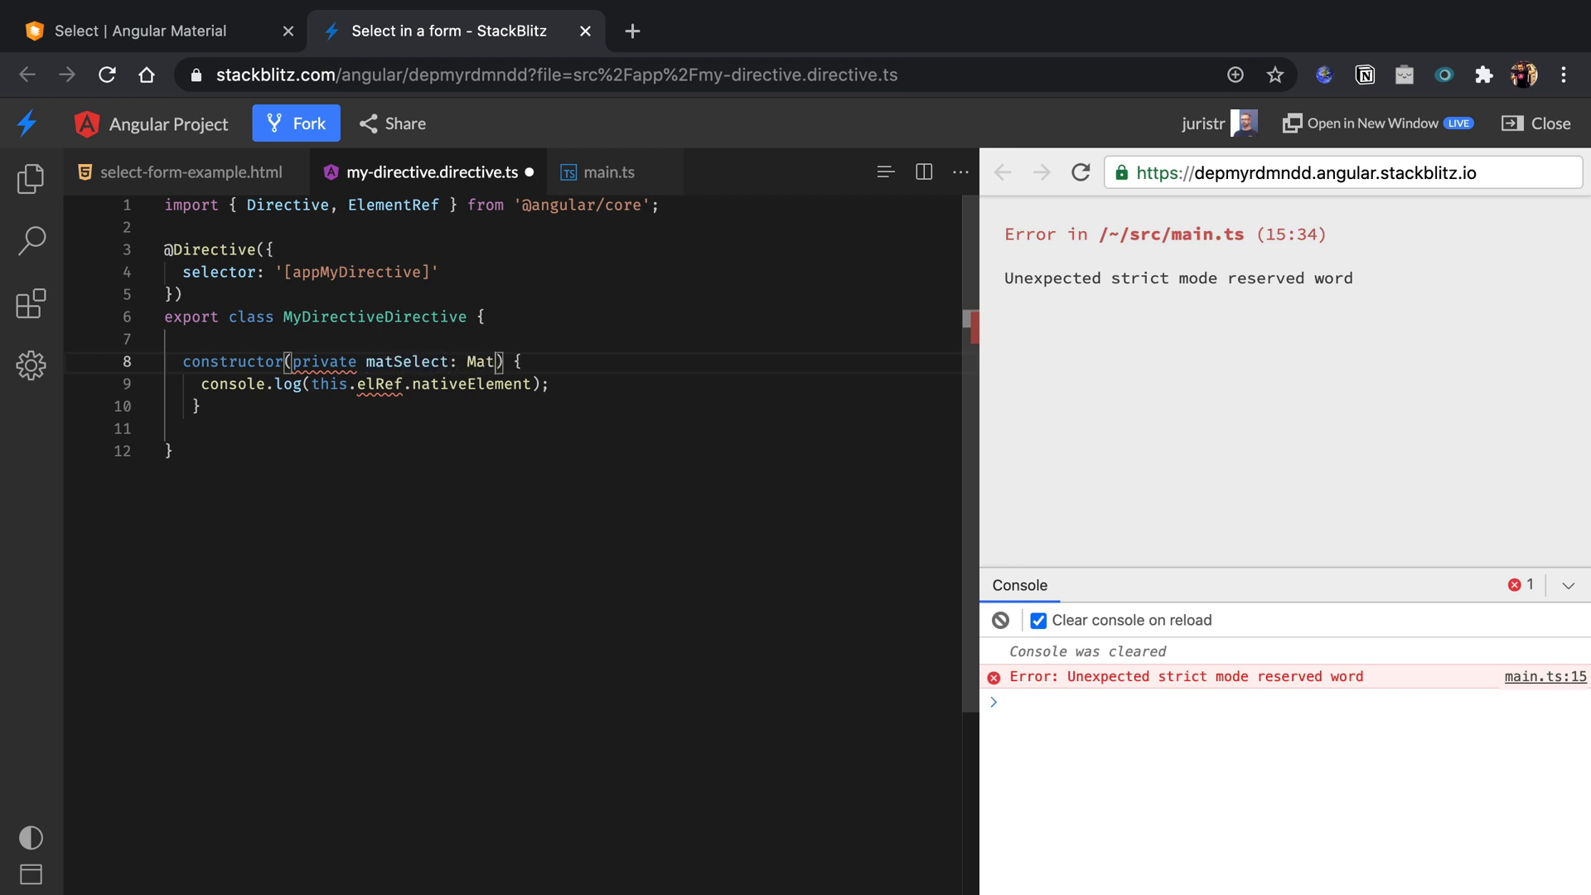
type("Select")
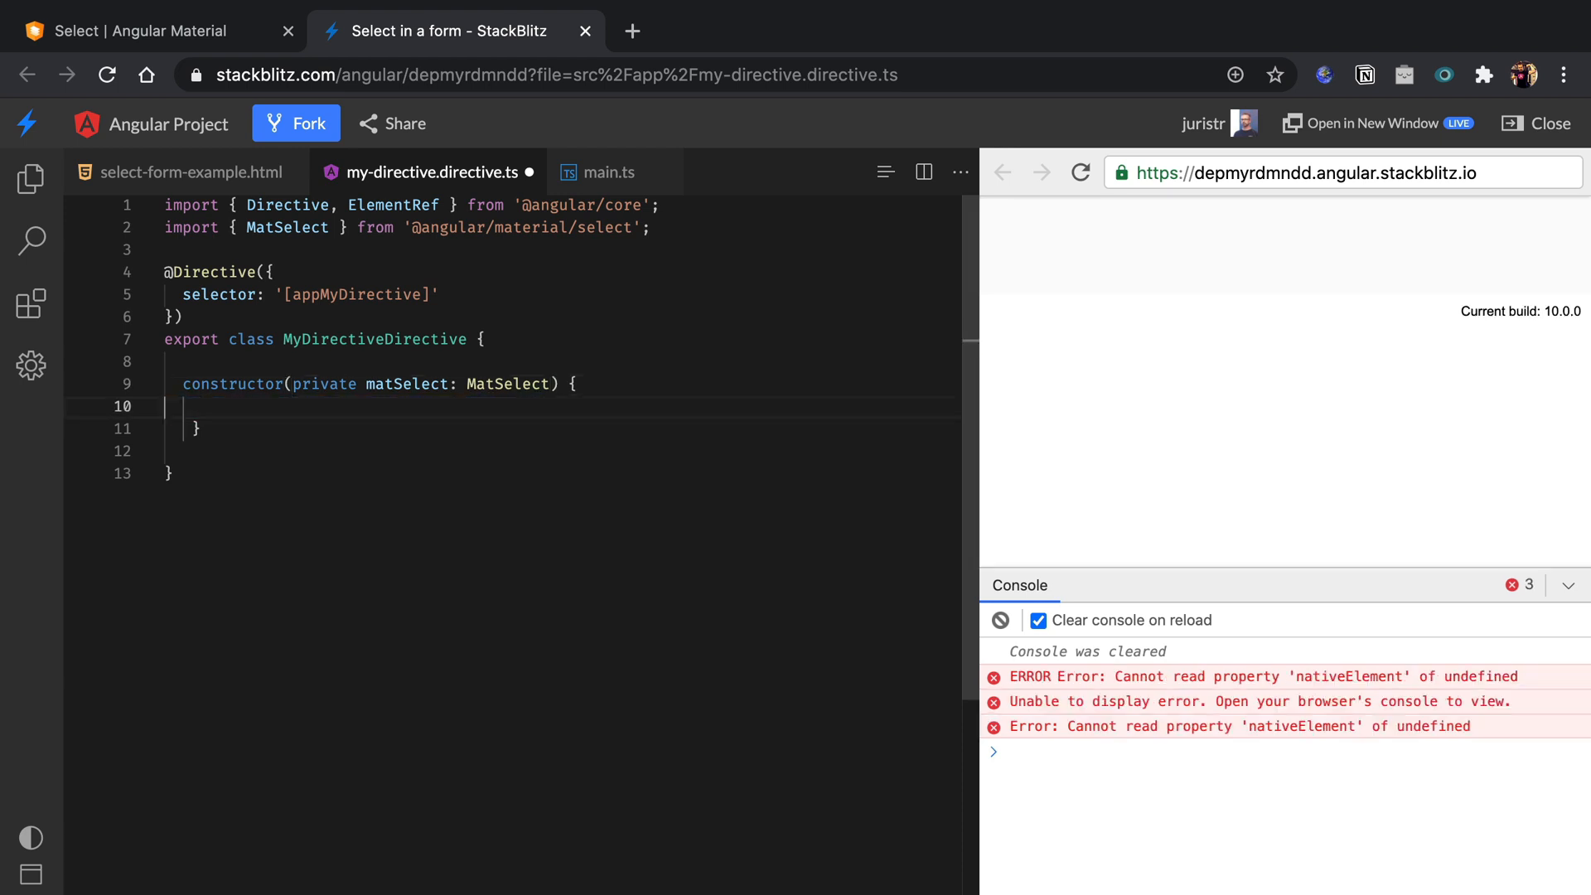
type("ngOnInit() {")
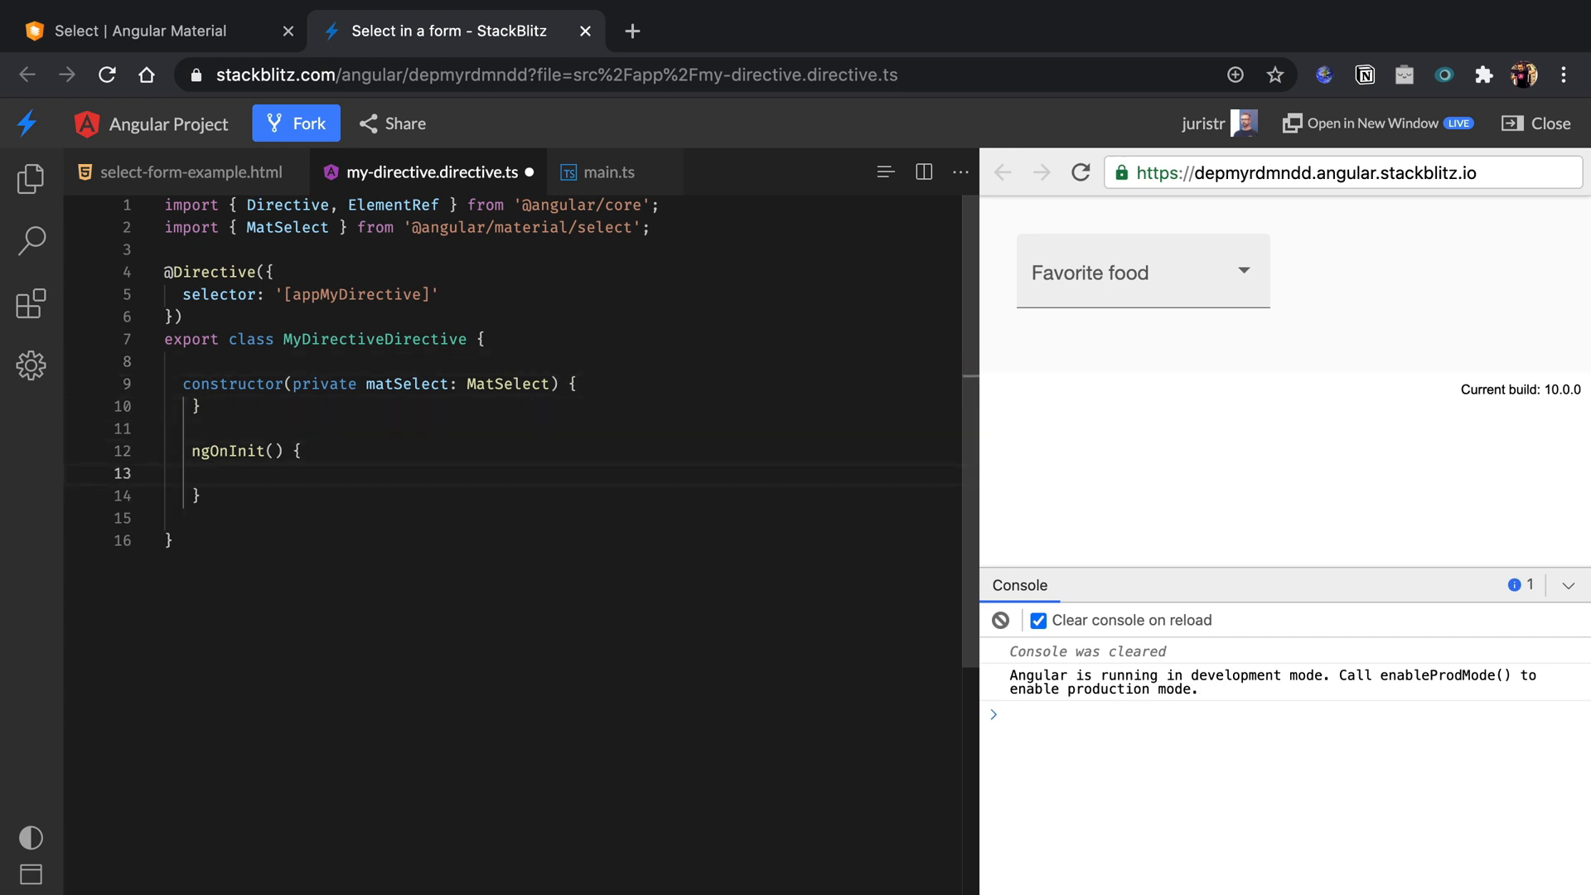
Step: Write this.matSelect.panel.nativeElement inside ngOnInit, removing the stray trailing dot
double_click(408, 383)
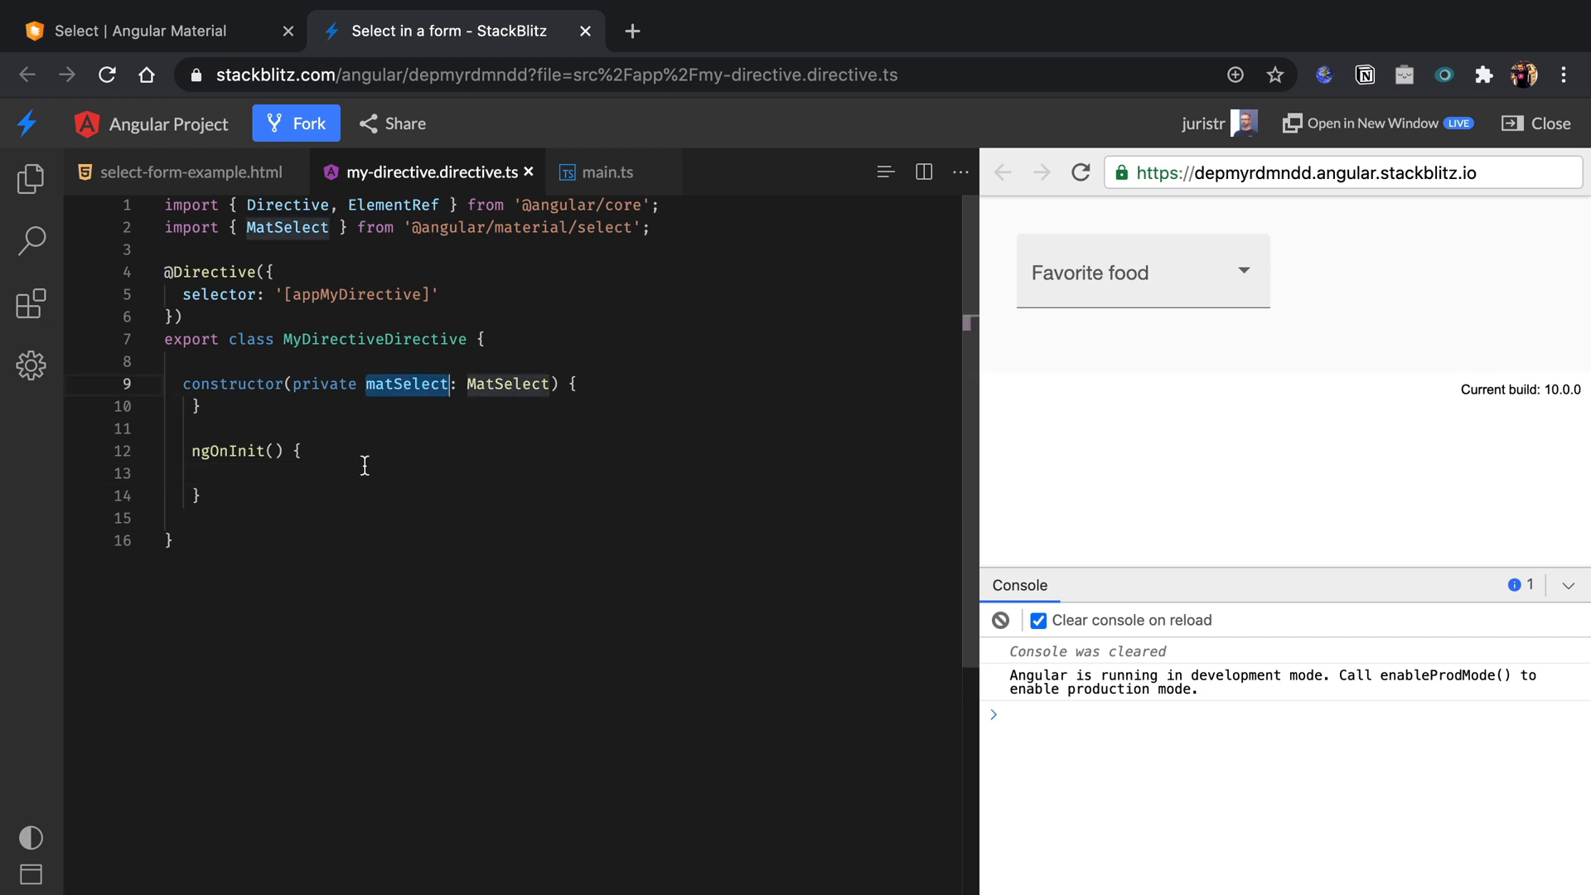
type("this.matSelect.")
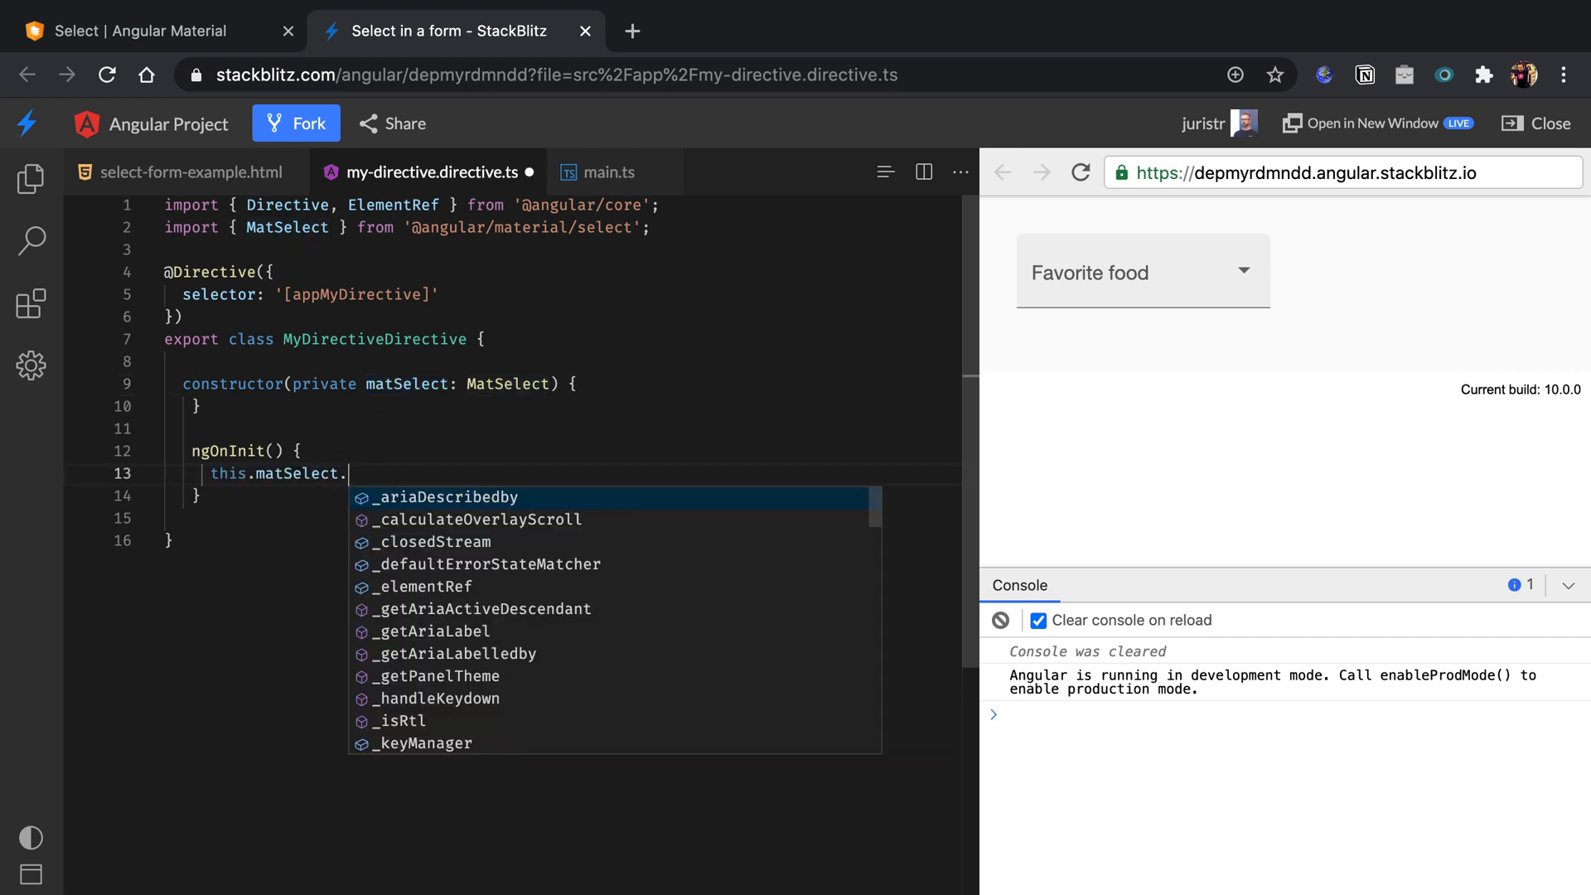
type("panel")
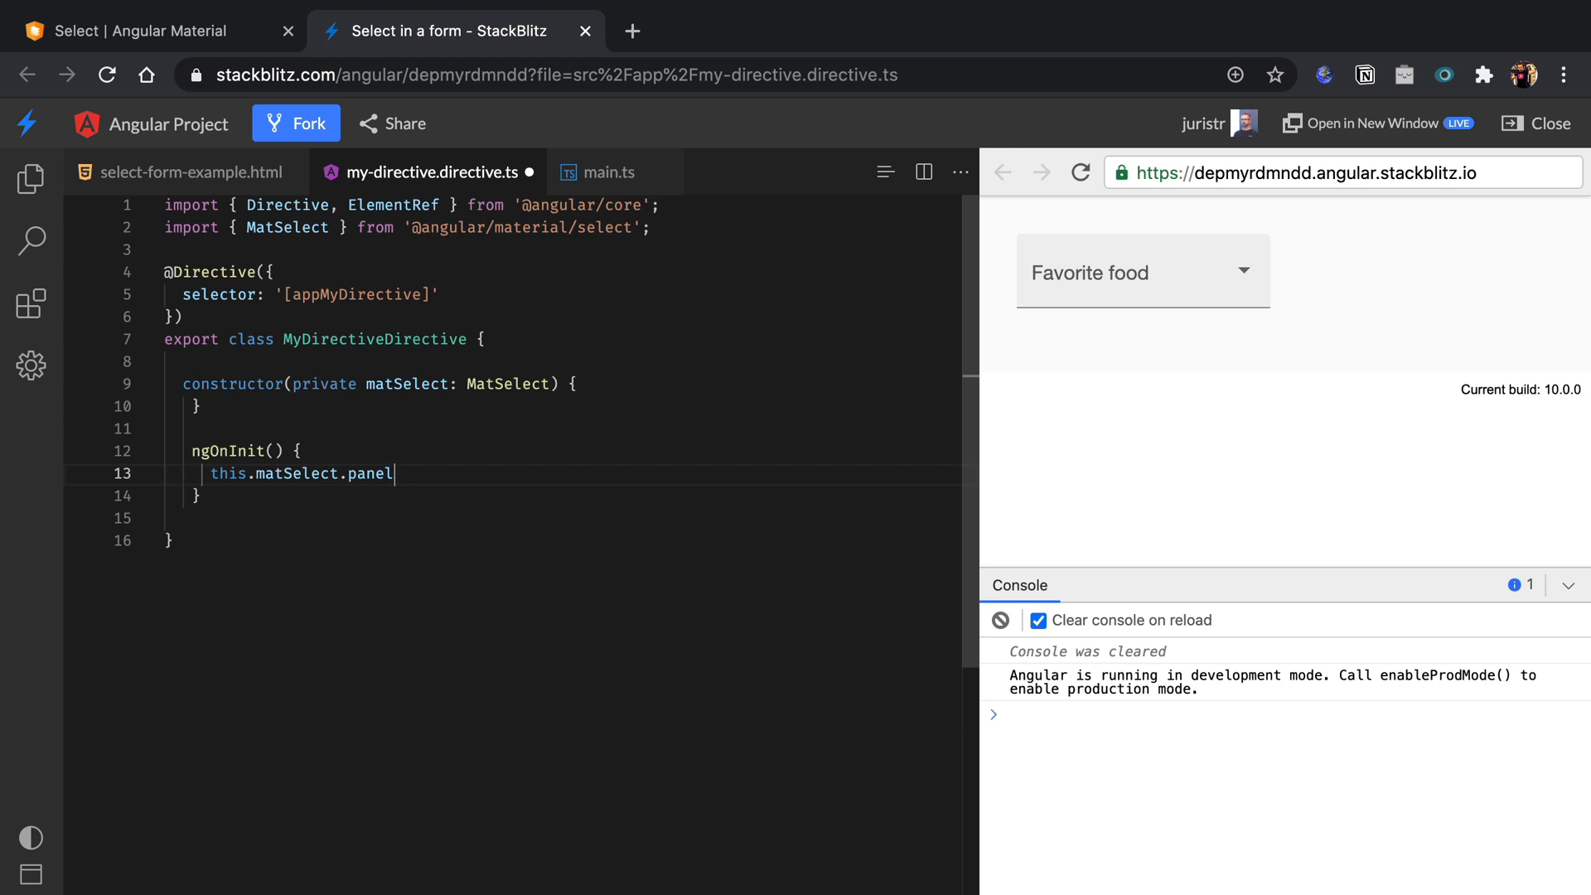
type(".nativeElement.")
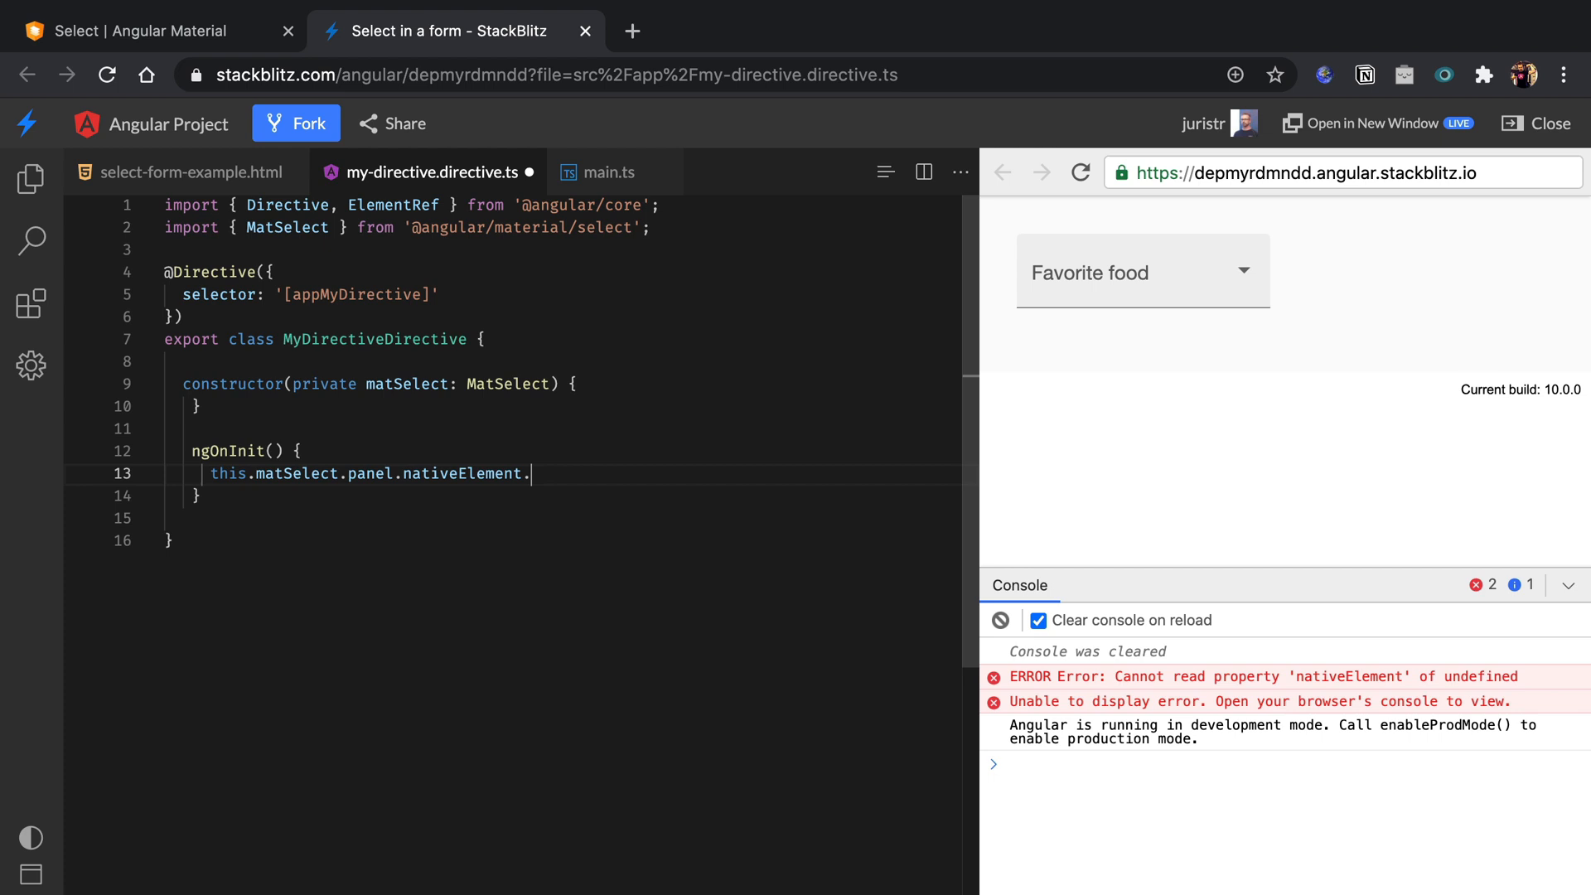
key("Backspace")
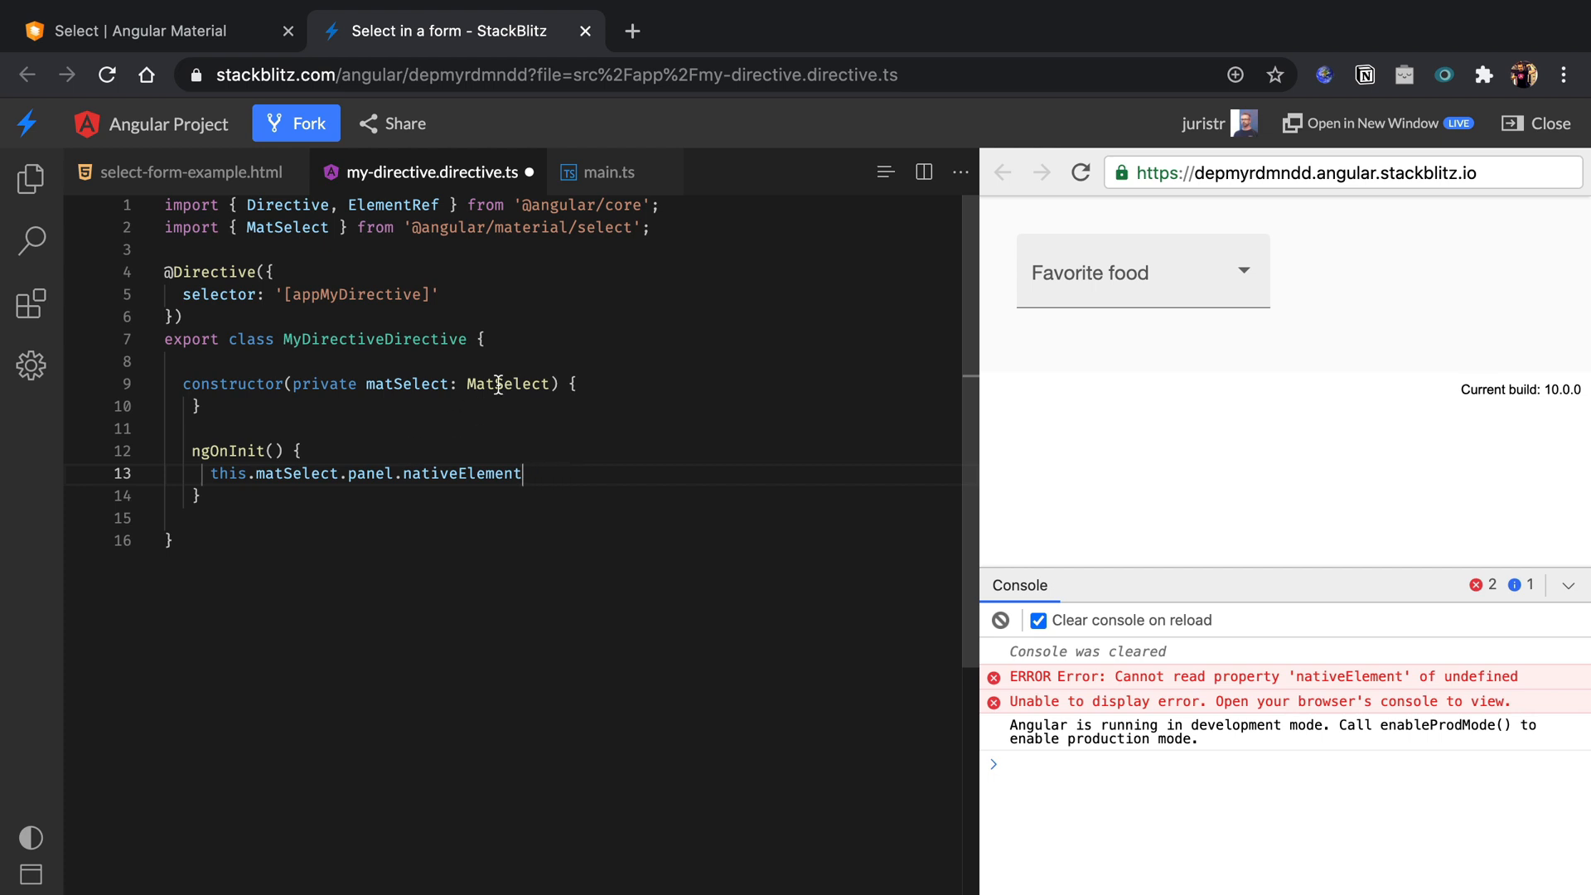
Step: Wrap the panel.nativeElement expression in console.log(...)
left_click(1140, 270)
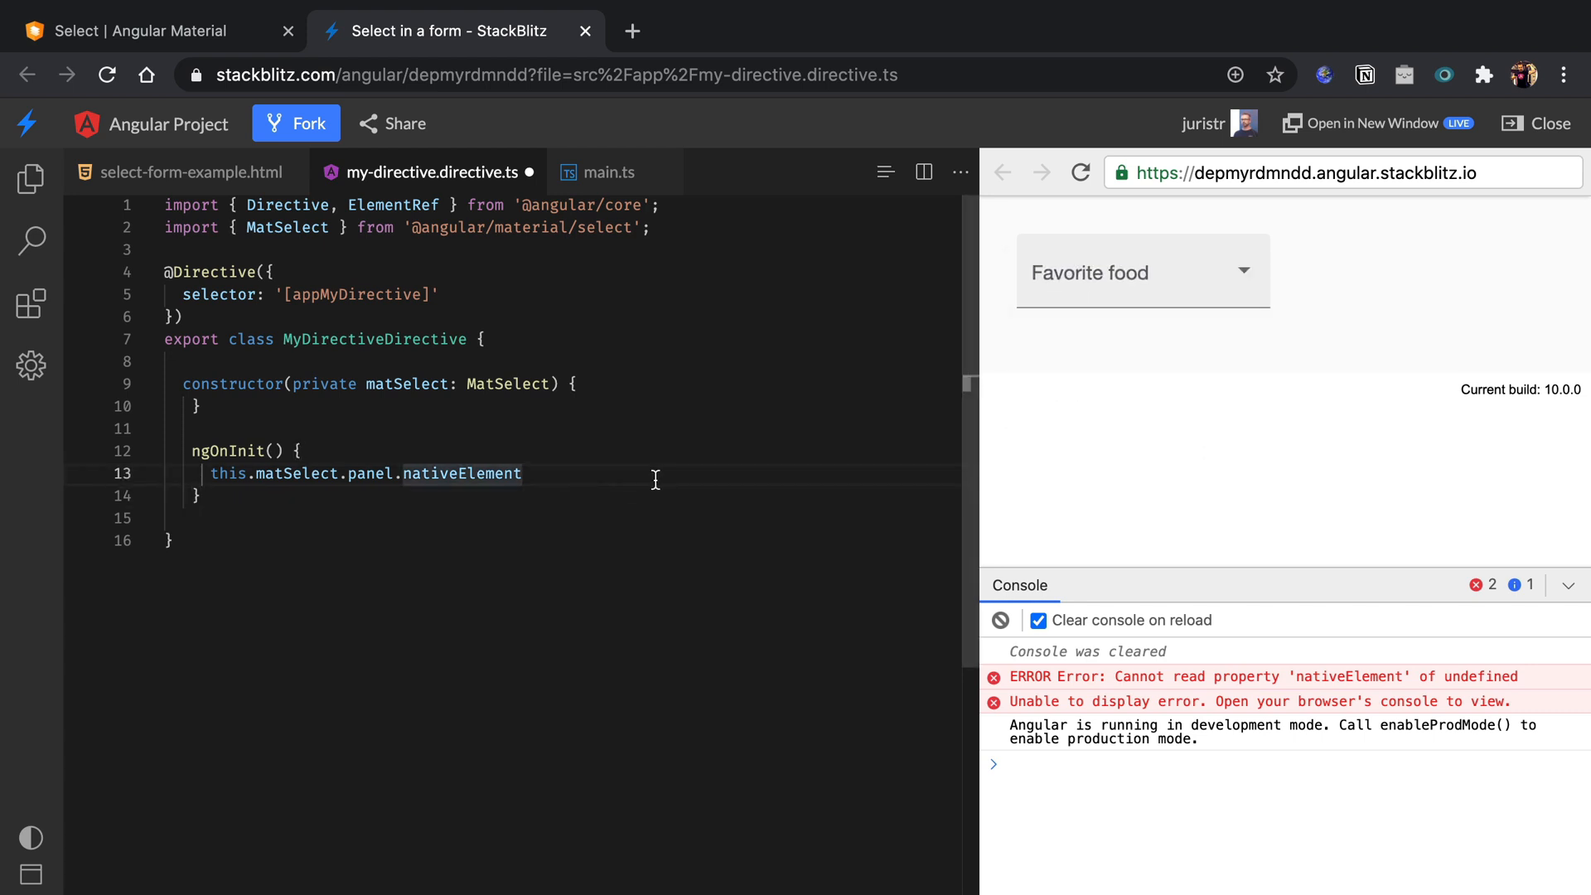
type("console.log(")
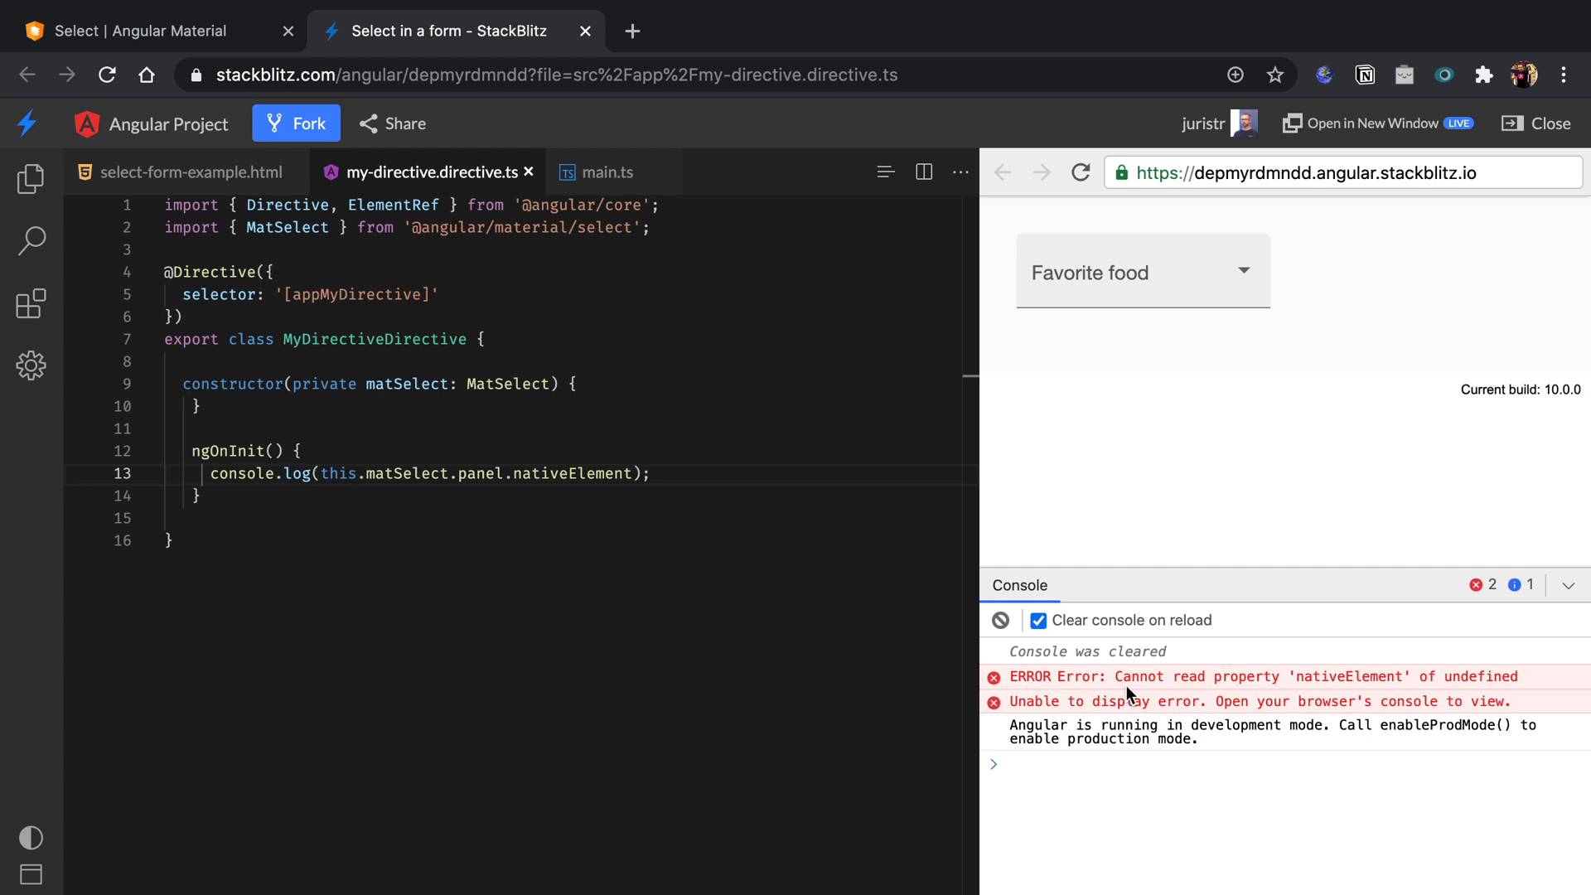
double_click(1187, 676)
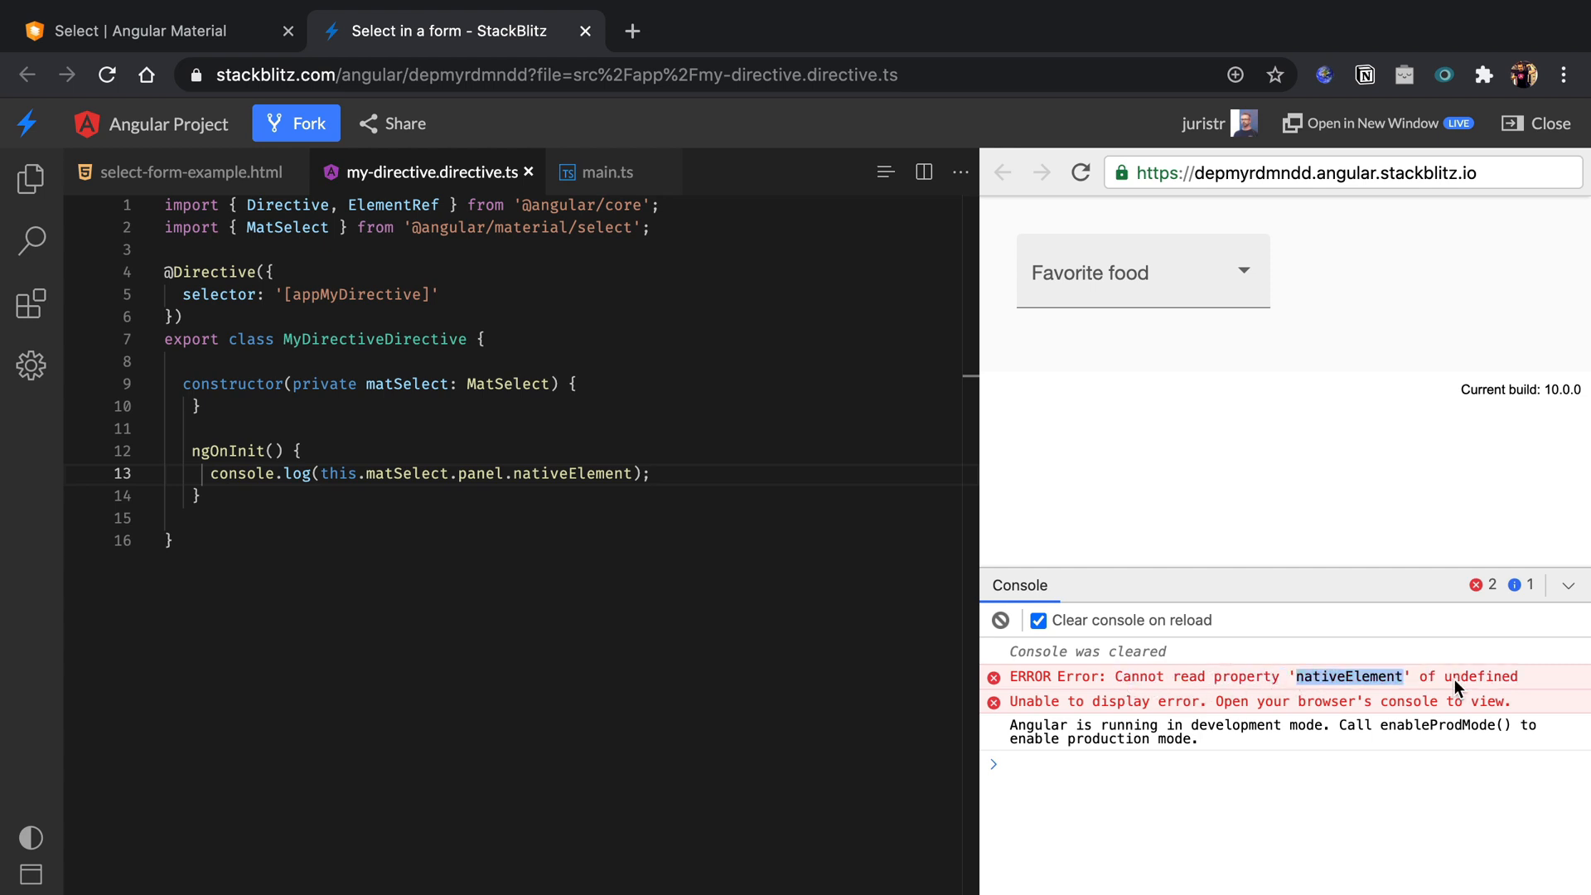
double_click(481, 474)
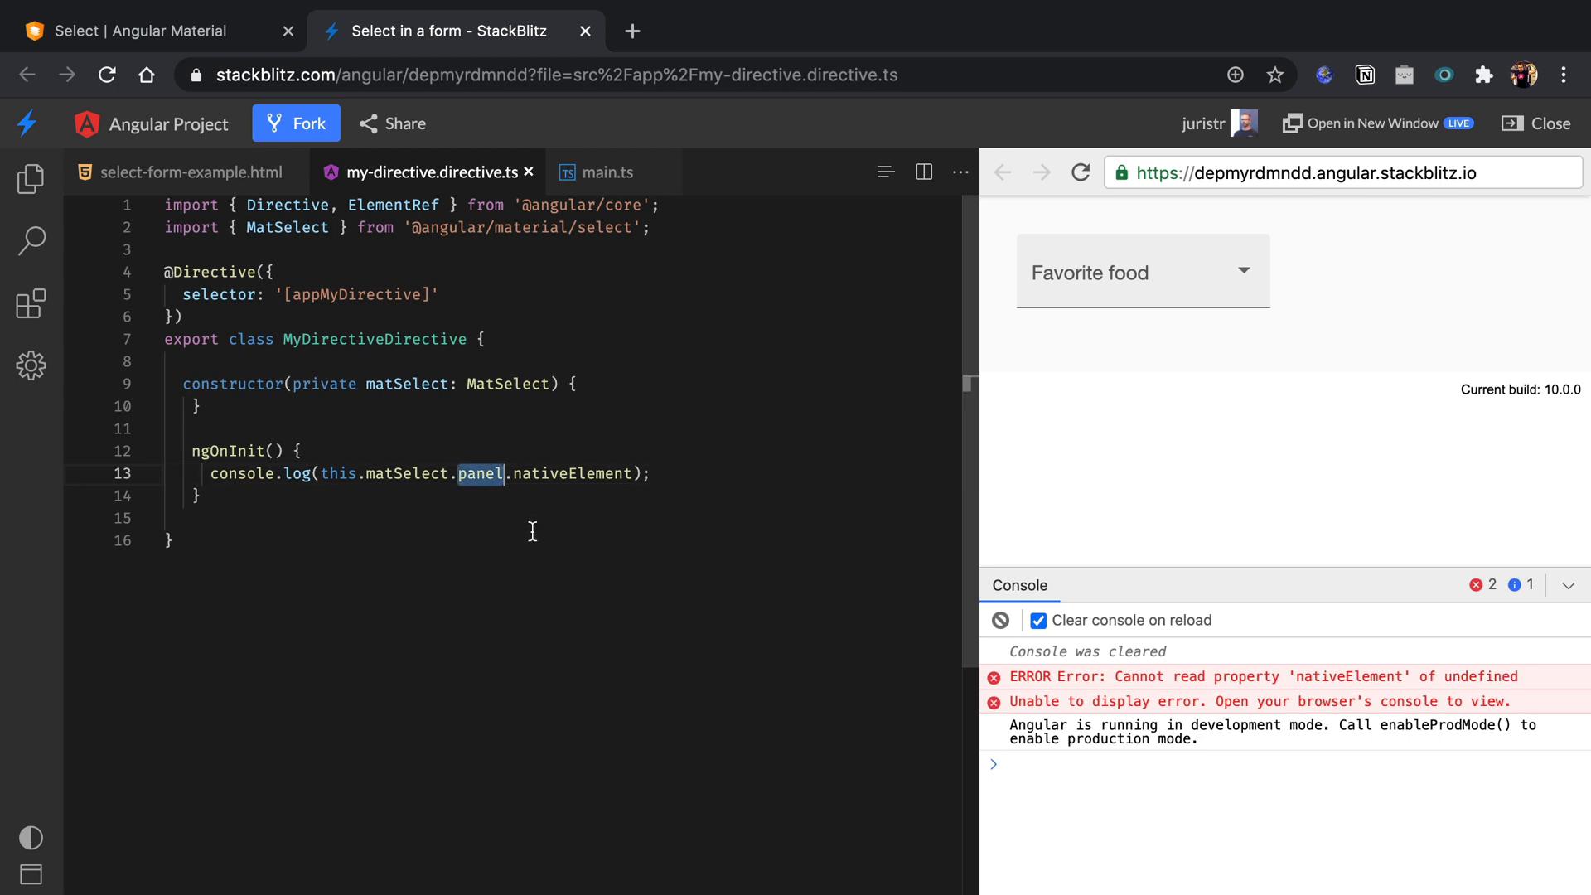
mouse_move(1178, 284)
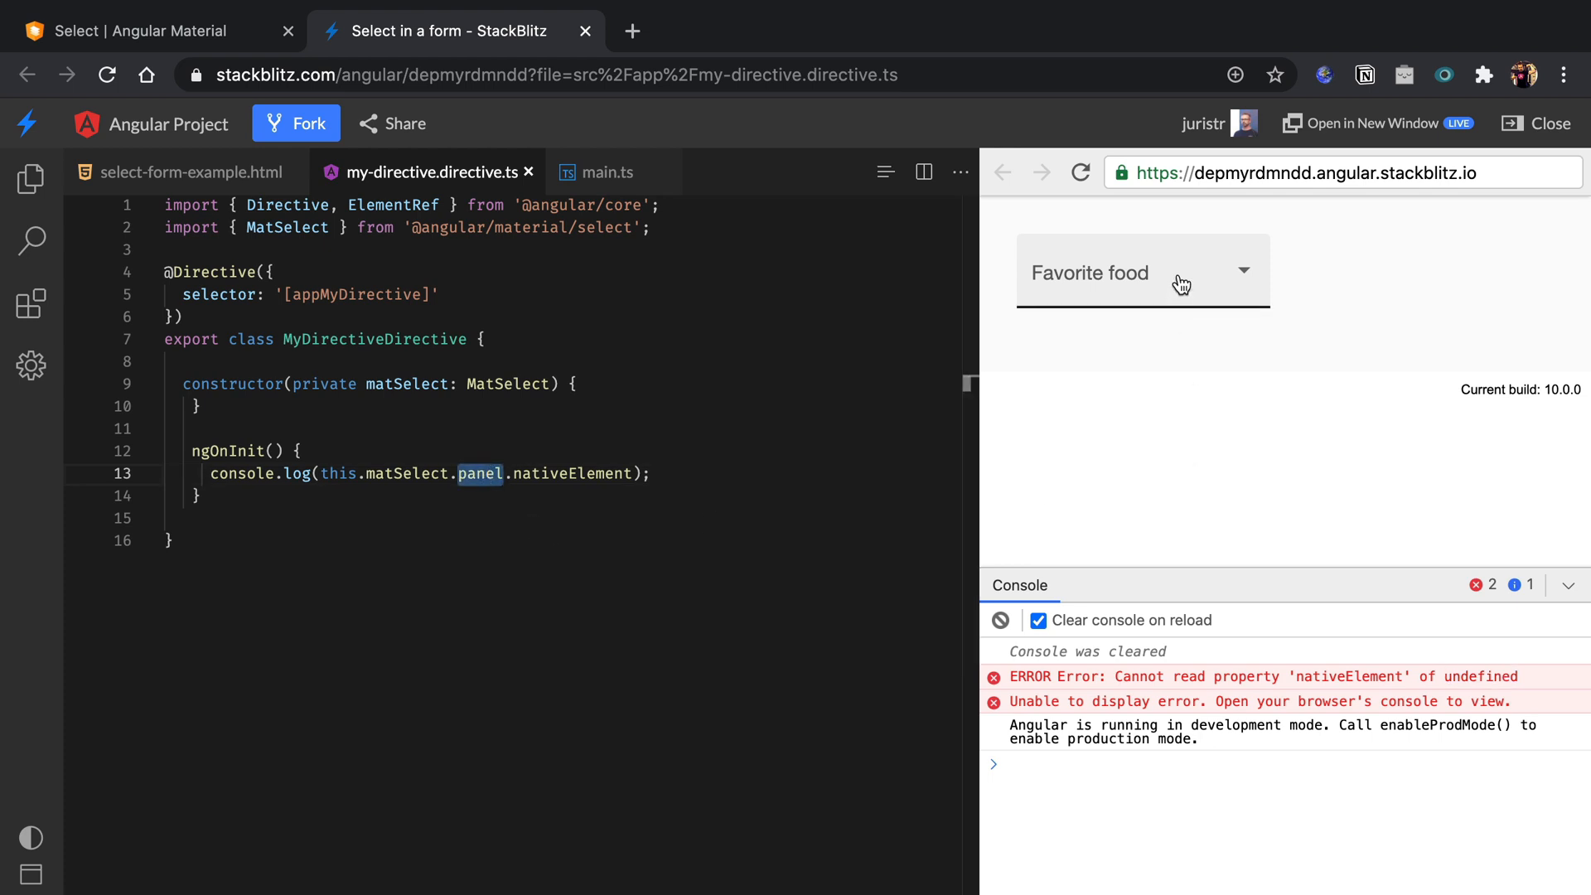
left_click(1137, 272)
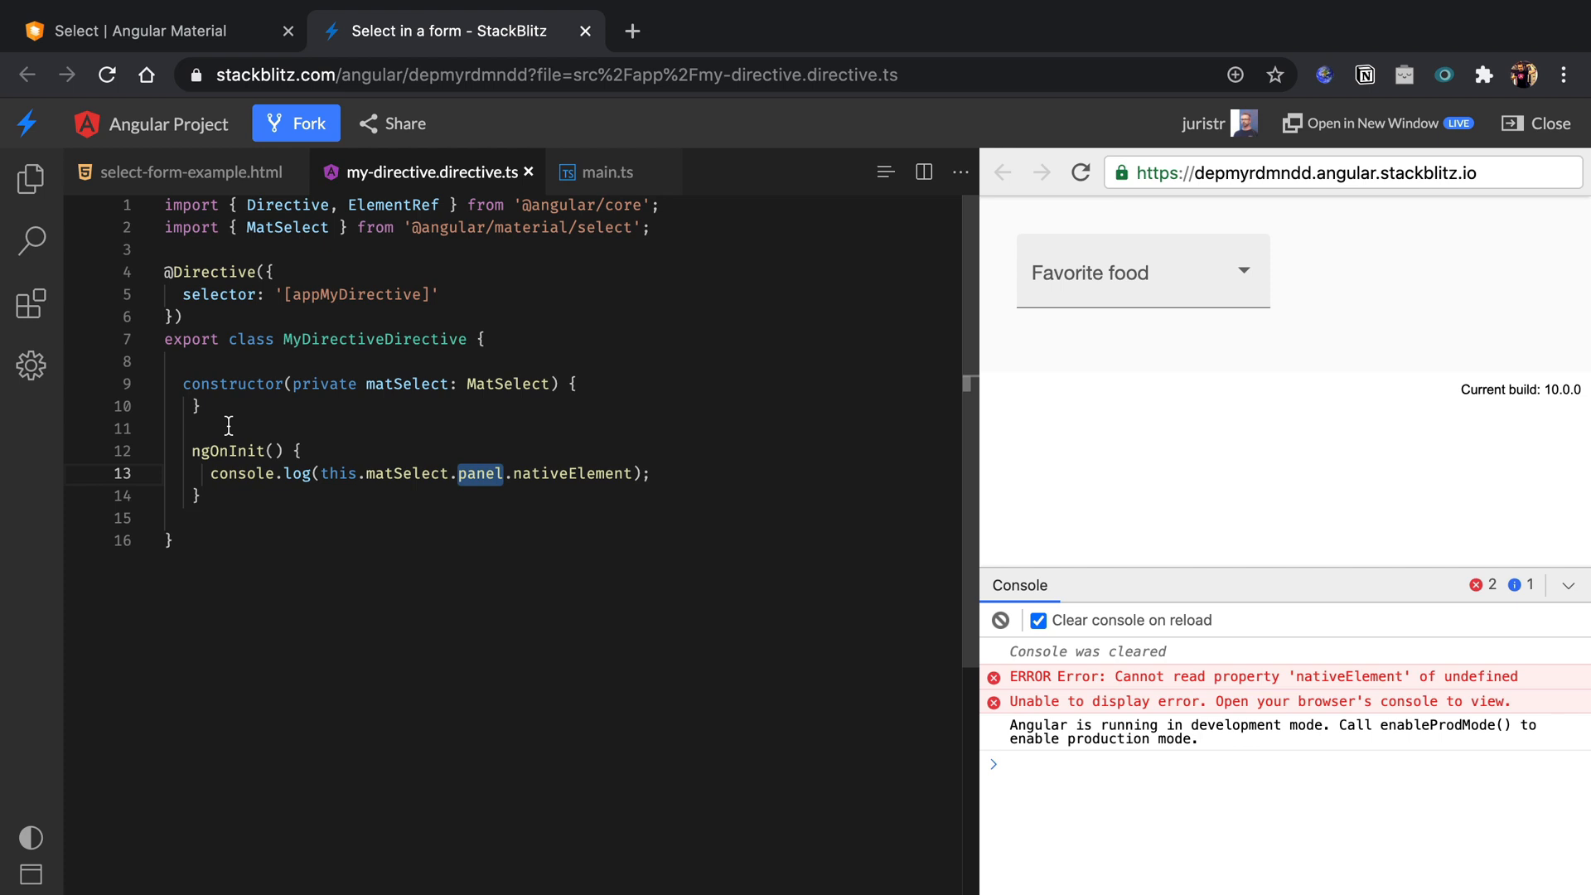
type("th")
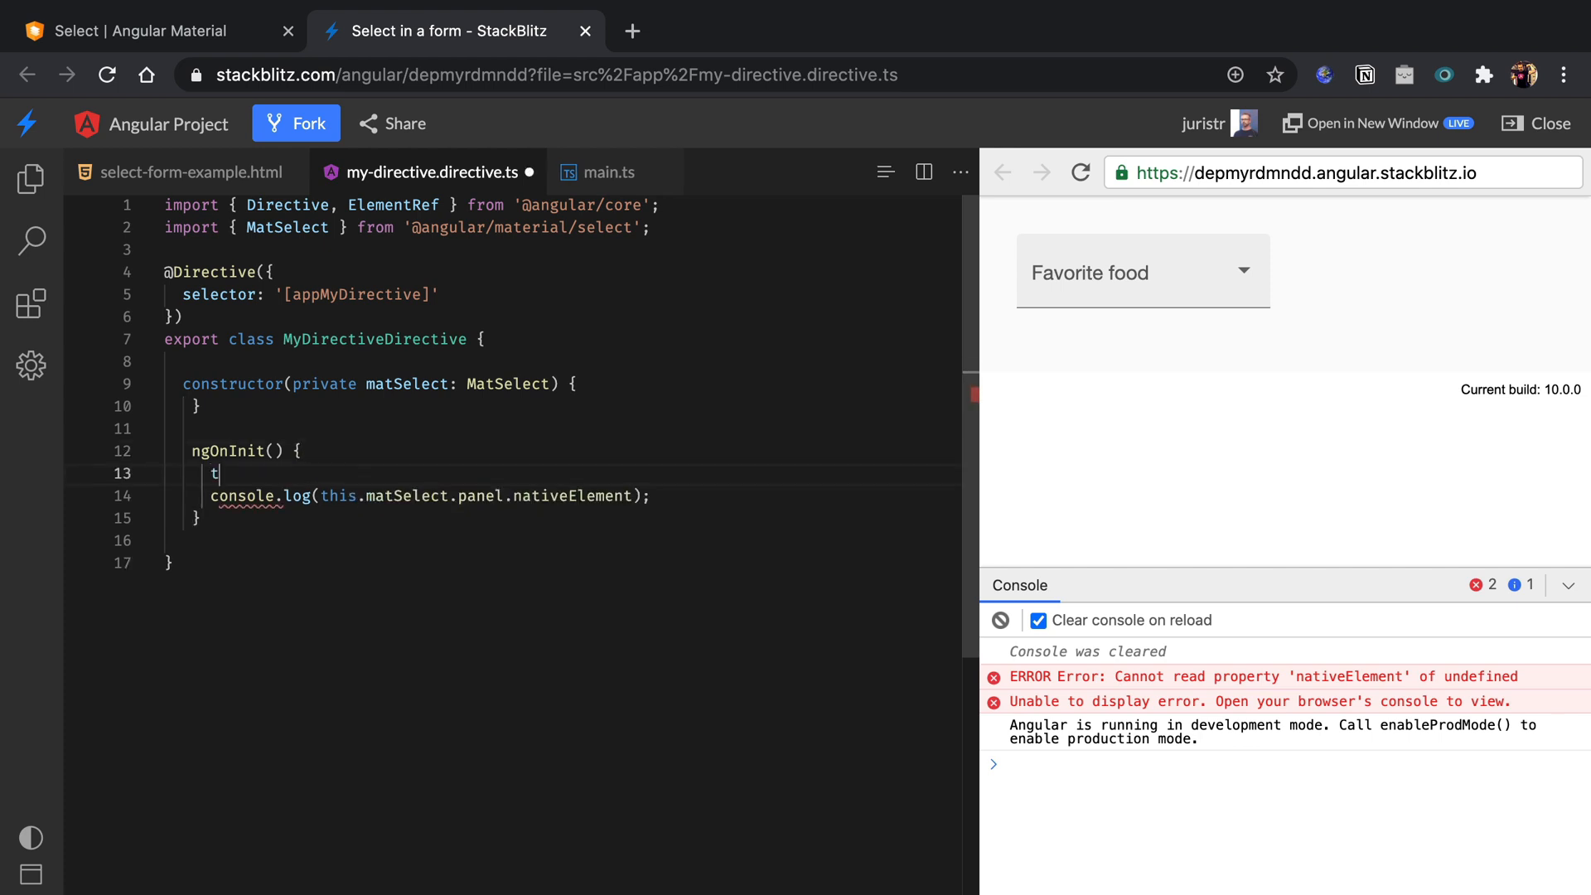
Step: Subscribe to this.matSelect.openedChange, log only if(isOpened), and open the Favorite food select to verify
type("this.matSelect.")
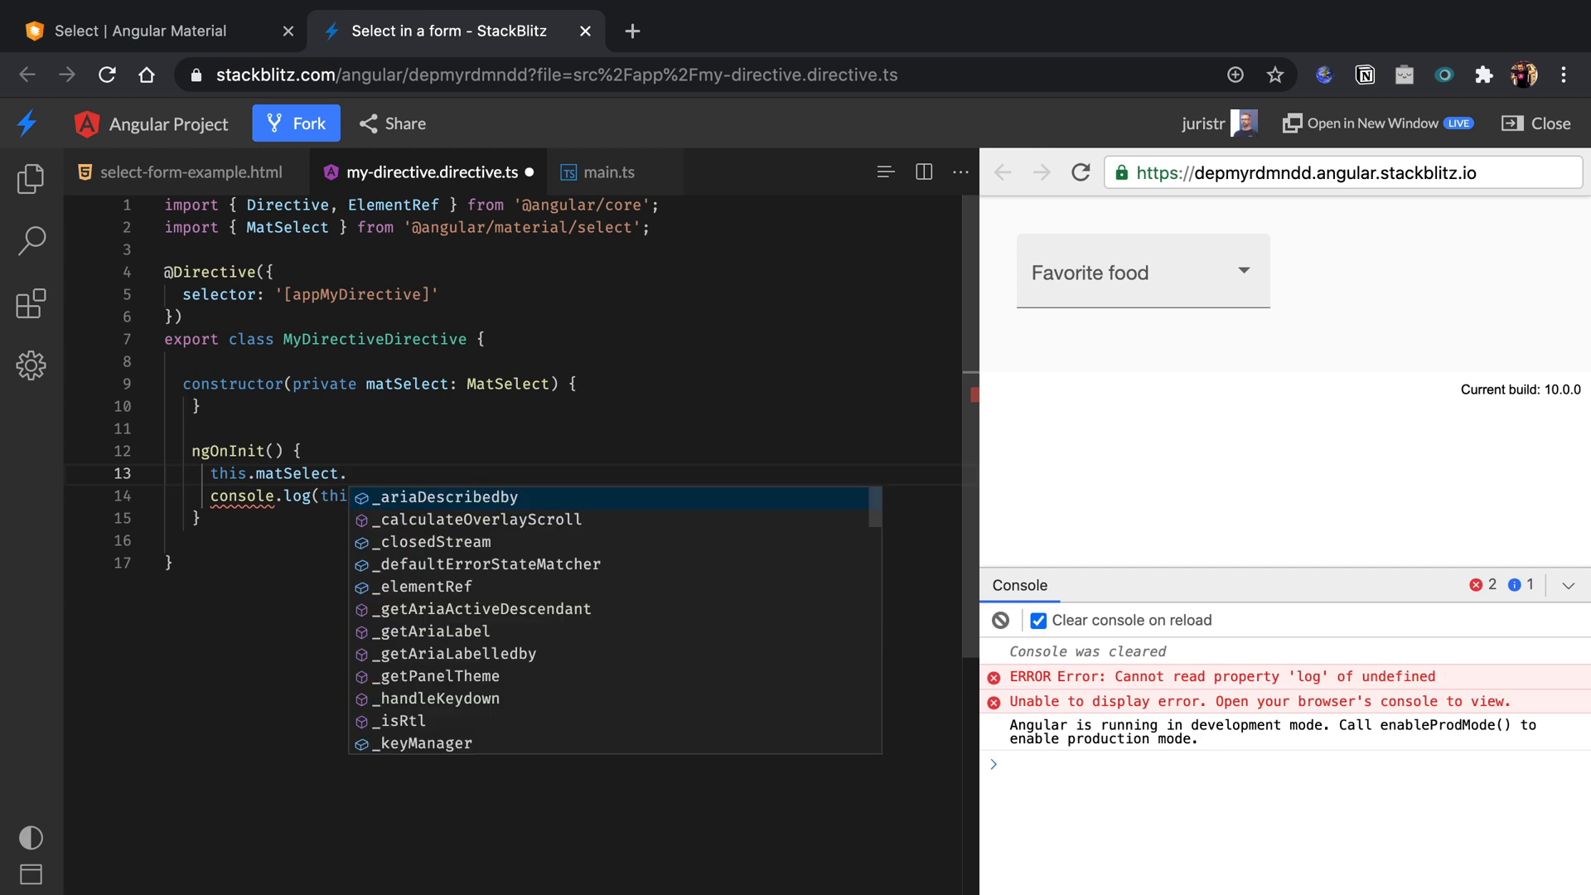
type("openedChange.subscribe(isOpened => {")
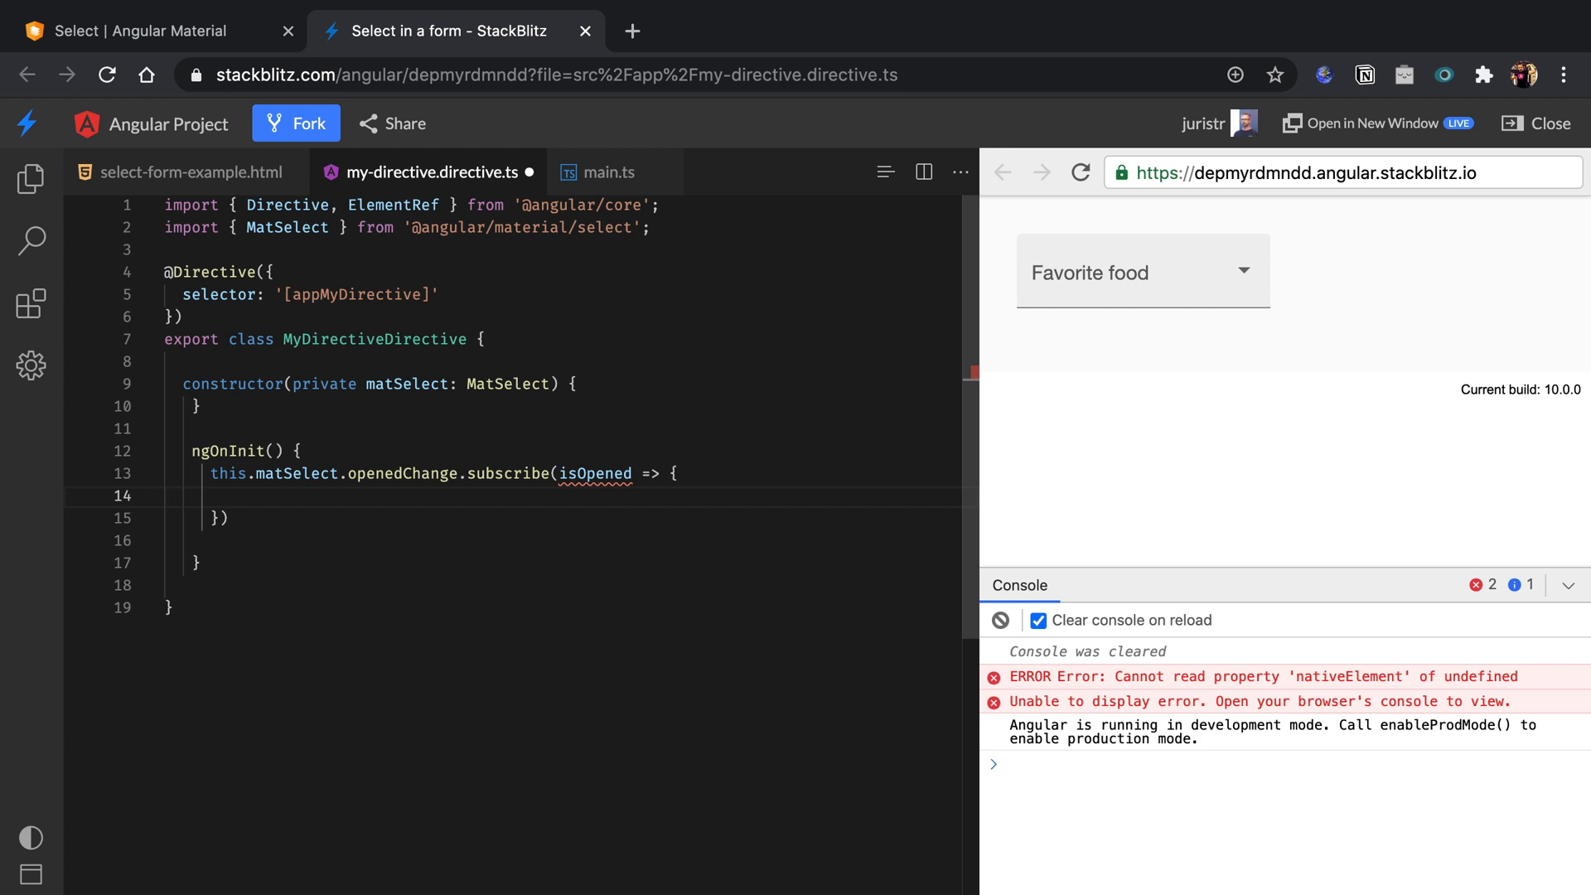
type("if(")
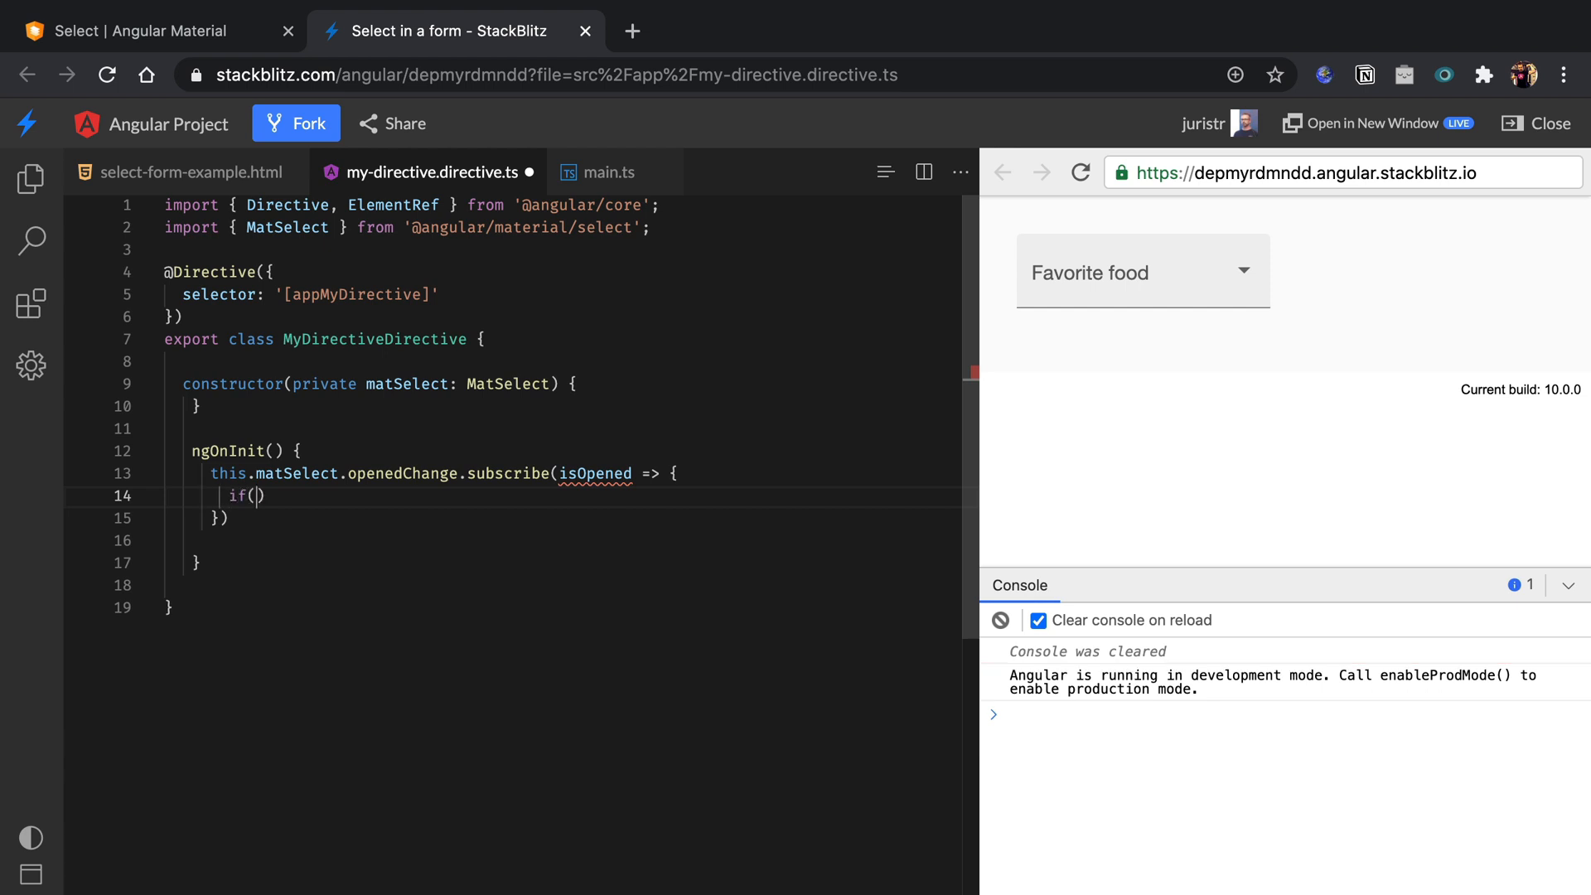
type("isOpened")
type("console.log(this.matSelect.panel.nativeElement);")
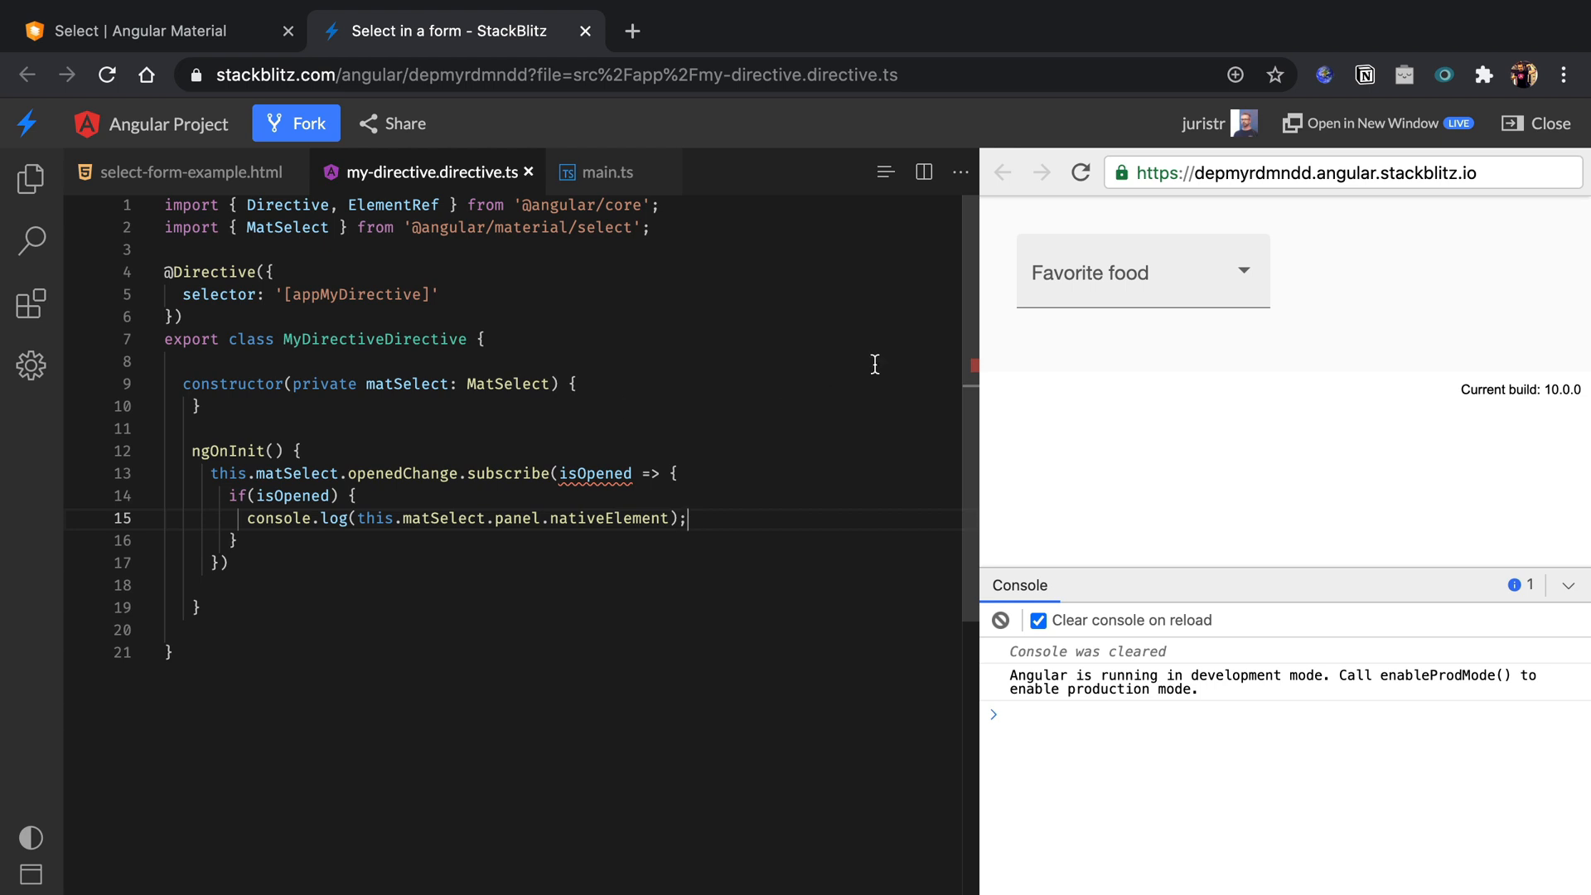
left_click(1143, 270)
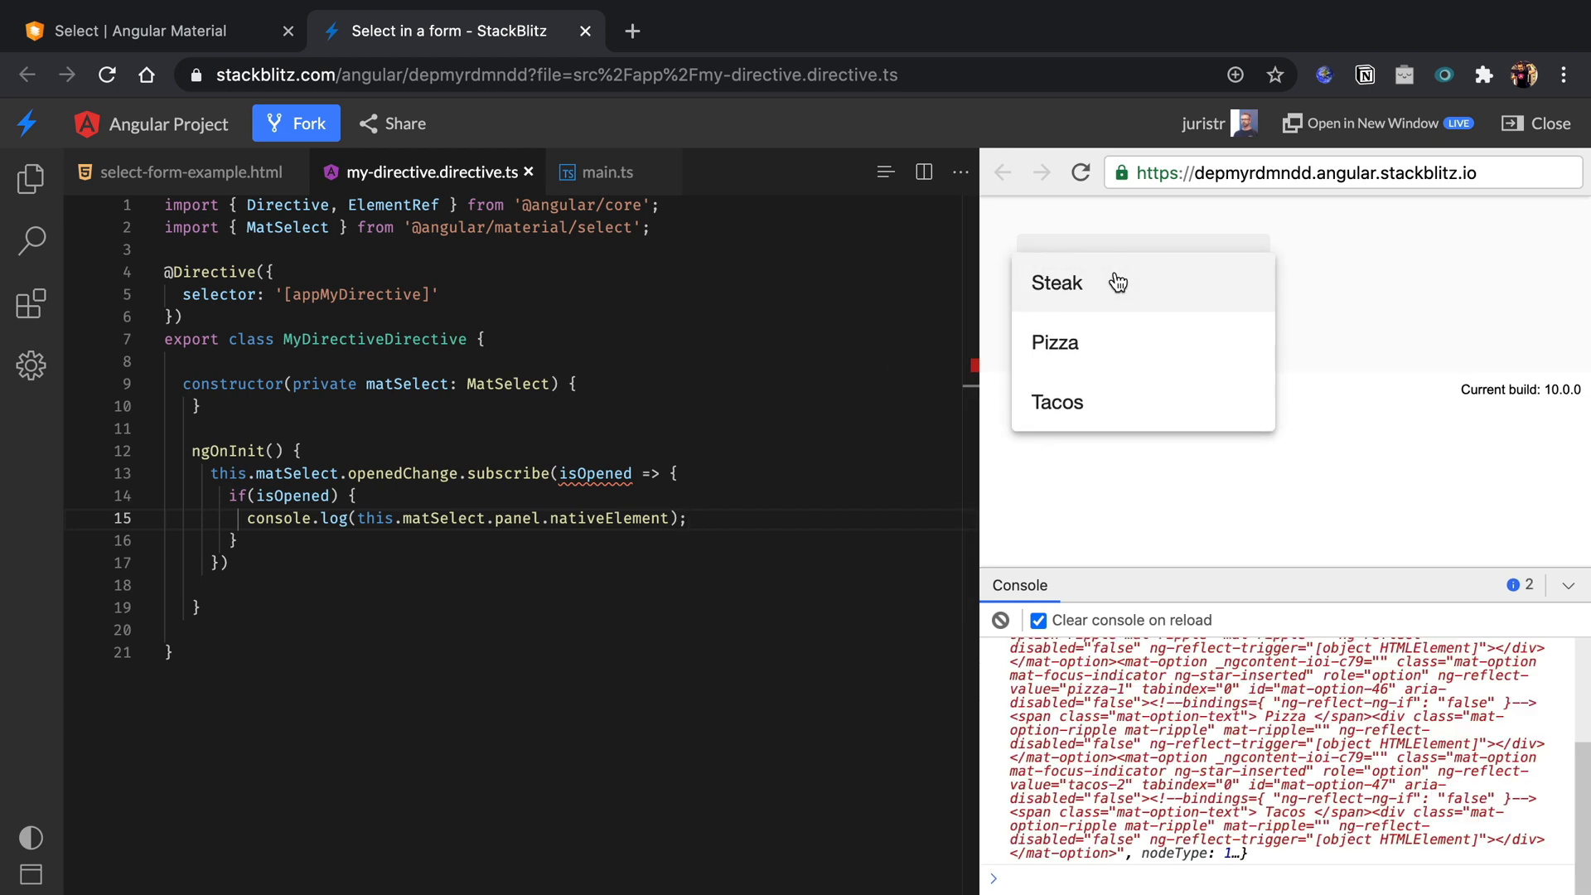
mouse_move(1116, 818)
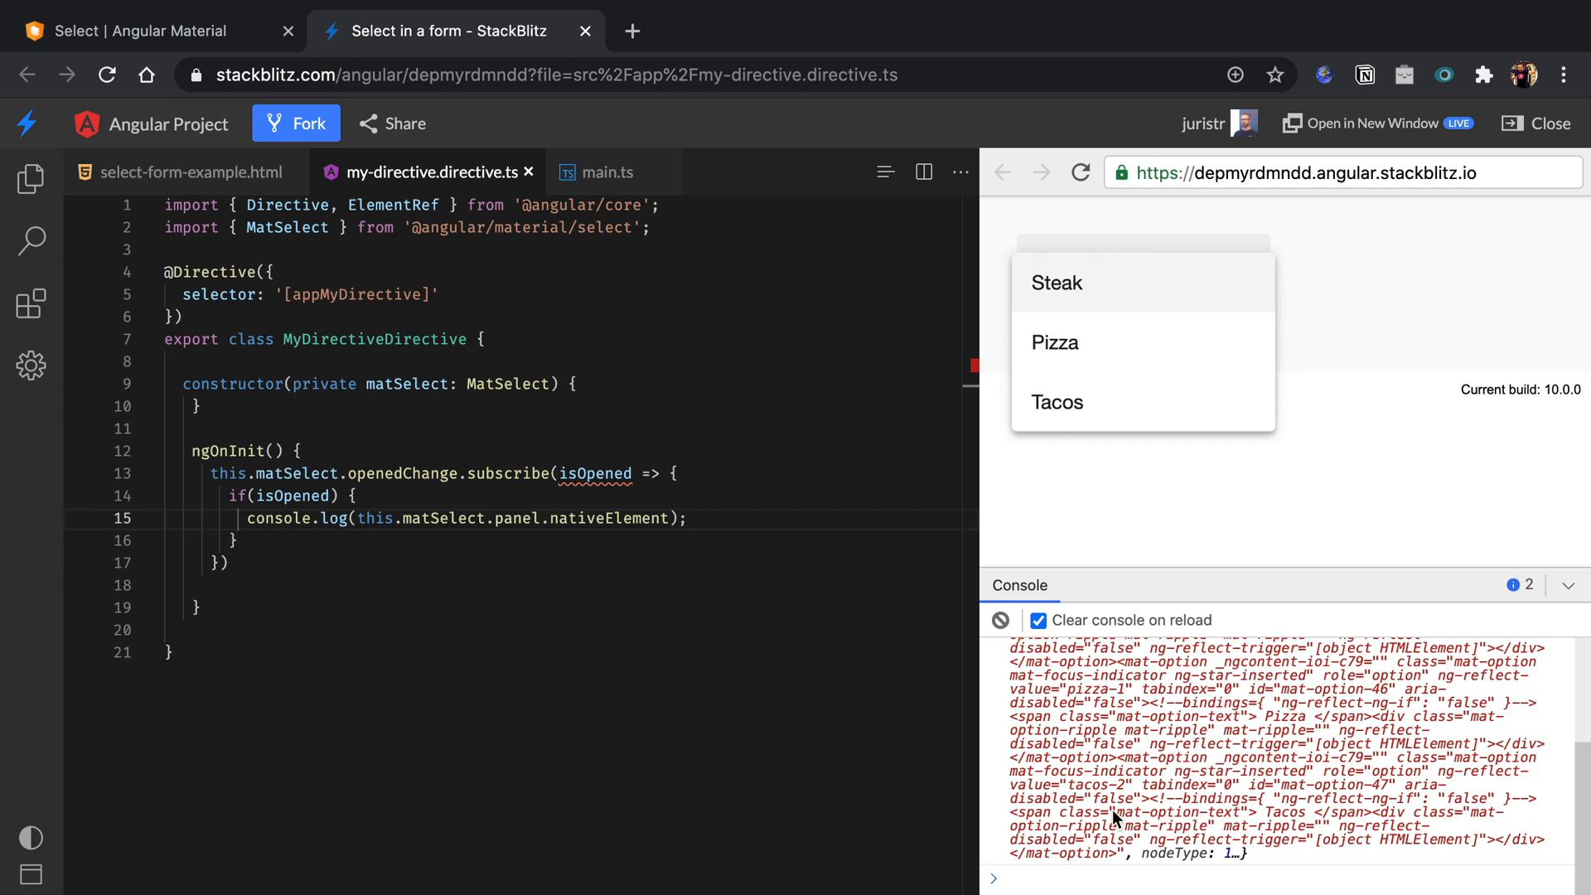
mouse_move(952, 812)
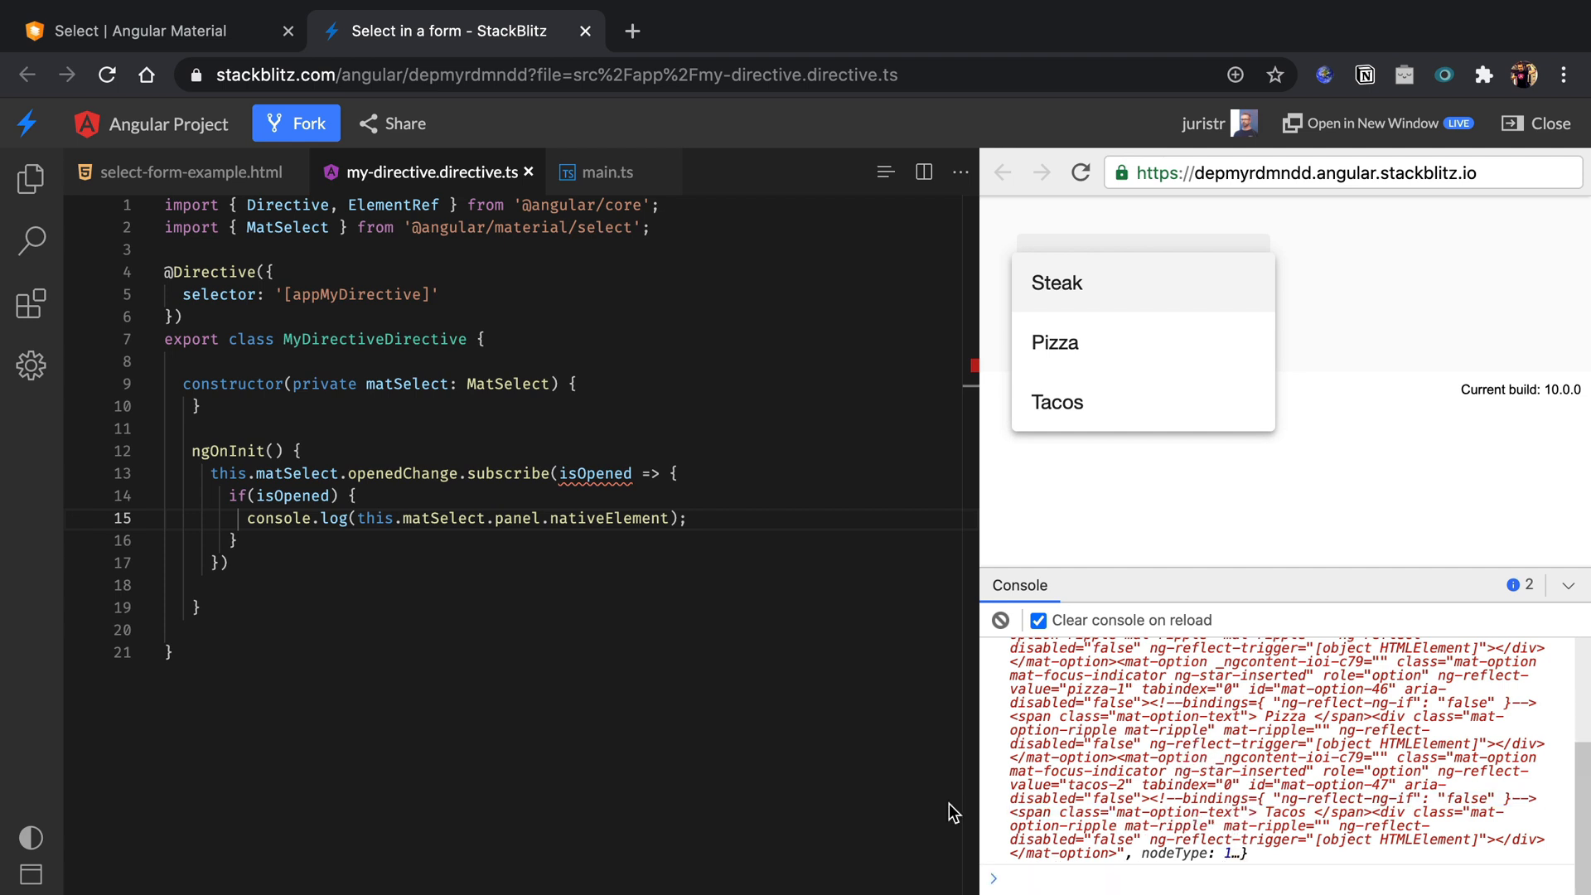
triple_click(467, 519)
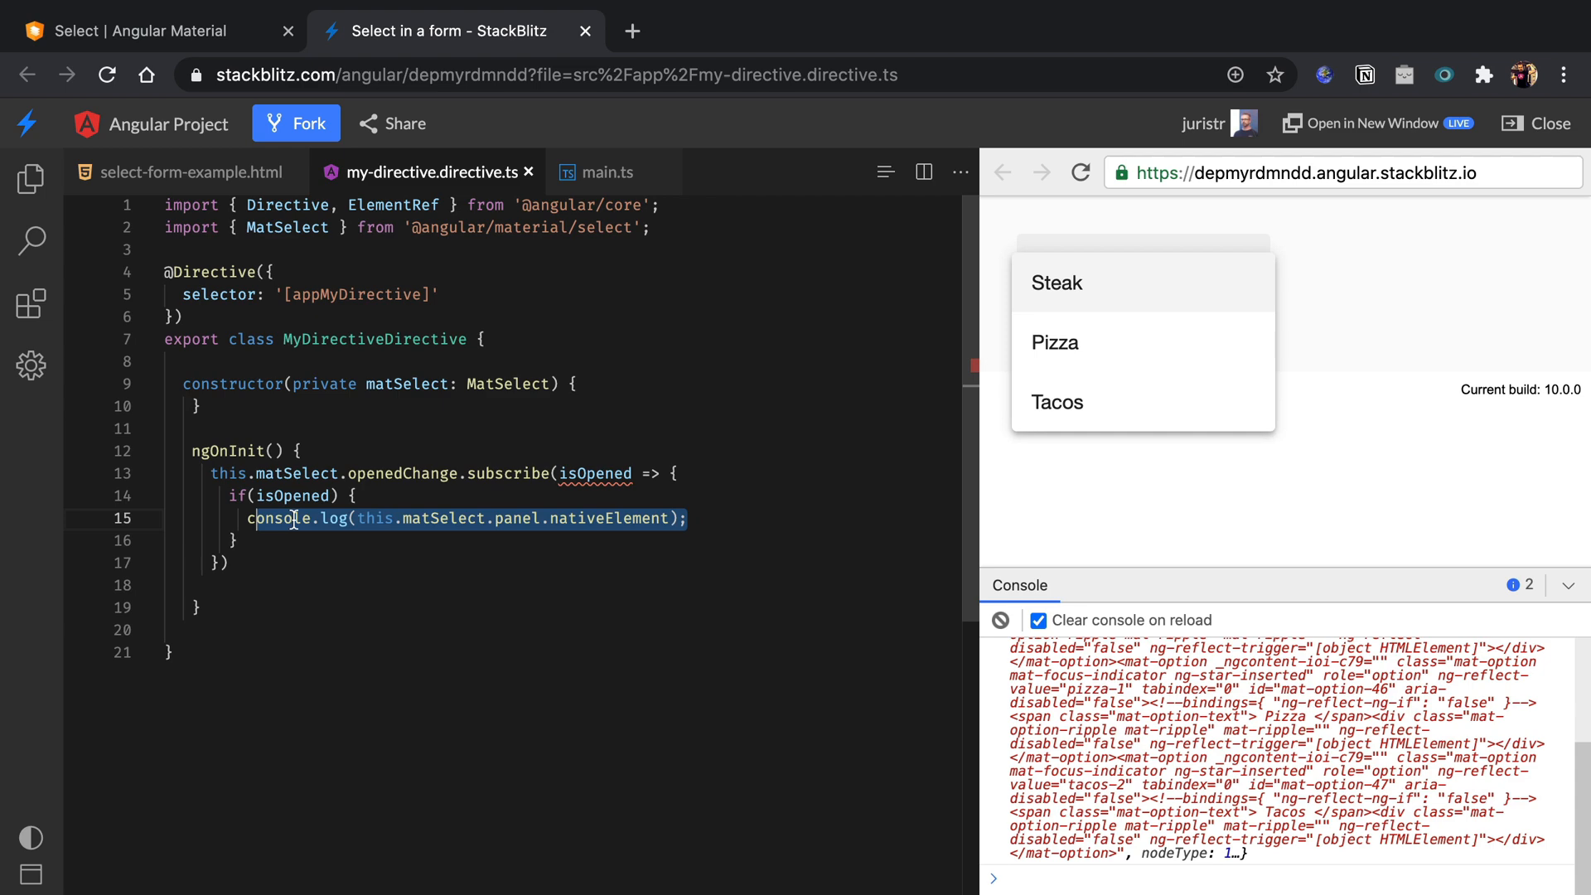